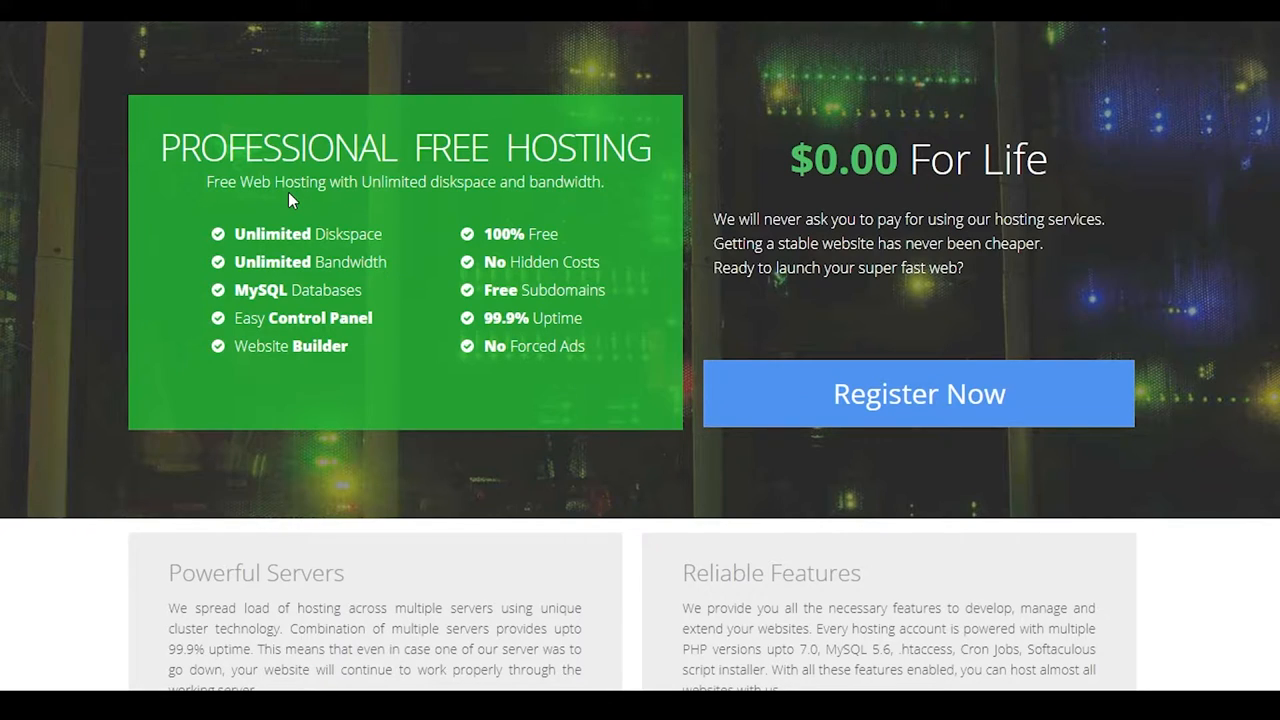
mouse_move(290, 195)
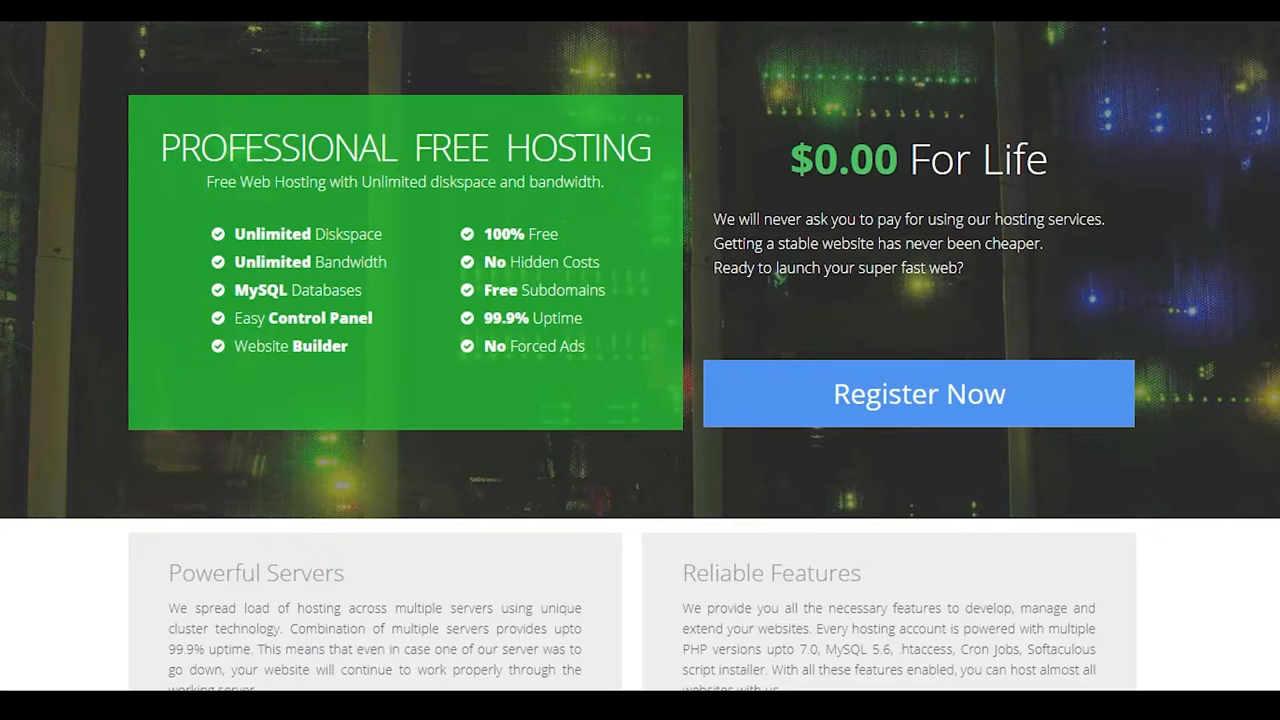
mouse_move(388, 256)
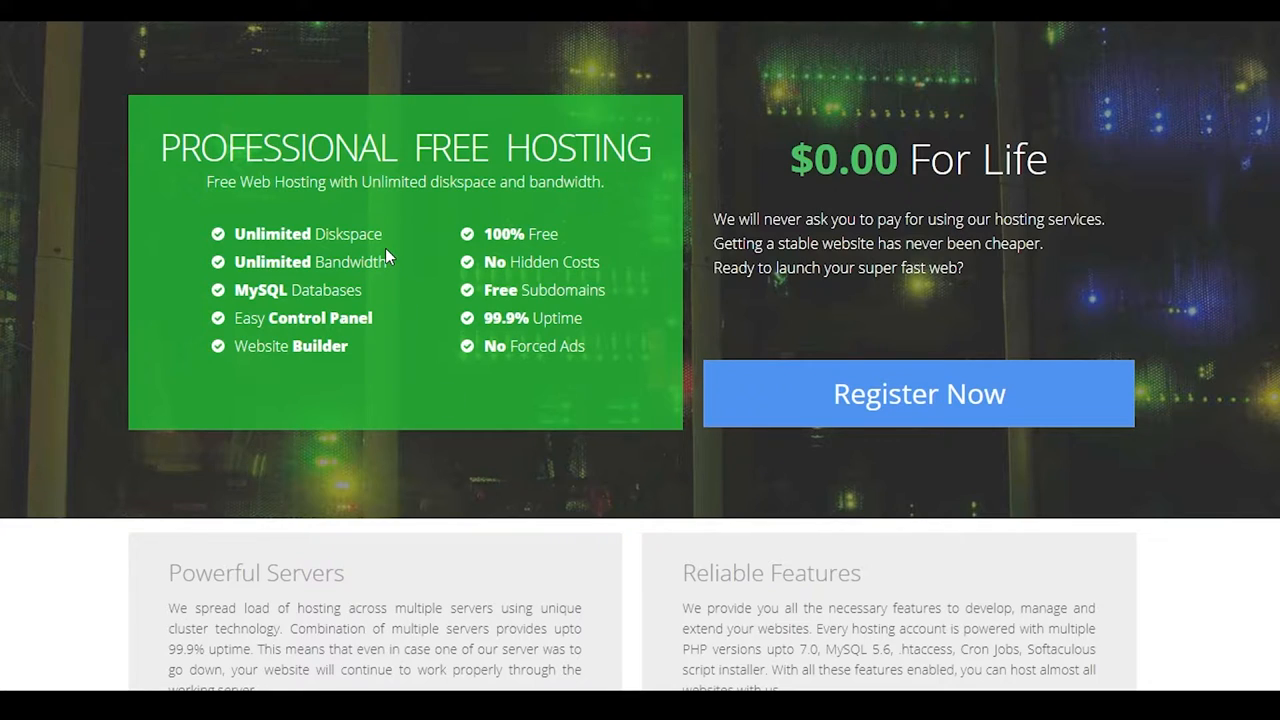
mouse_move(337, 225)
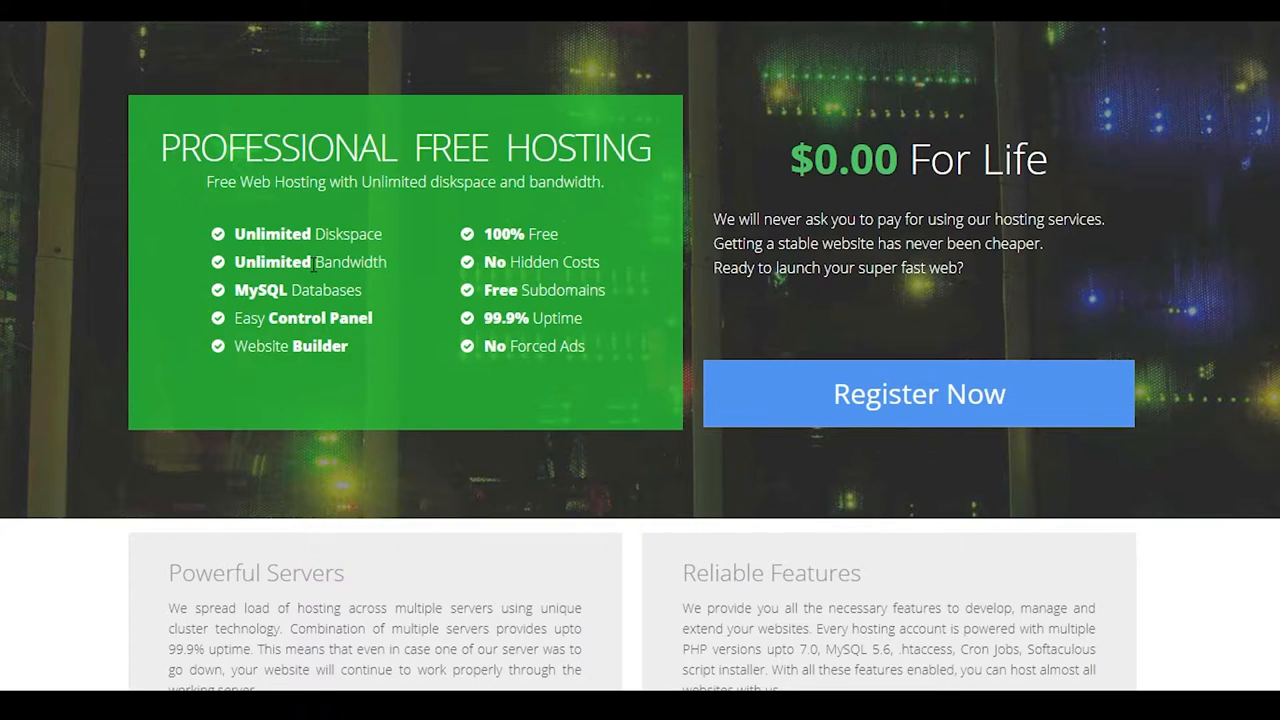
mouse_move(246, 294)
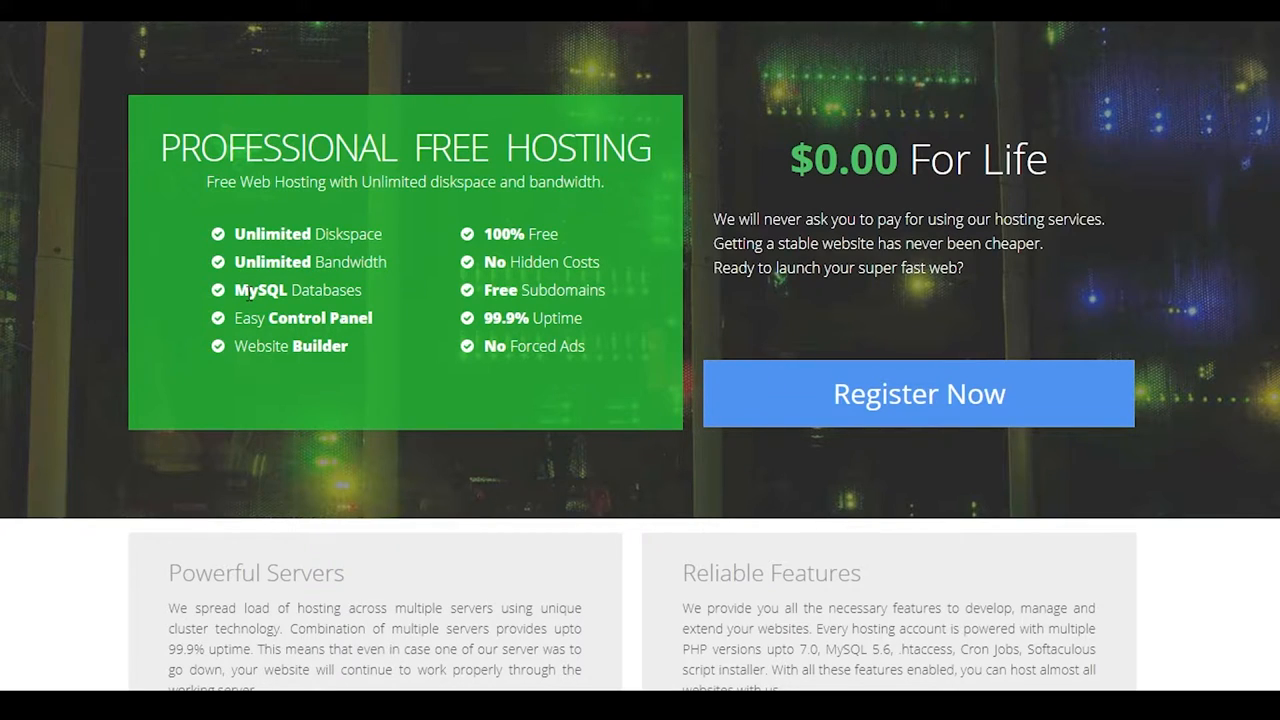
mouse_move(548, 255)
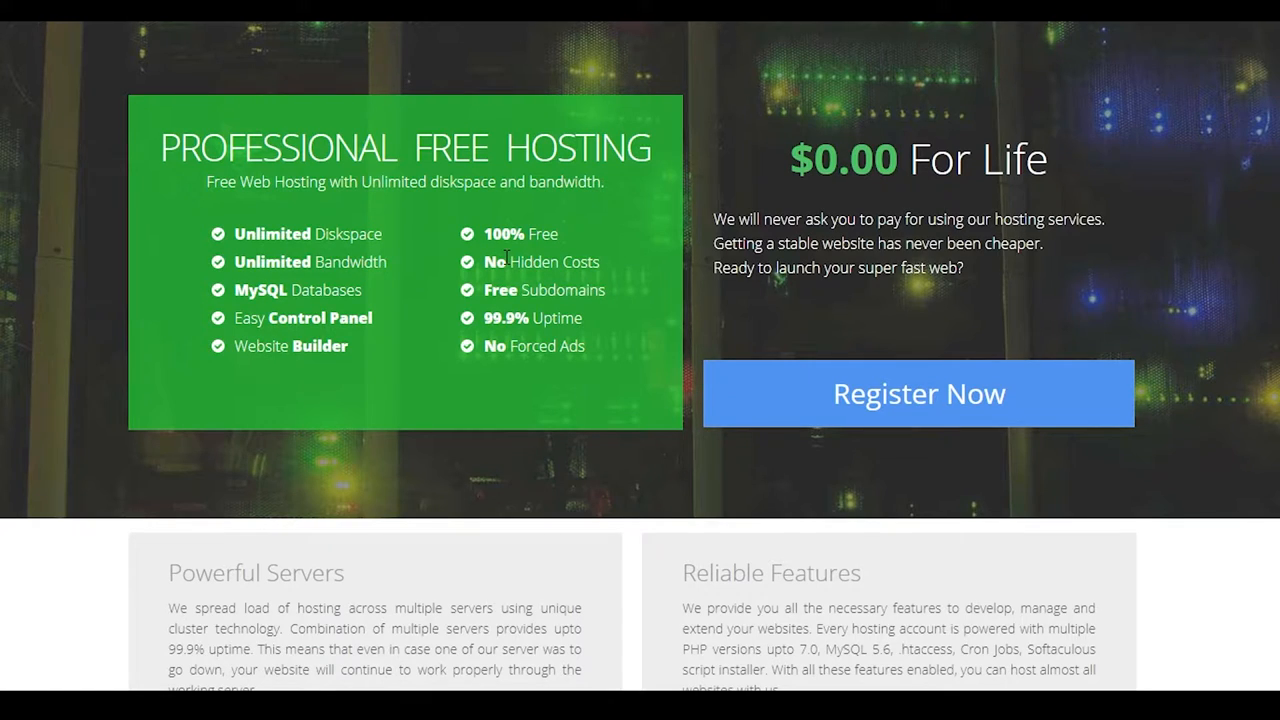
mouse_move(490, 270)
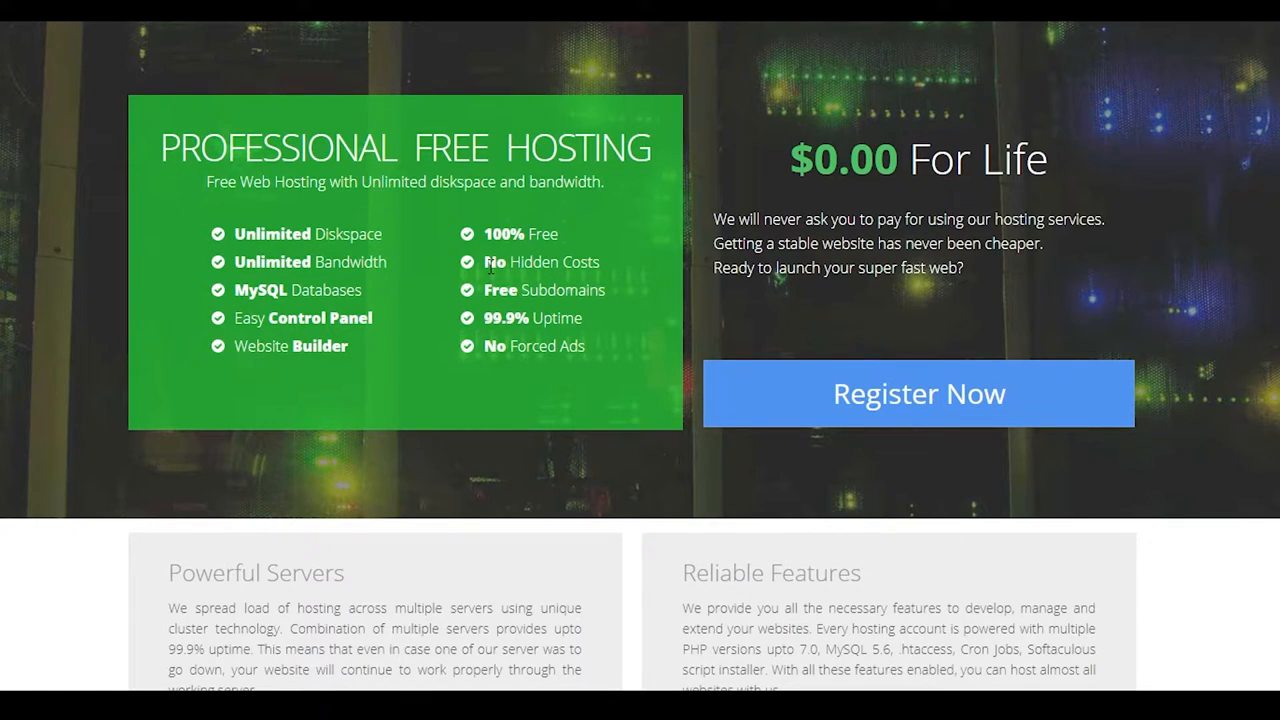
mouse_move(500, 370)
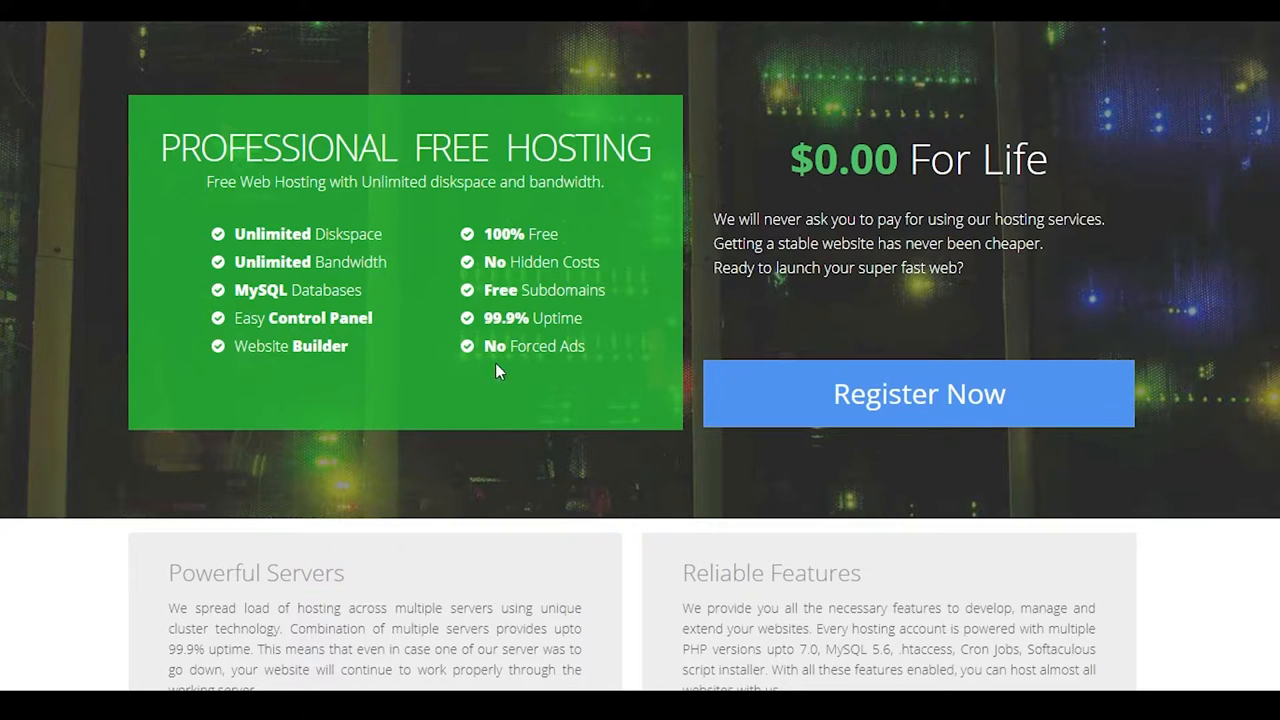
Scroll down ProFreeHost's page and open its email-and-password account registration form.
scroll(down, 3)
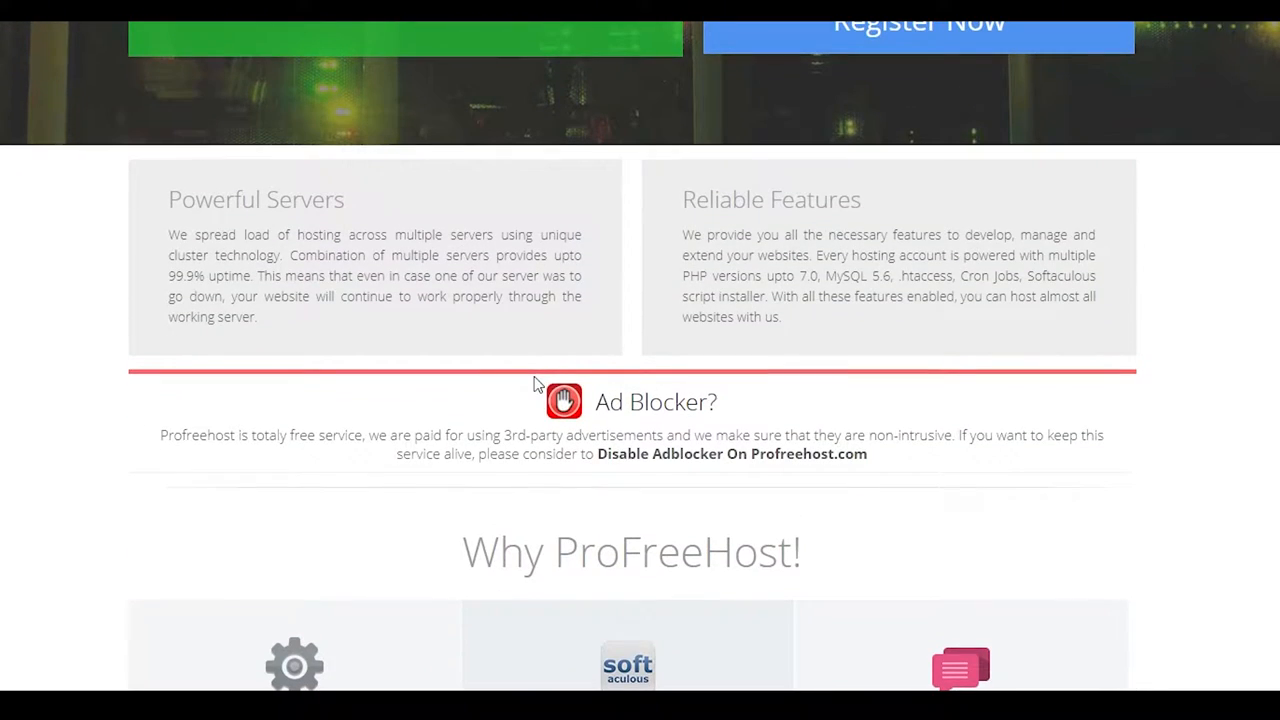
scroll(down, 3)
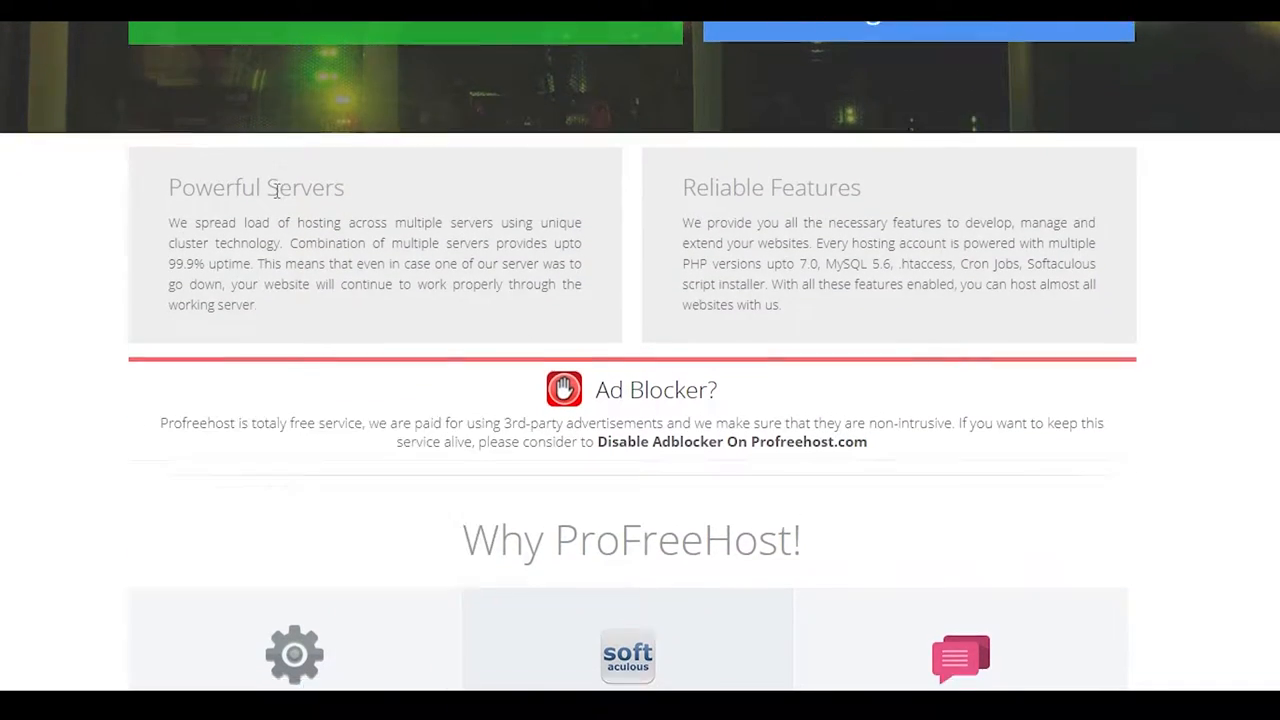
scroll(down, 3)
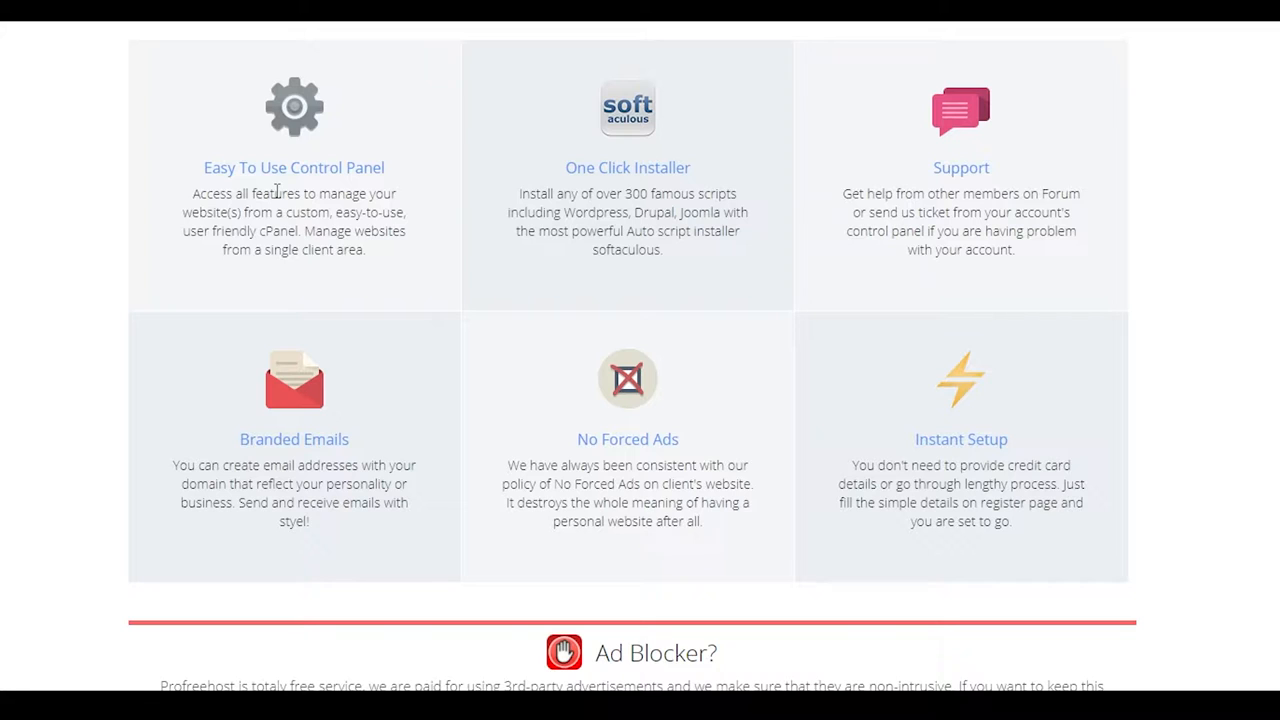
scroll(down, 3)
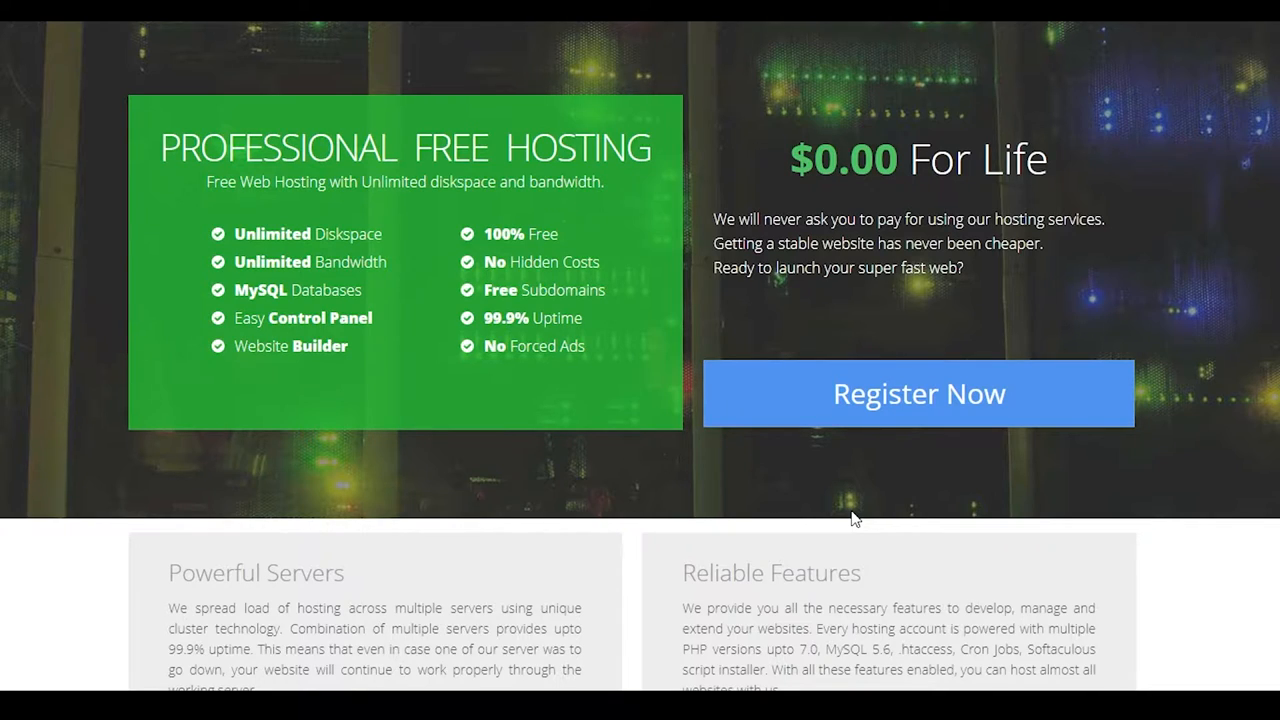
mouse_move(970, 405)
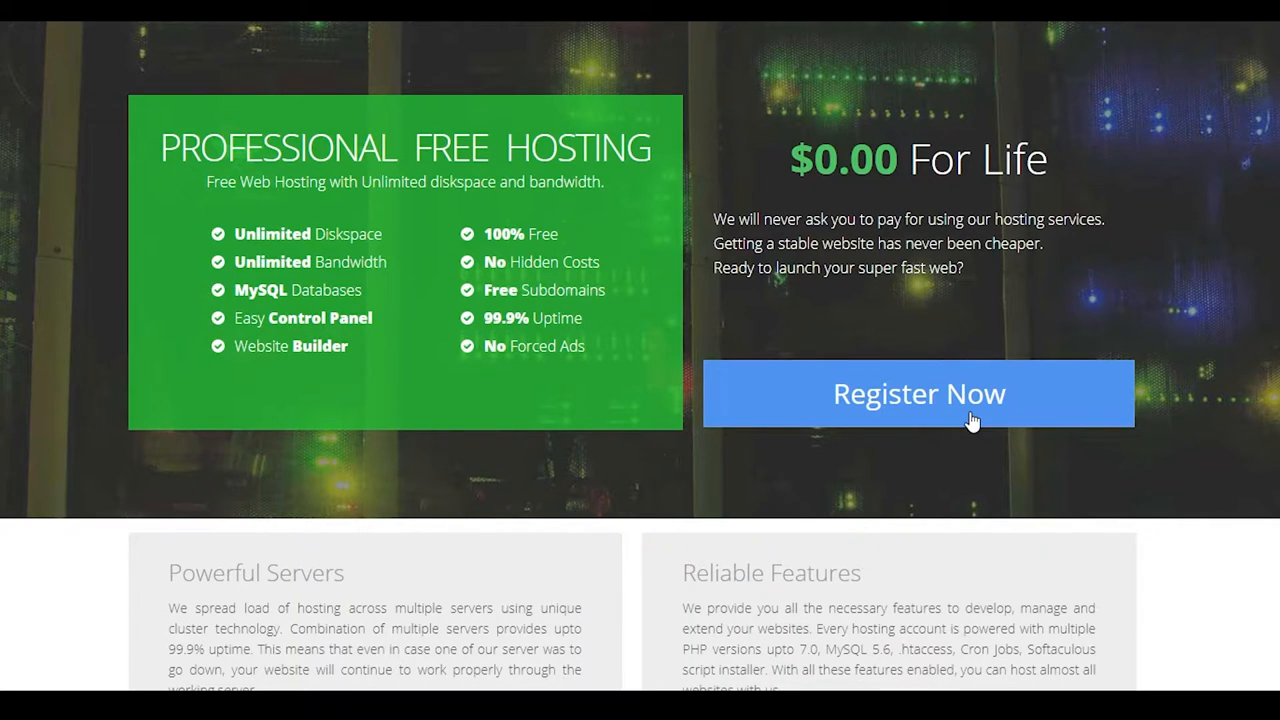
click(918, 393)
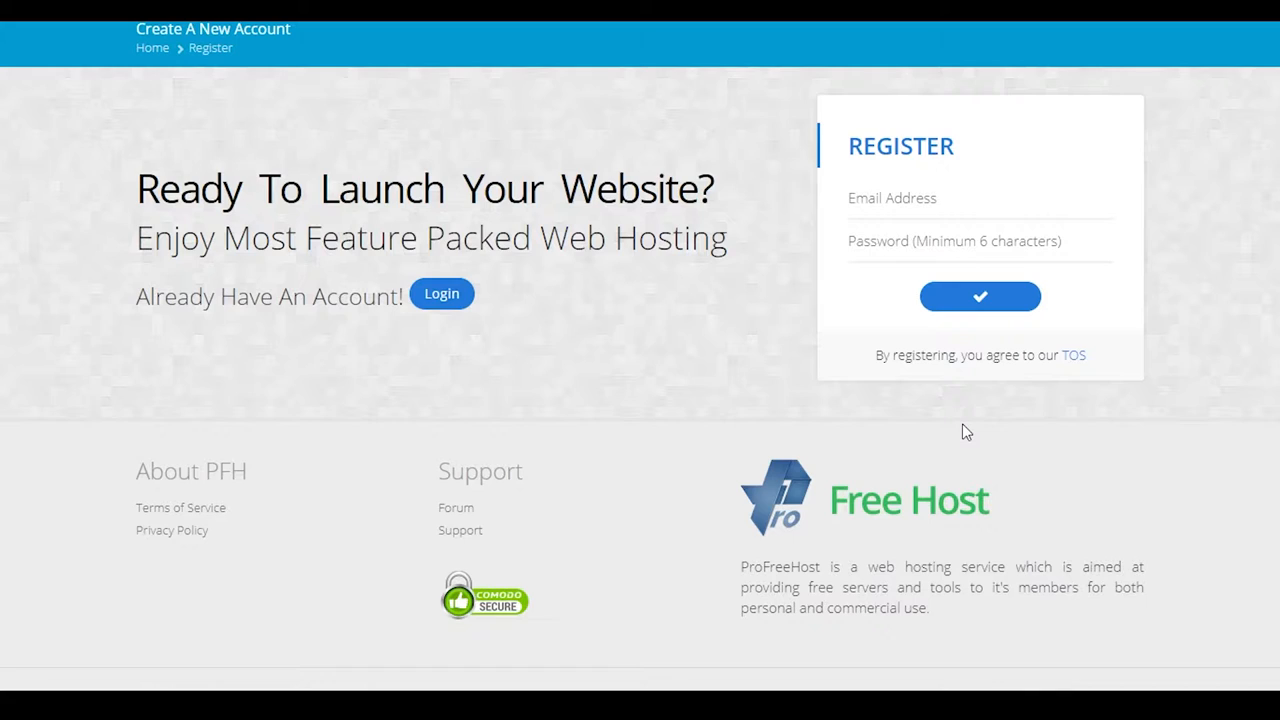
mouse_move(787, 388)
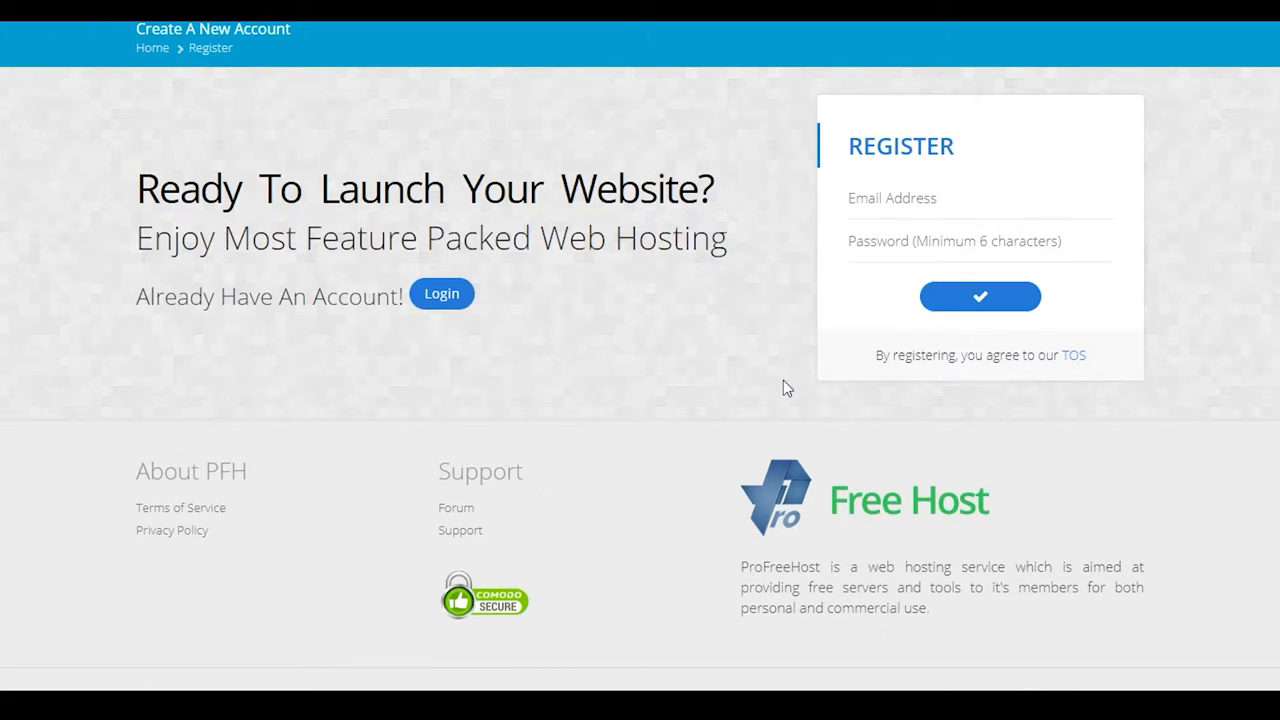
mouse_move(760, 380)
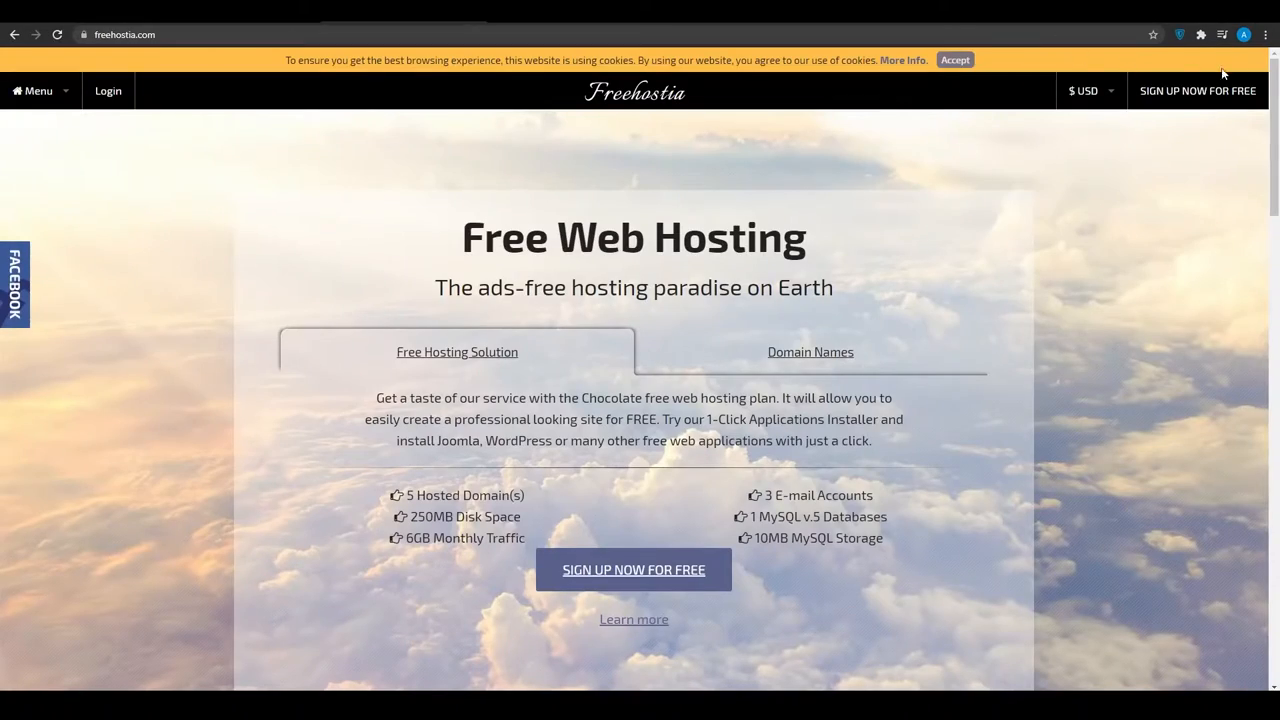
click(954, 60)
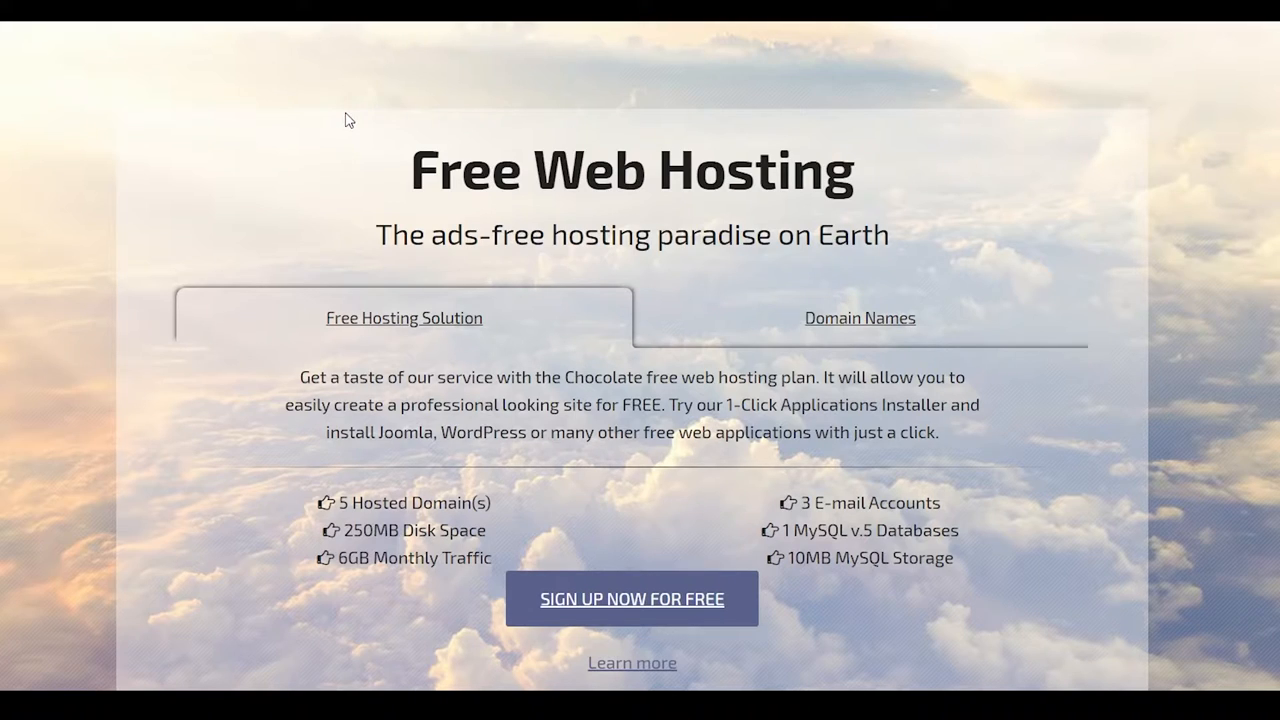
mouse_move(297, 120)
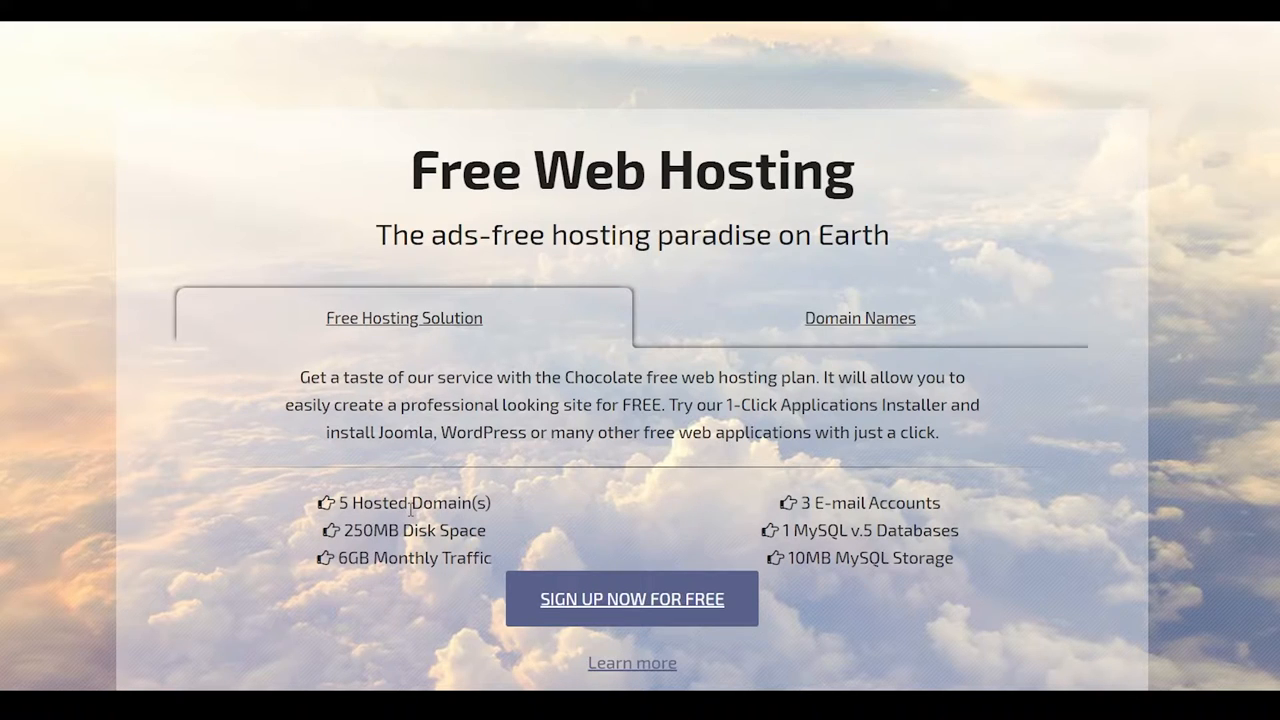
mouse_move(905, 548)
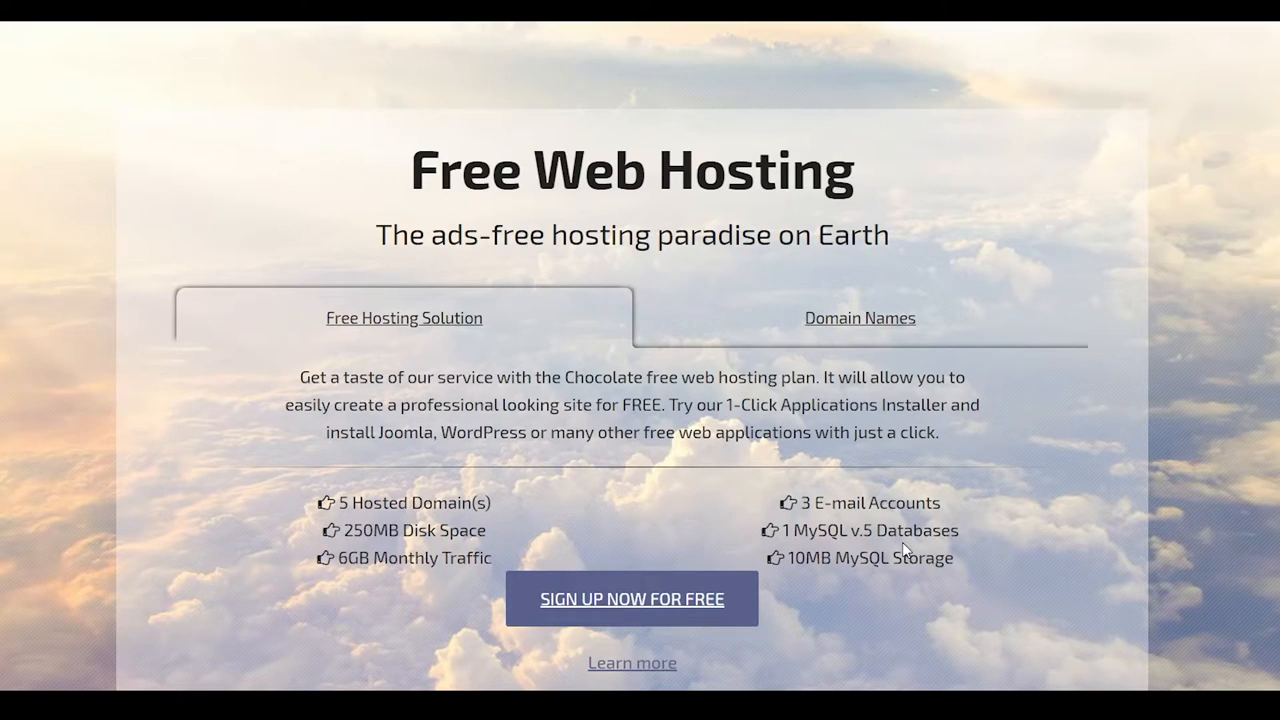
scroll(down, 3)
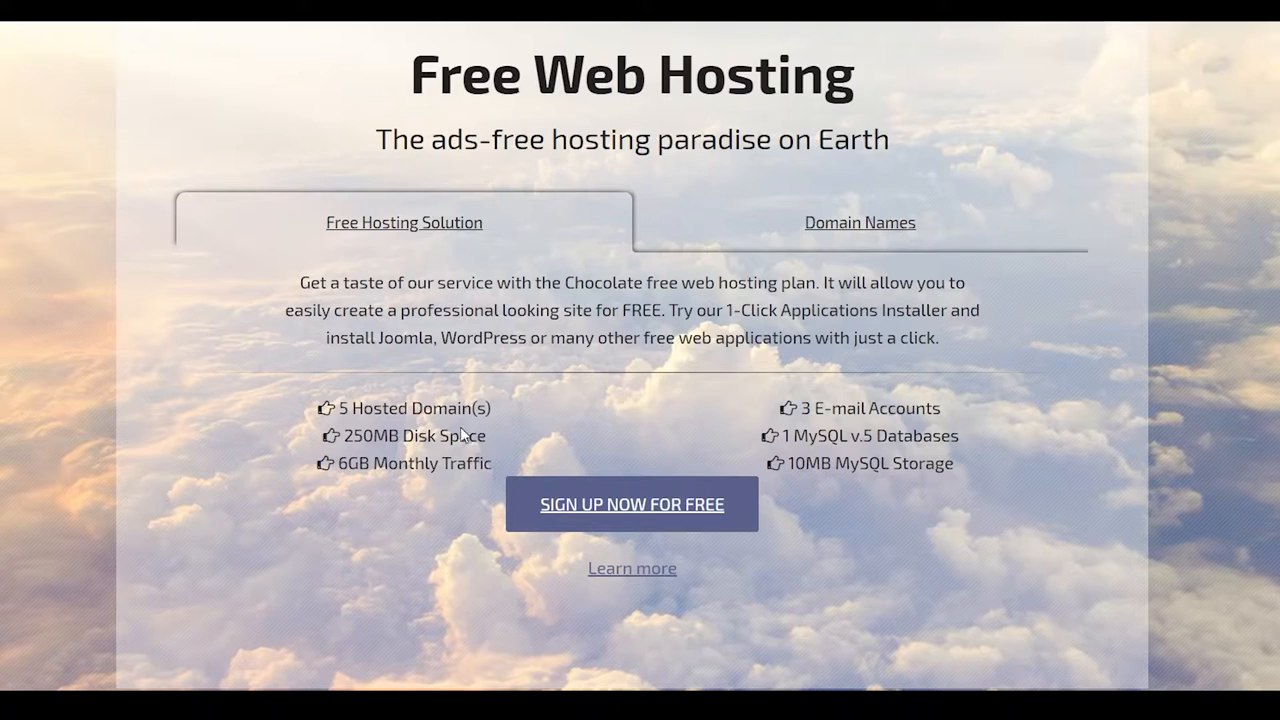
mouse_move(977, 446)
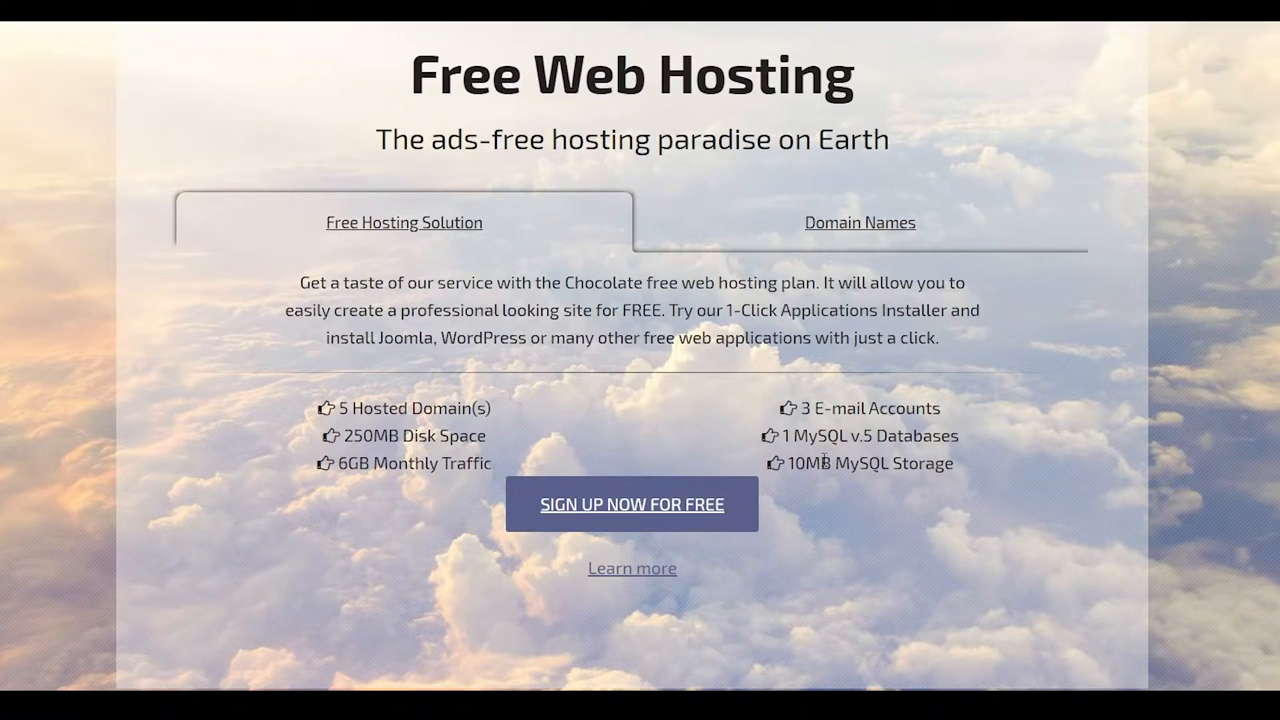
mouse_move(515, 490)
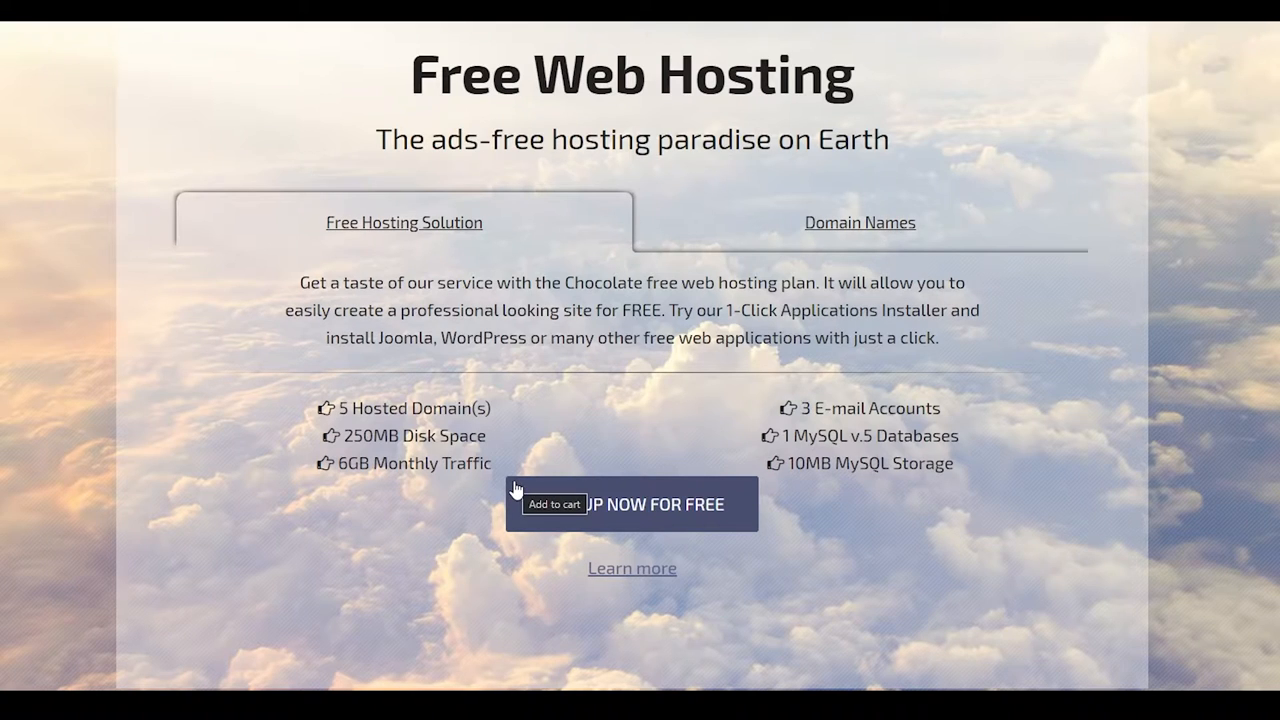
mouse_move(817, 499)
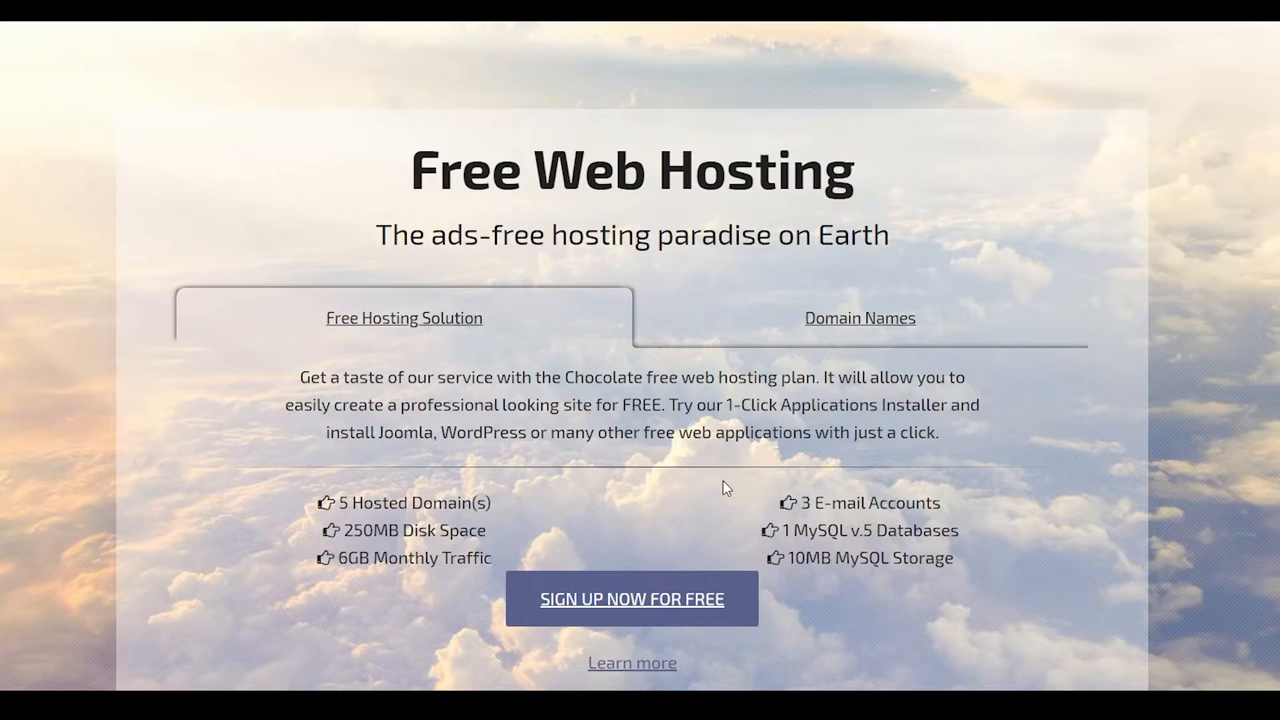
Show Freehostia's Domain Names tab with first-year prices for .site, .online and .fun.
click(859, 318)
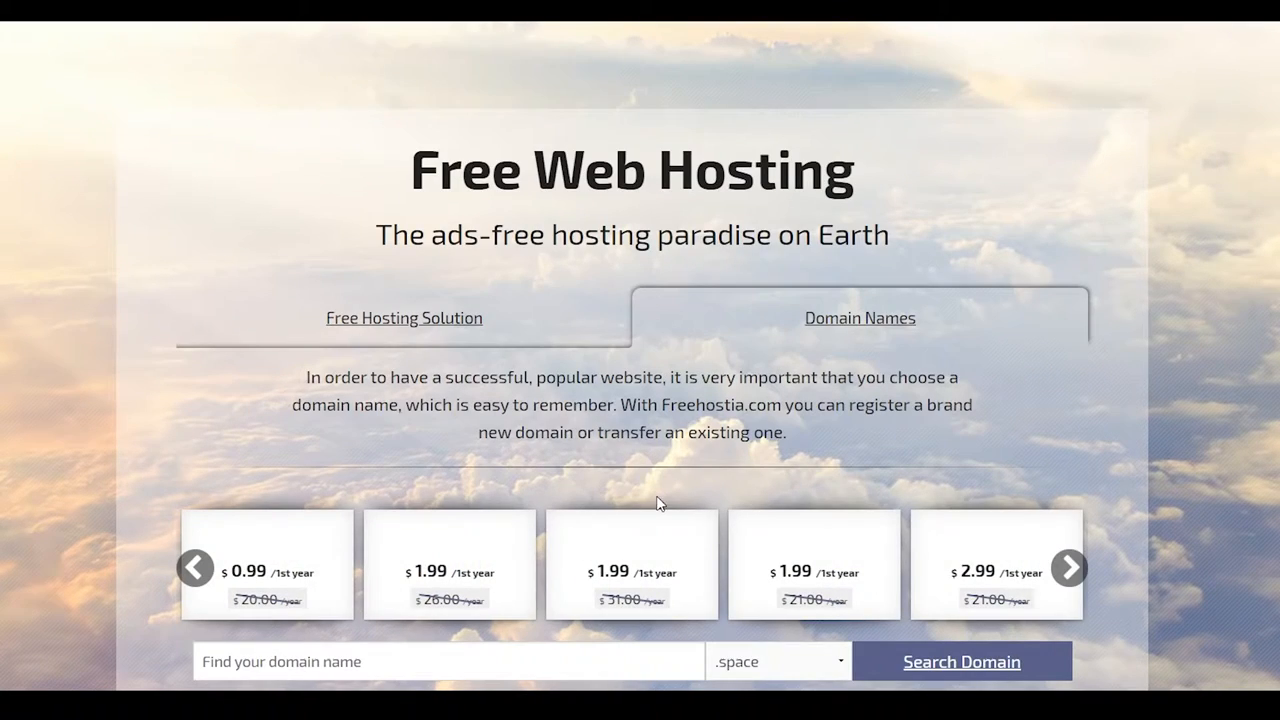
click(1069, 567)
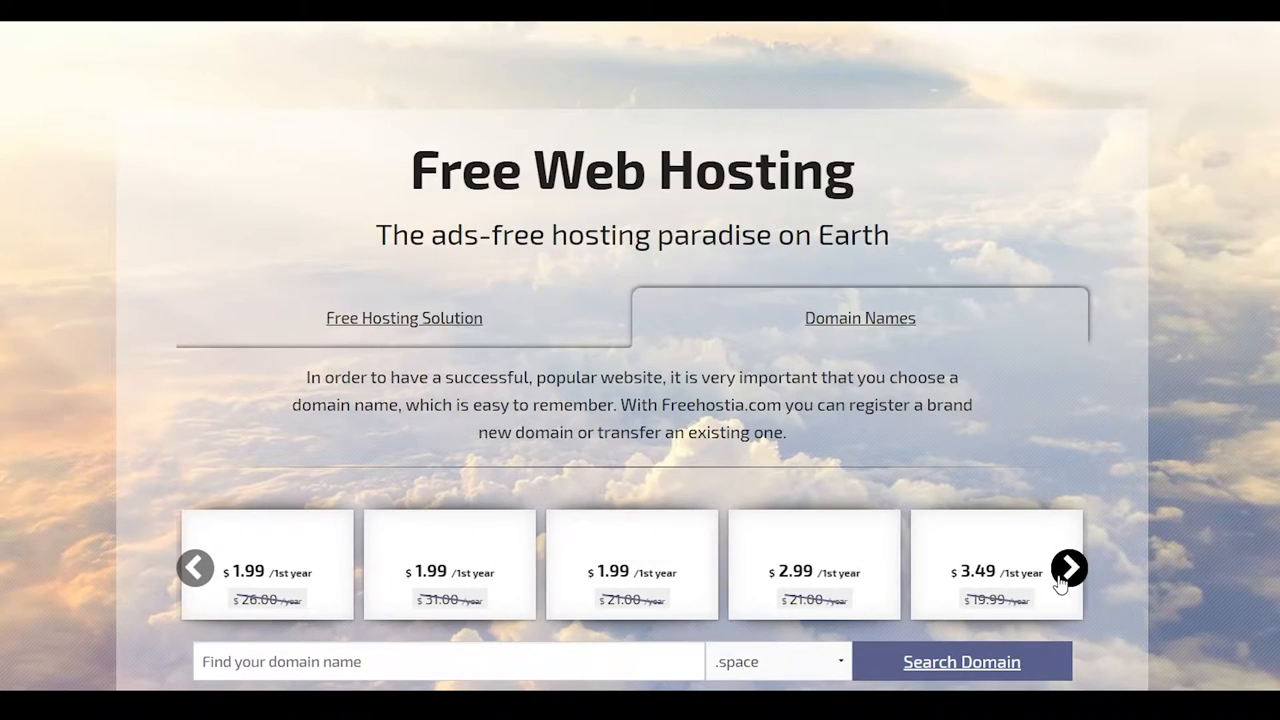
click(404, 317)
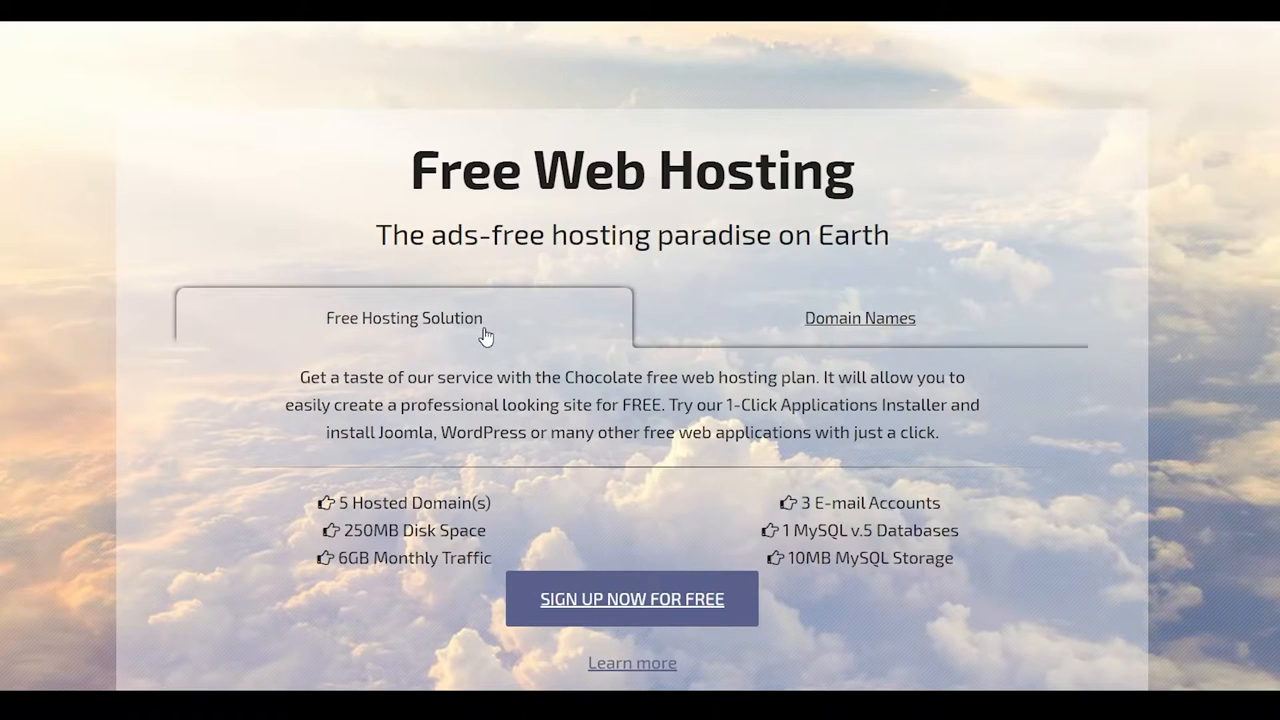
click(859, 318)
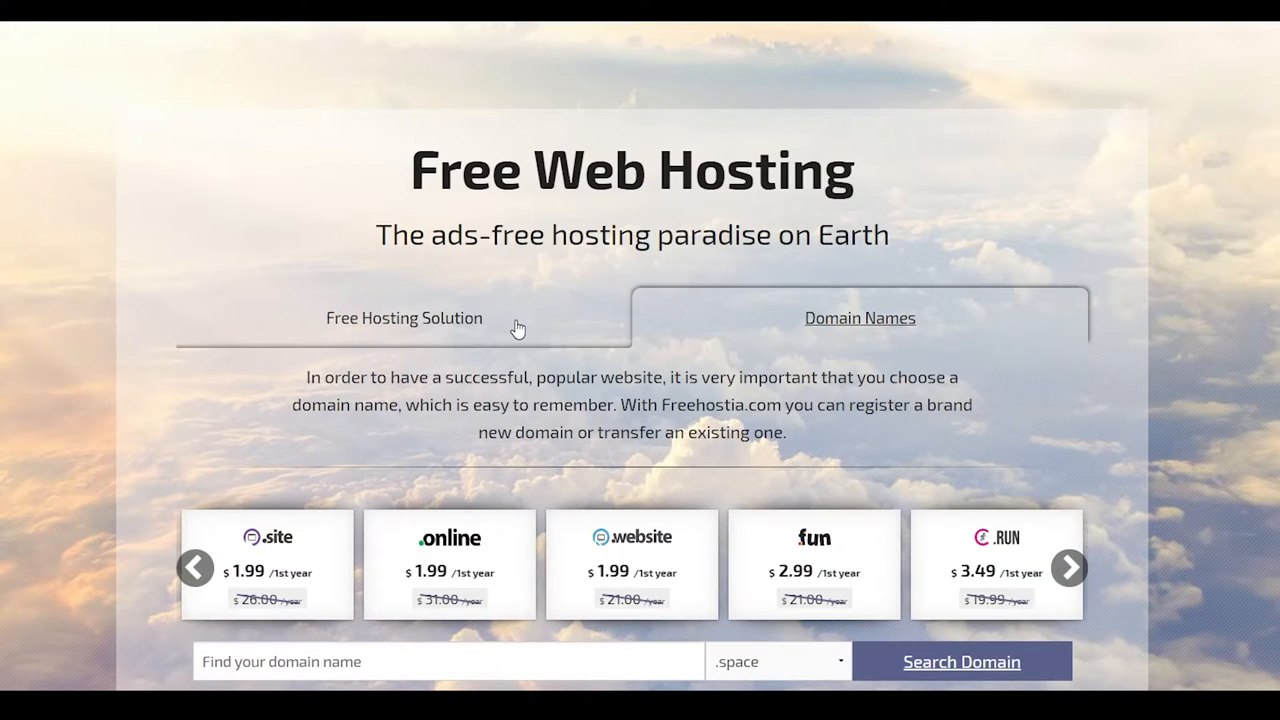
Scroll Freehostia's homepage through platform, VPS/semi-dedicated/dedicated offers, data center and testimonials.
scroll(down, 3)
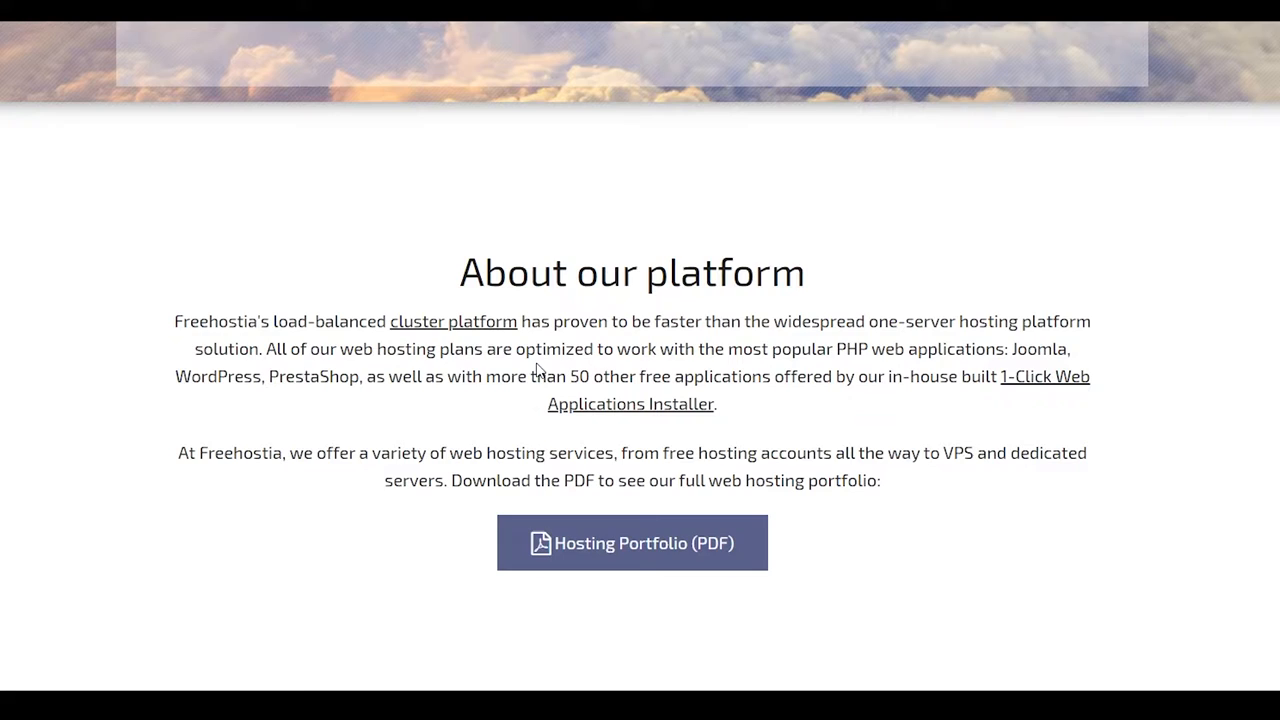
scroll(down, 3)
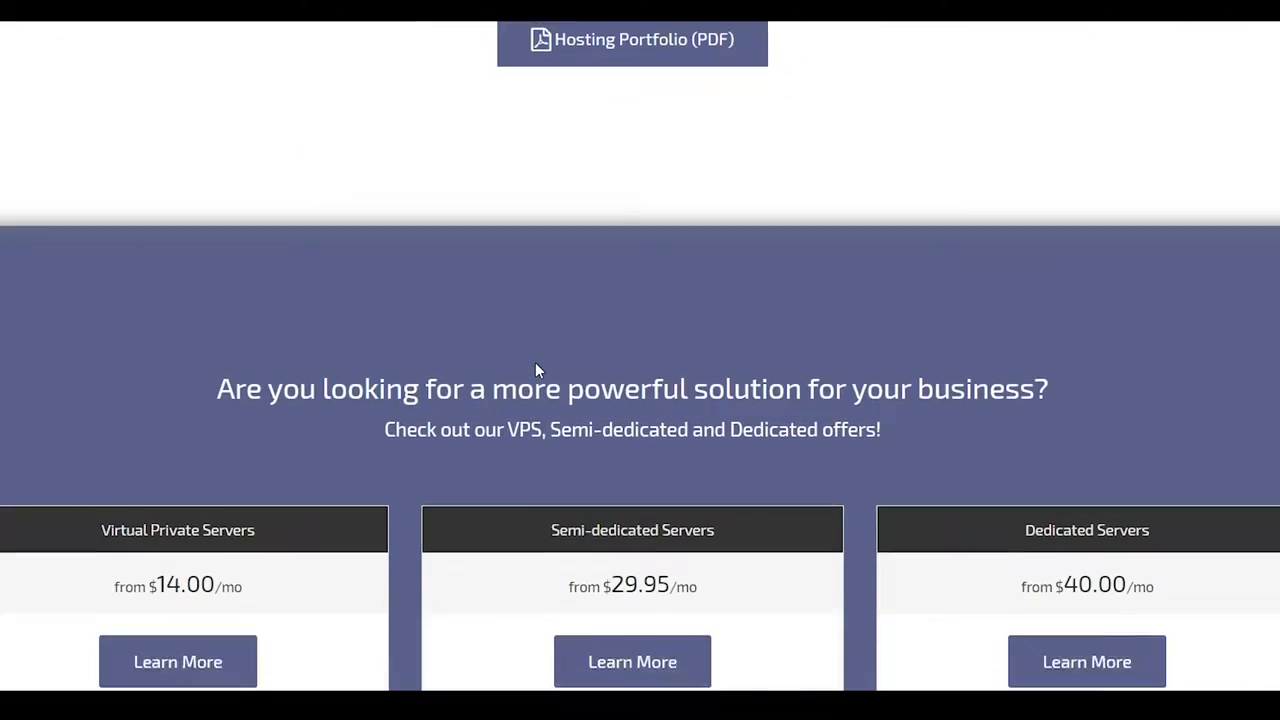
scroll(down, 3)
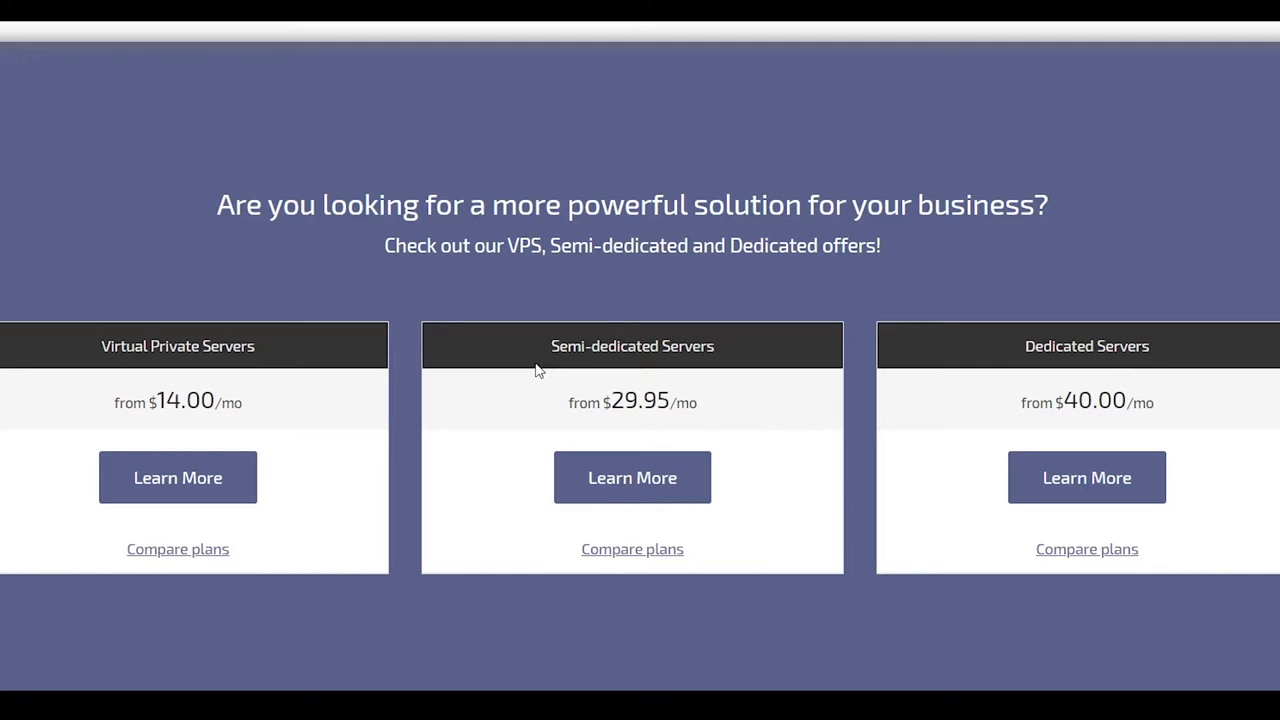
mouse_move(966, 392)
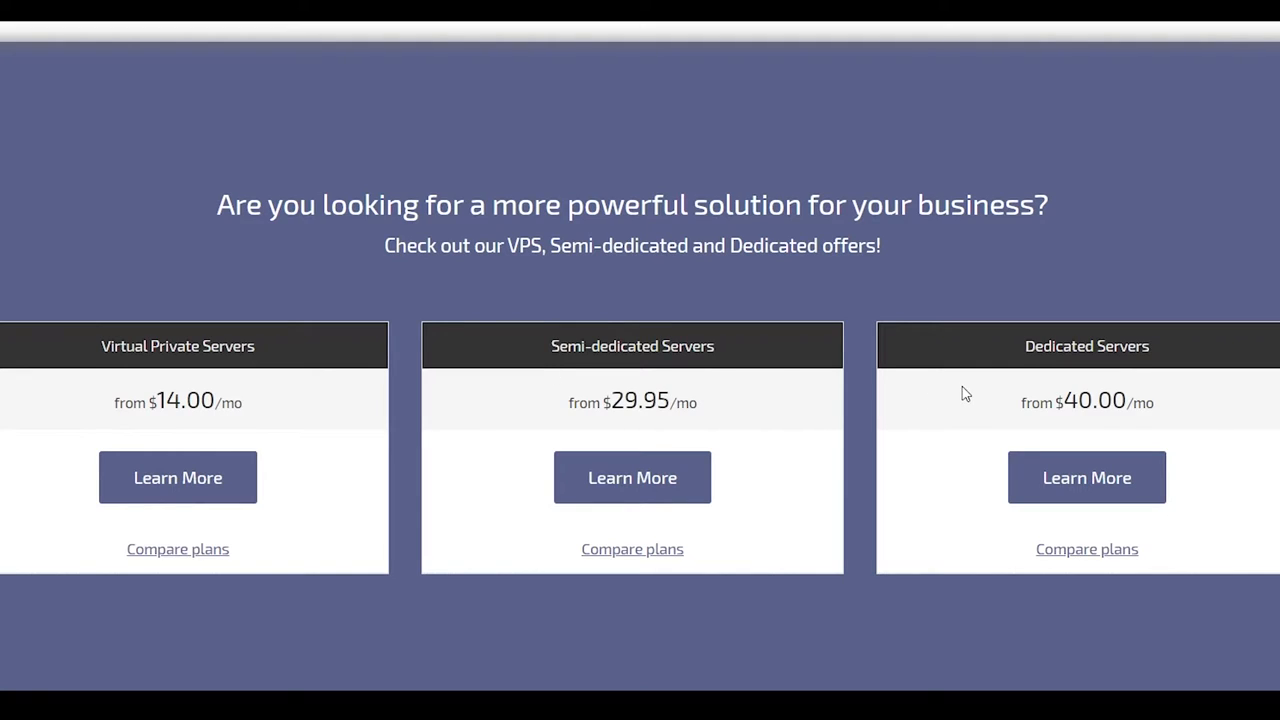
mouse_move(294, 406)
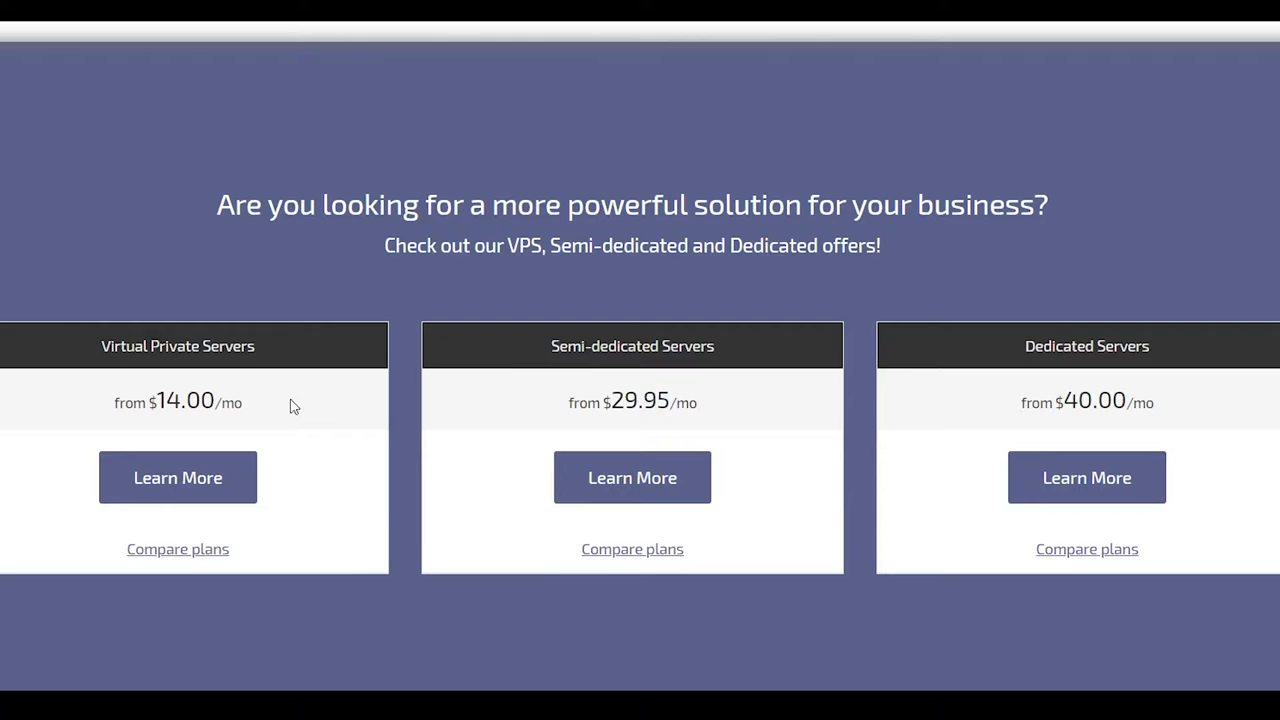
scroll(down, 3)
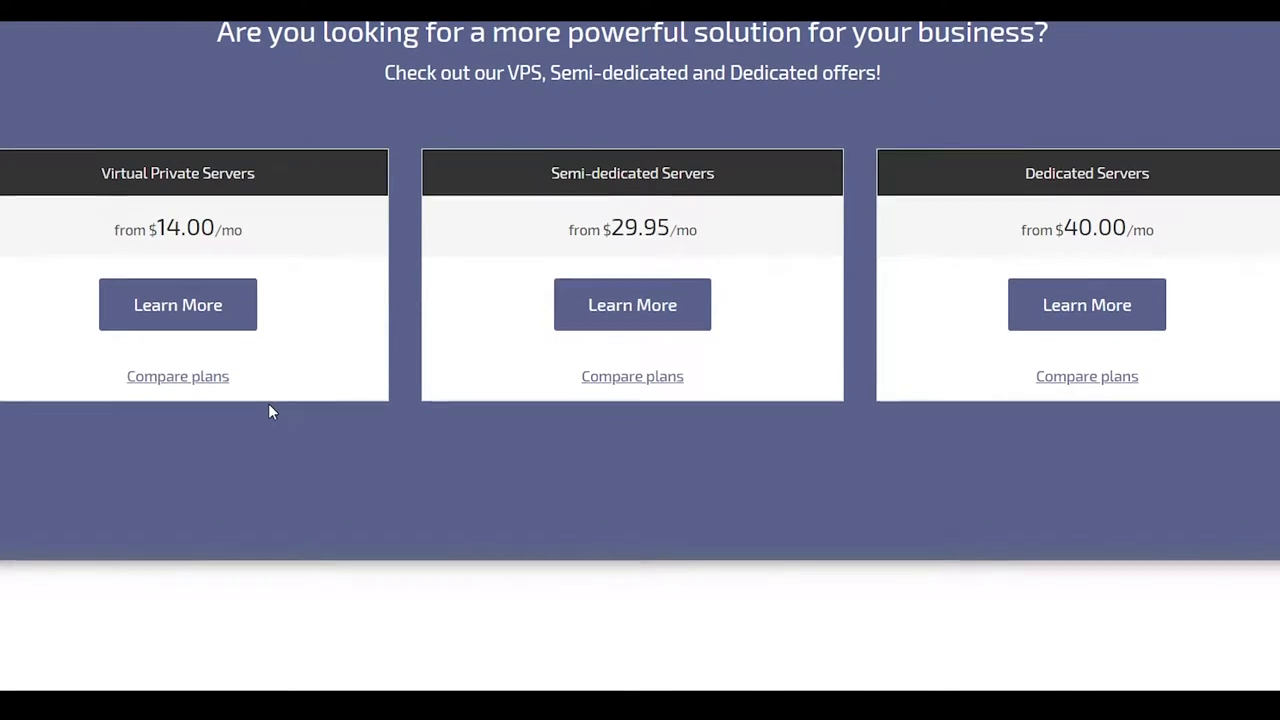
scroll(down, 3)
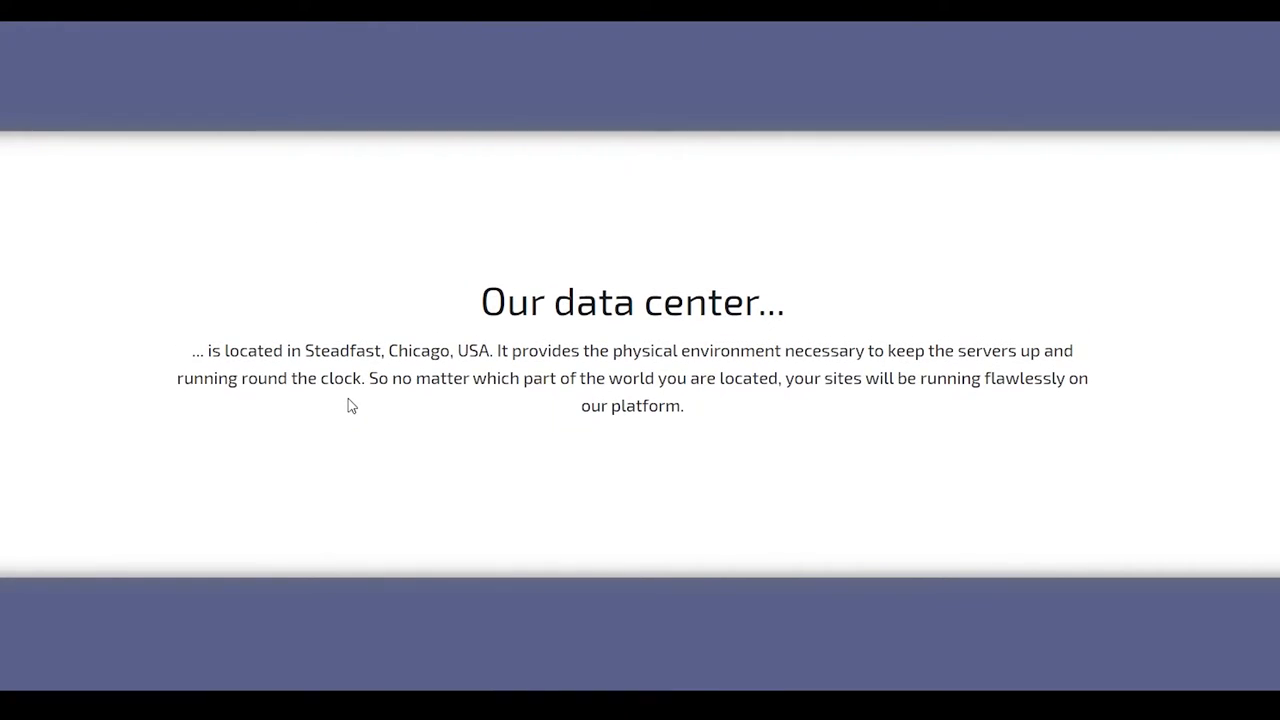
scroll(down, 3)
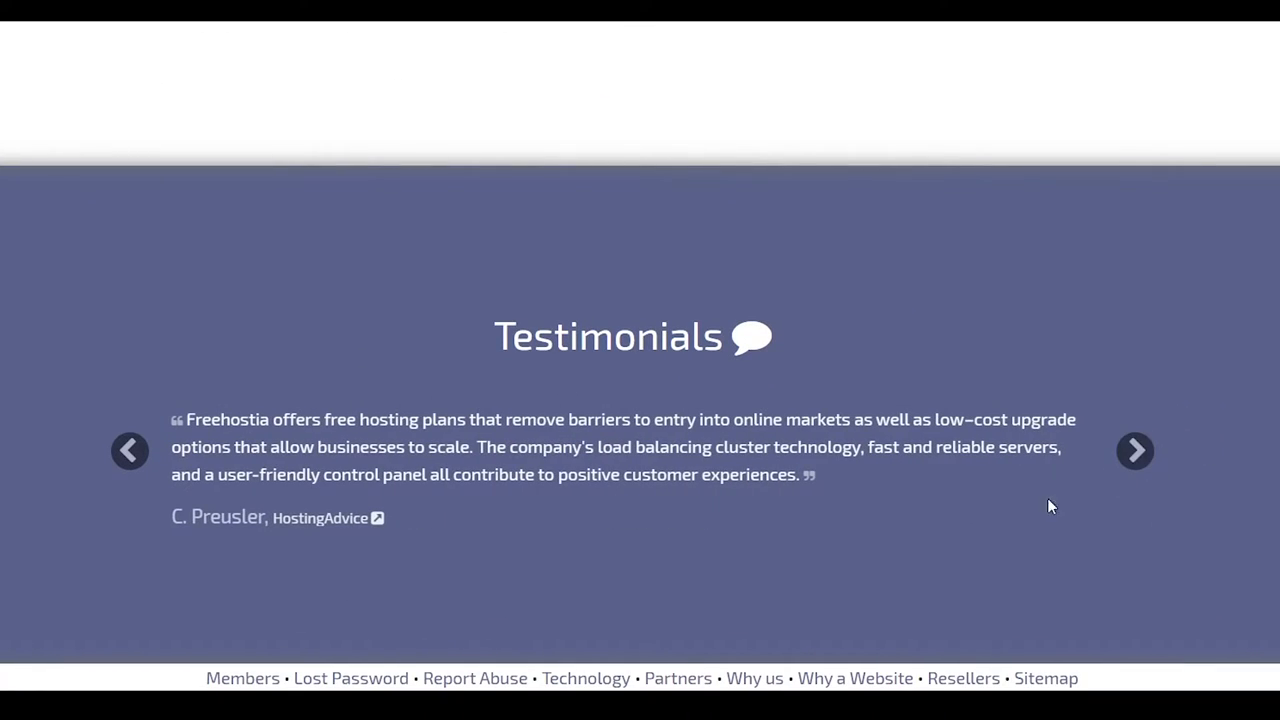
mouse_move(965, 535)
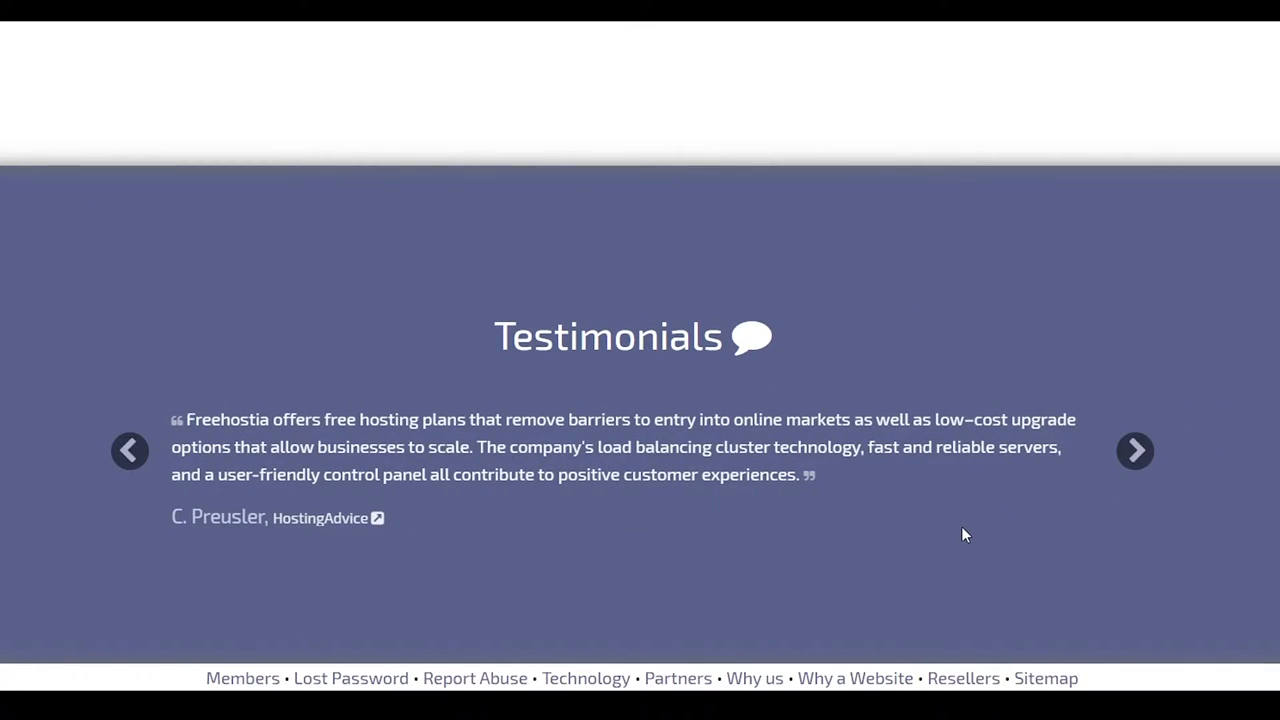
scroll(up, 3)
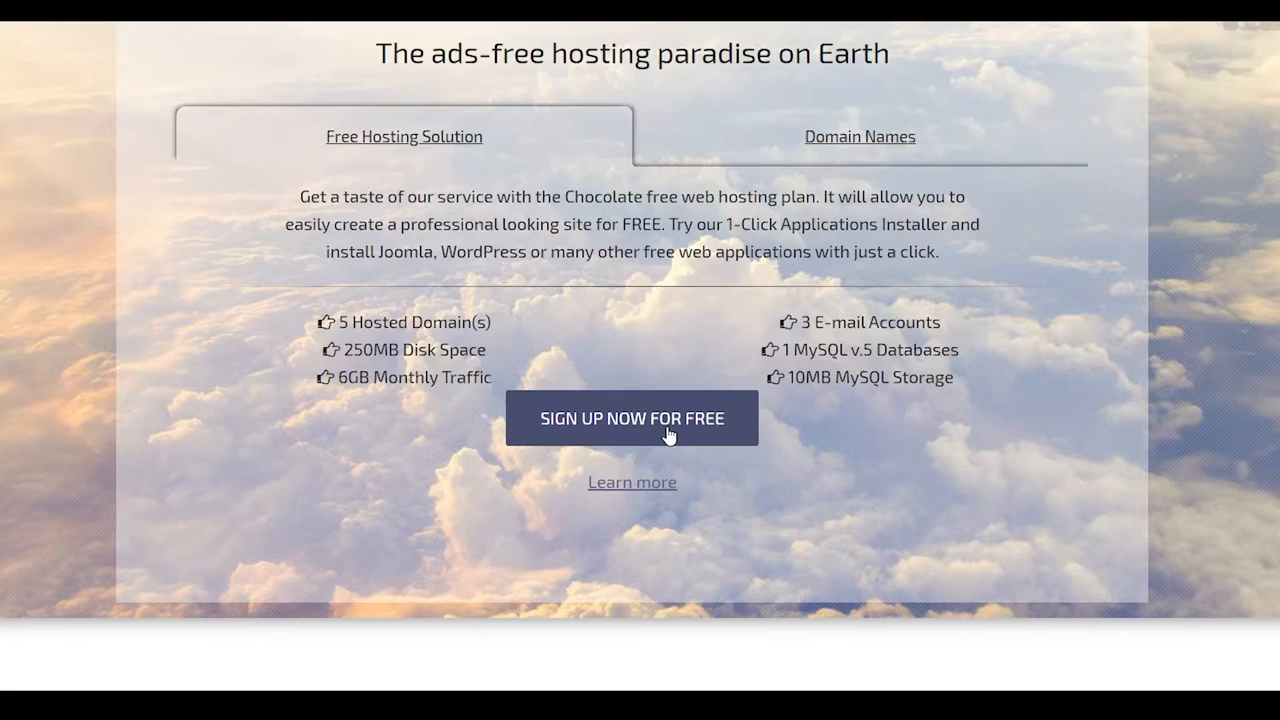
Open the order form for Freehostia's free Chocolate plan at $0.00.
click(632, 418)
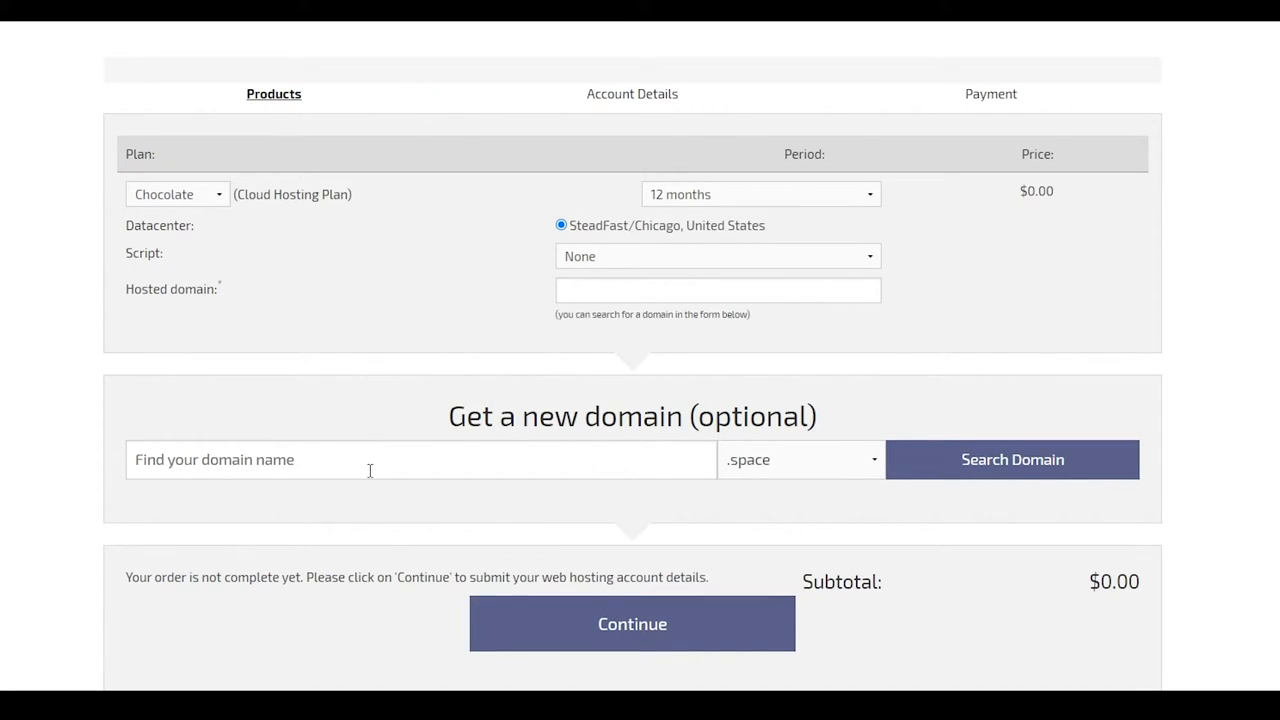
mouse_move(585, 313)
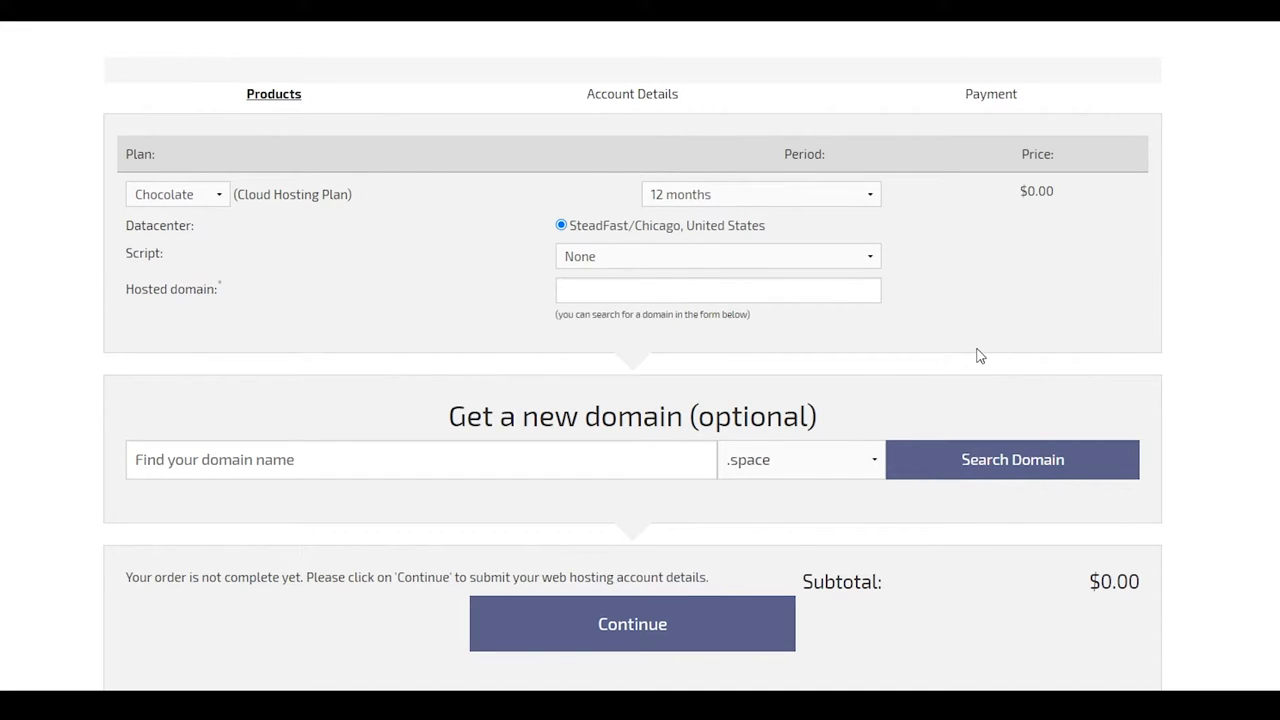
mouse_move(617, 213)
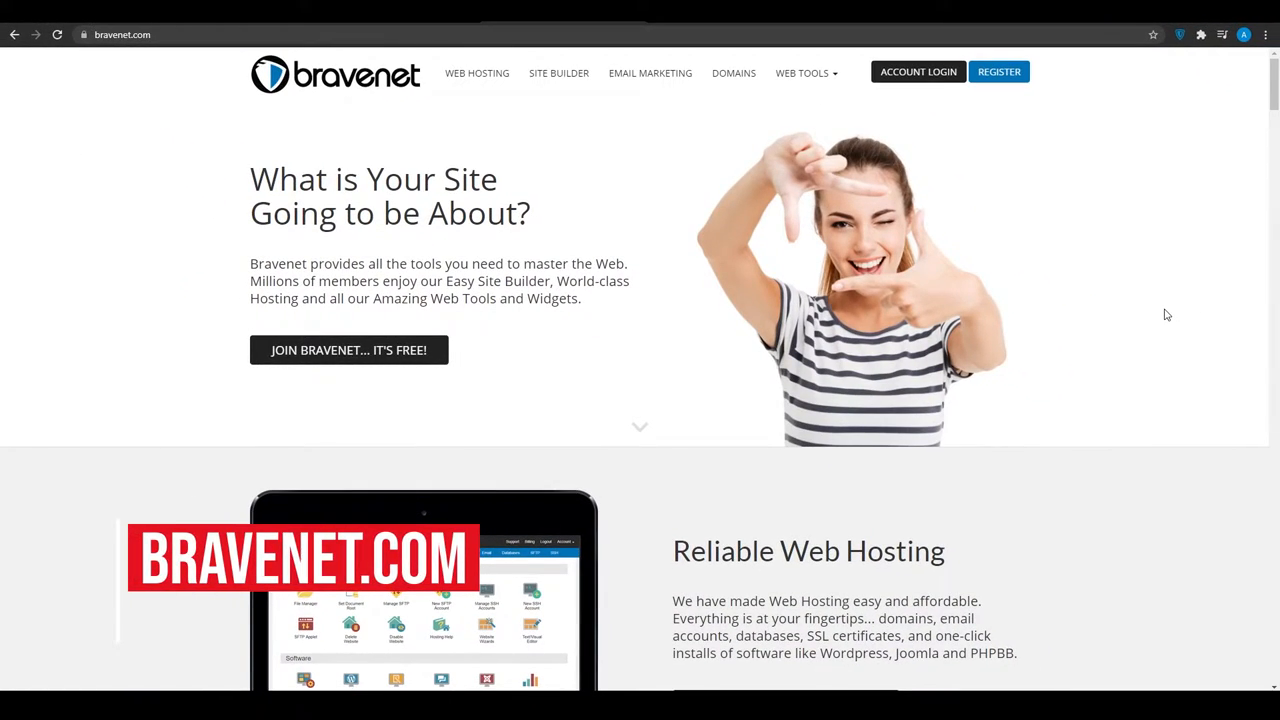
mouse_move(1131, 310)
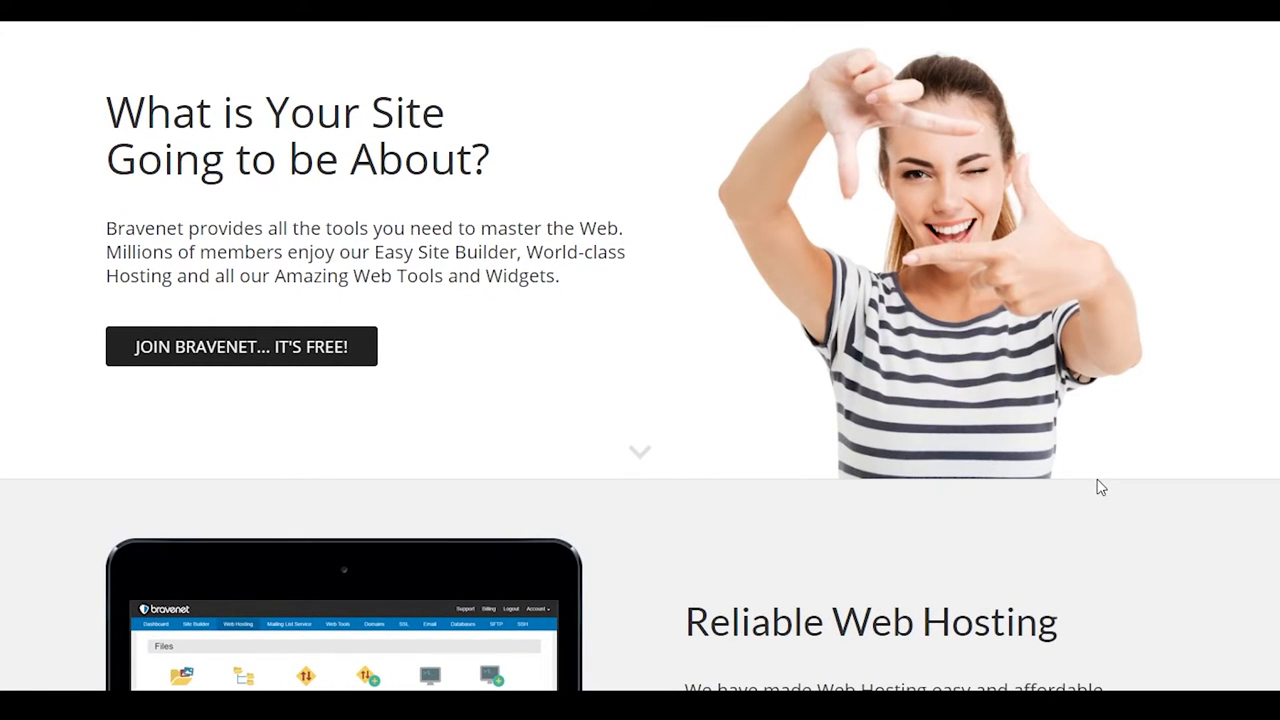
Scroll Bravenet's homepage through hosting, site builder, blogging and email sections to contact forms.
scroll(down, 3)
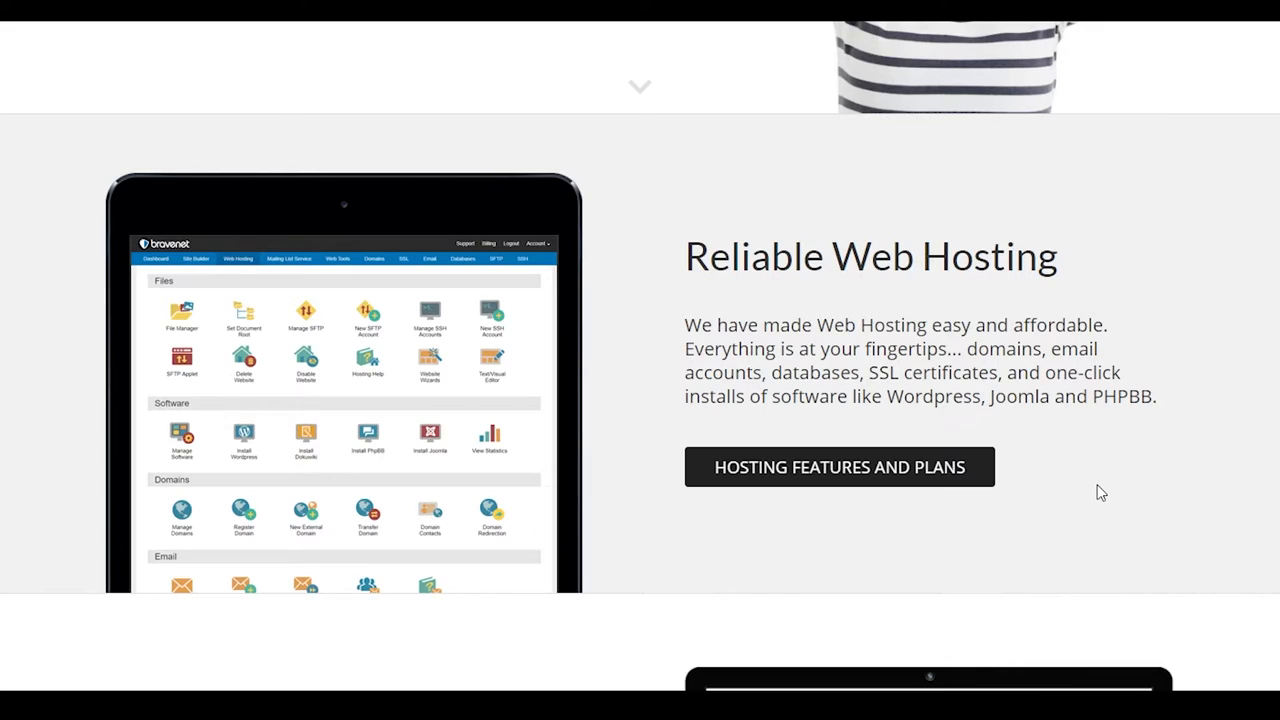
scroll(down, 3)
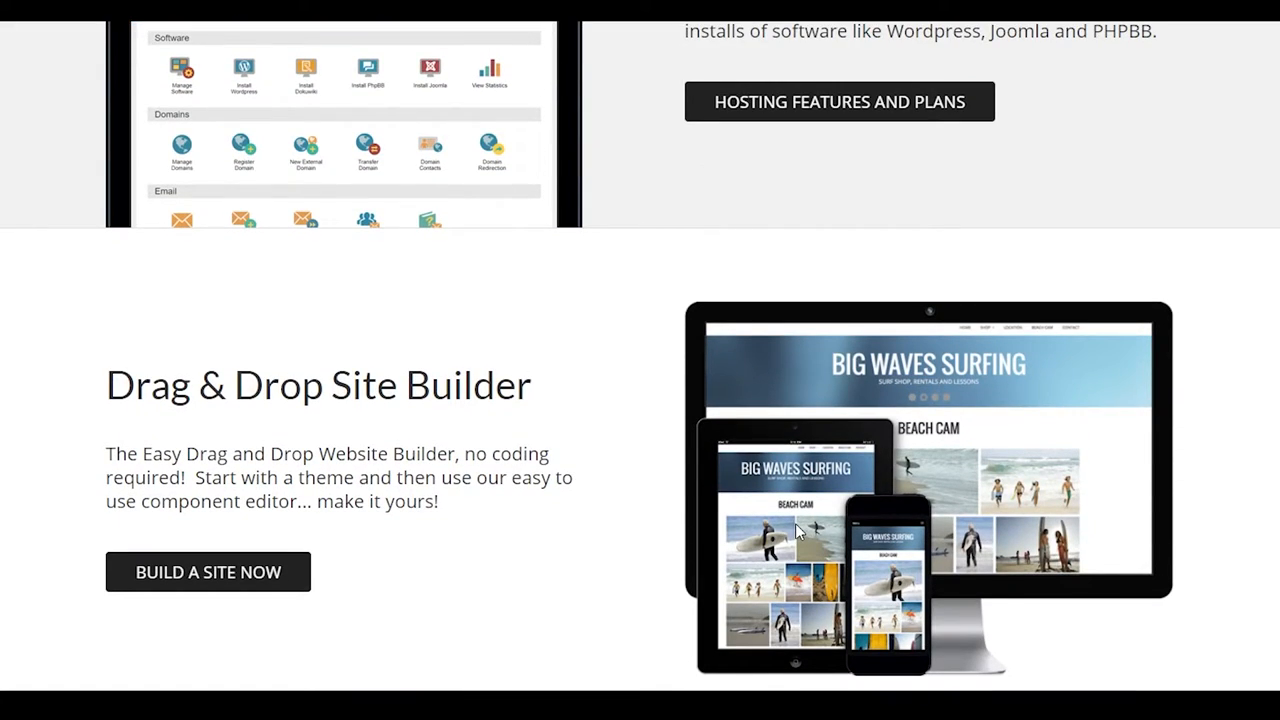
scroll(down, 3)
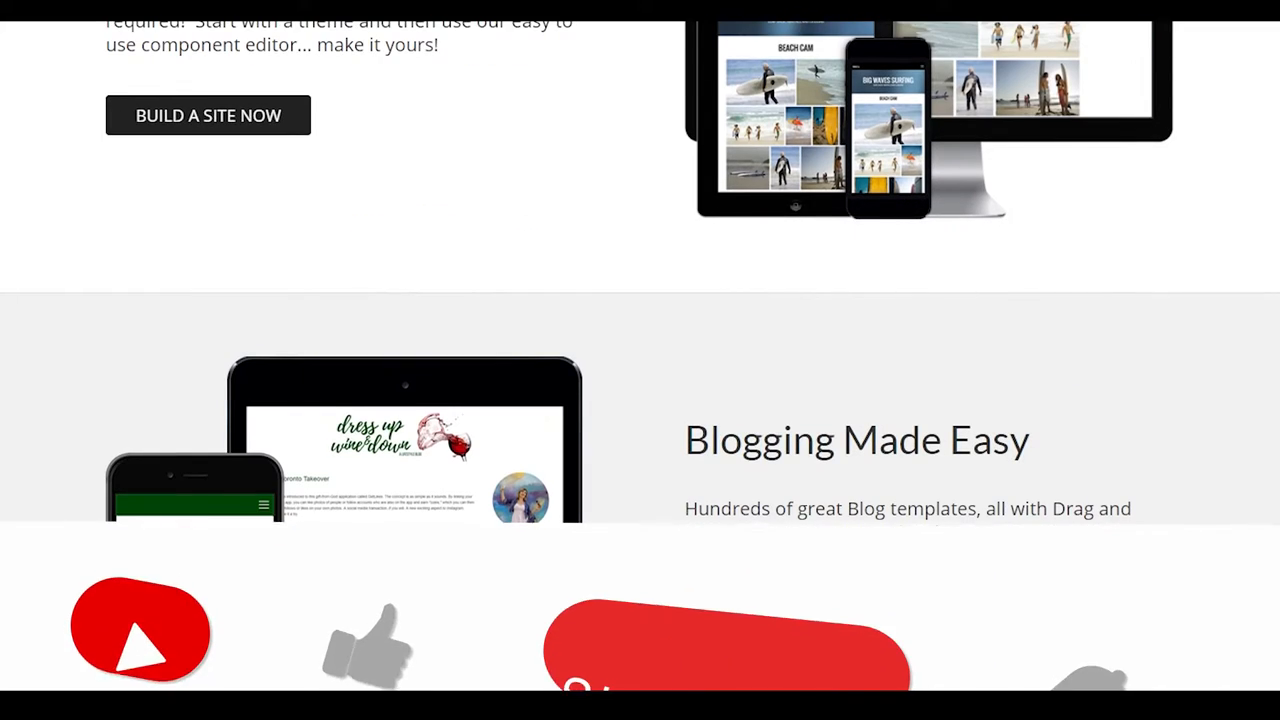
scroll(down, 3)
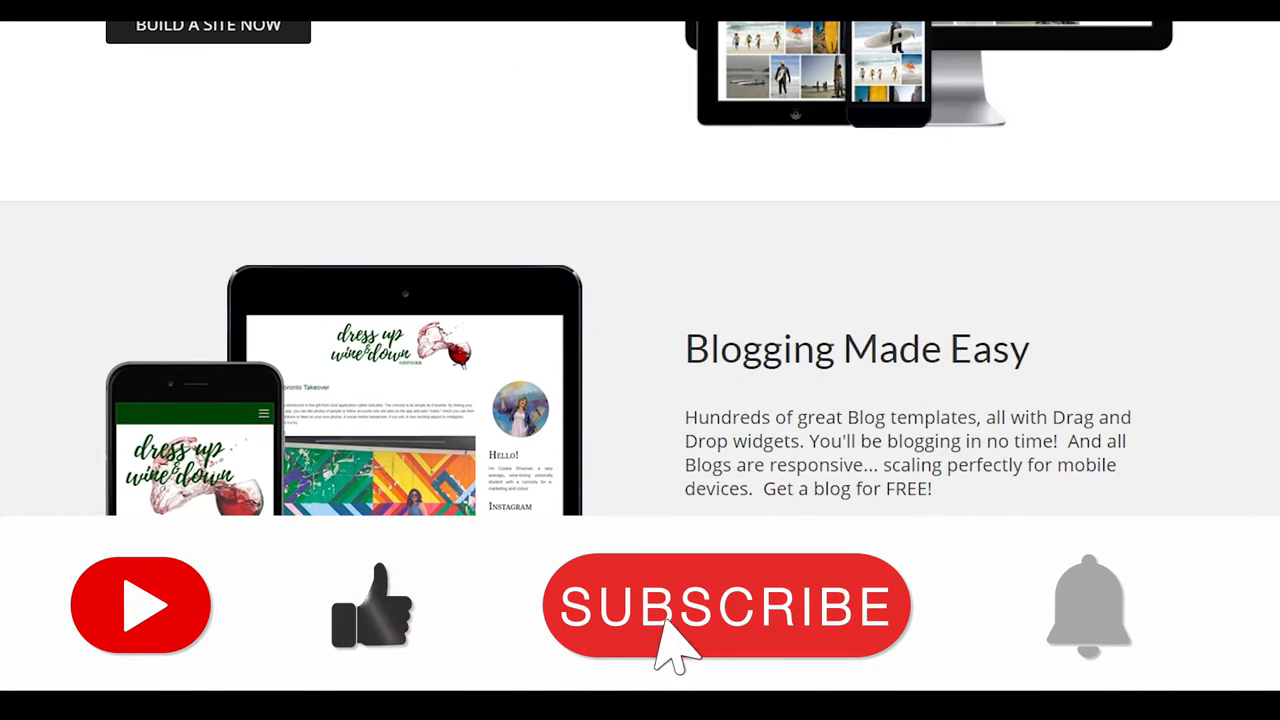
click(726, 607)
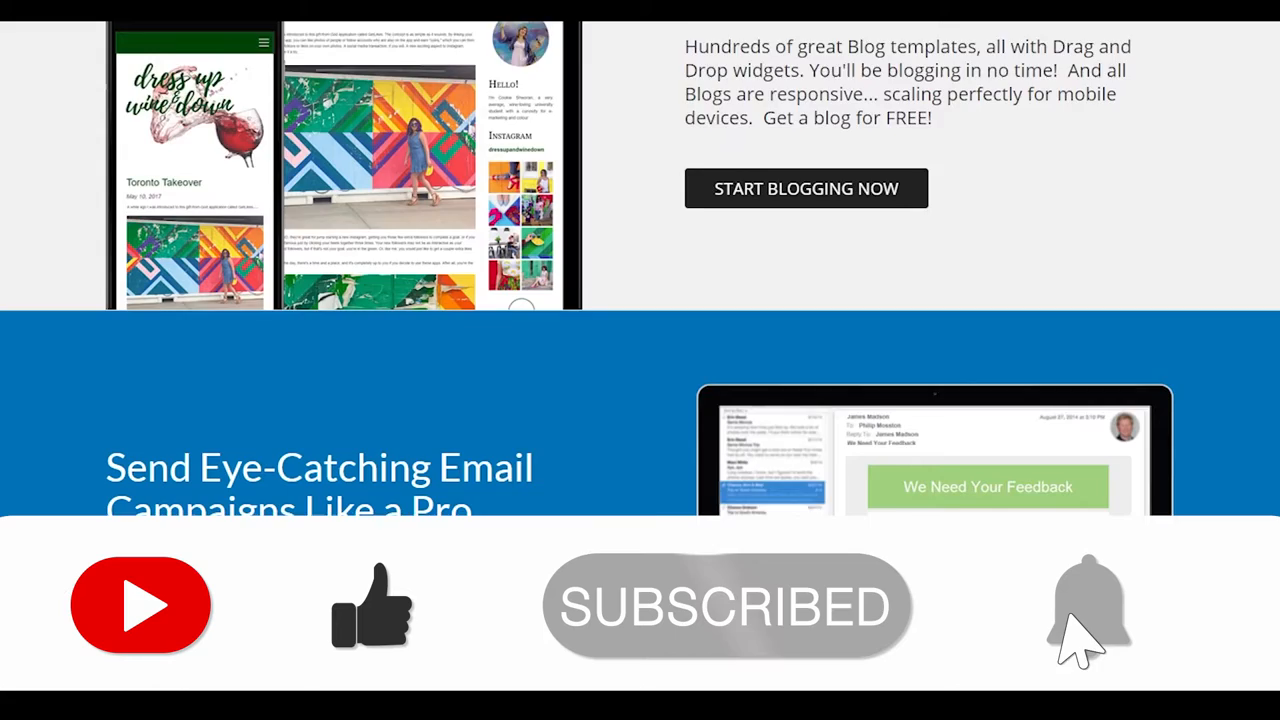
scroll(down, 3)
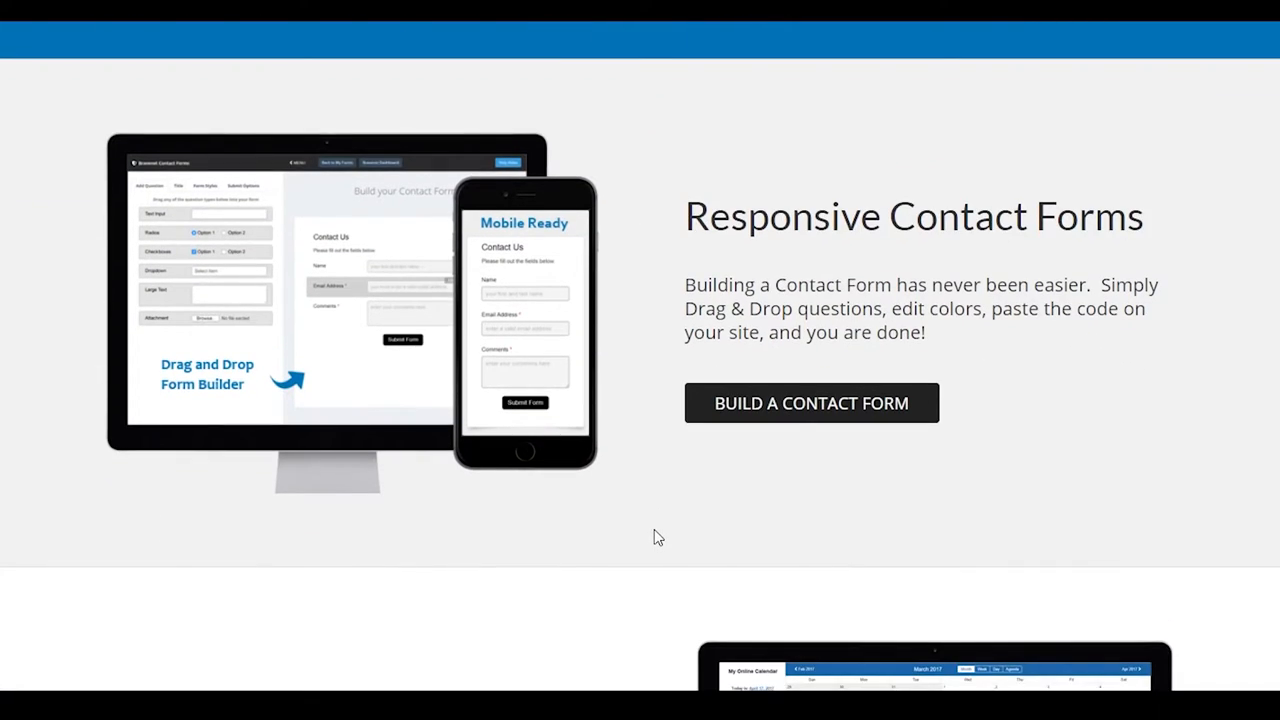
Scroll past Bravenet's site stats, forums and guestbooks to Free Stock Photos, Ecommerce and PHP & MySQL.
scroll(down, 3)
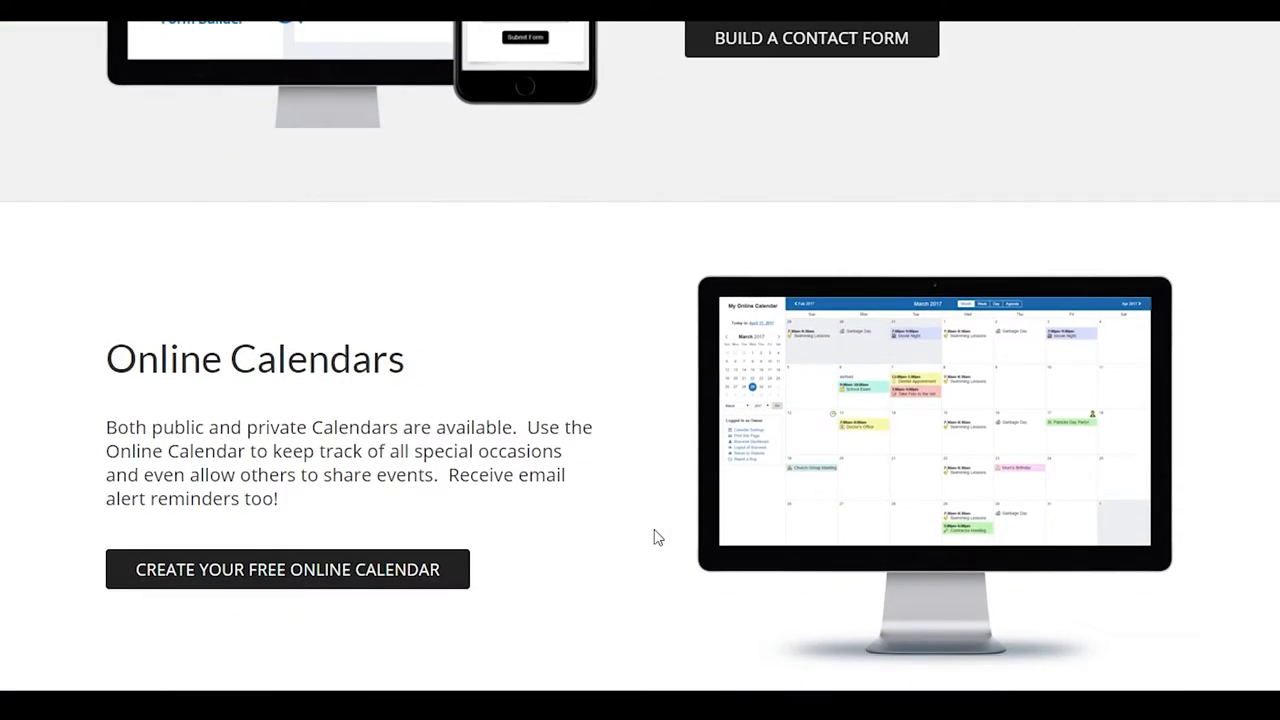
scroll(down, 3)
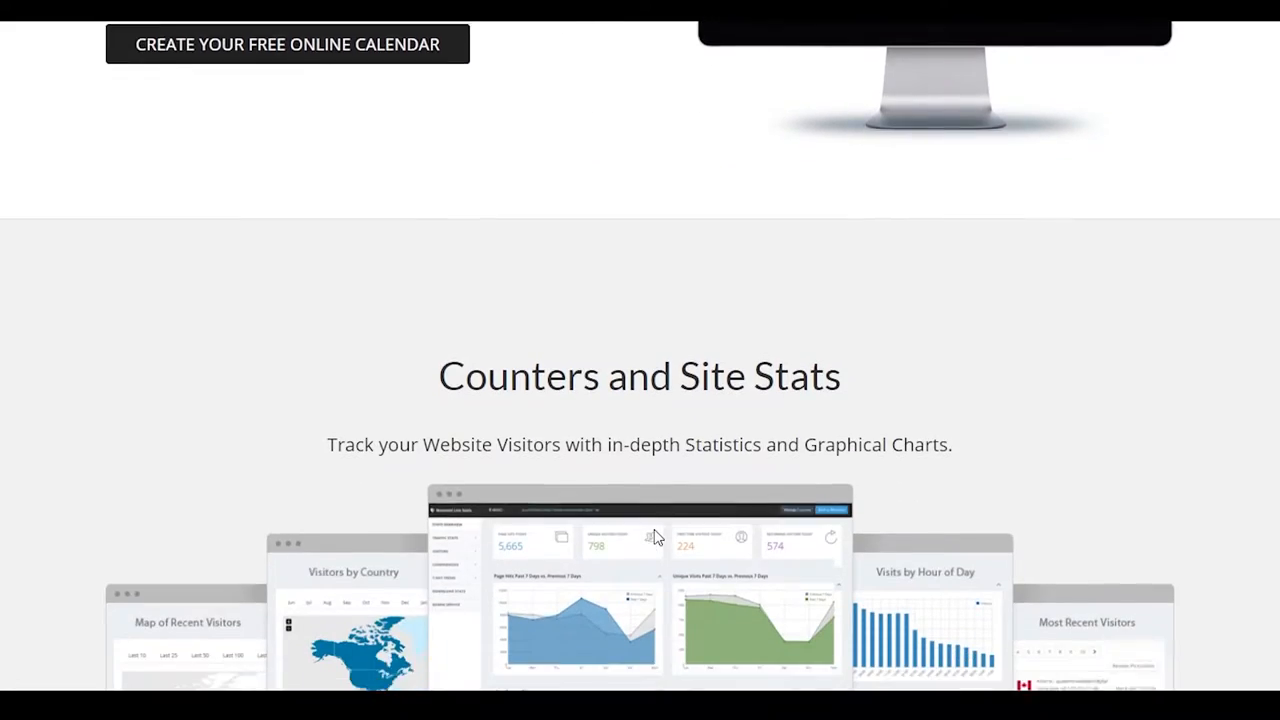
scroll(down, 3)
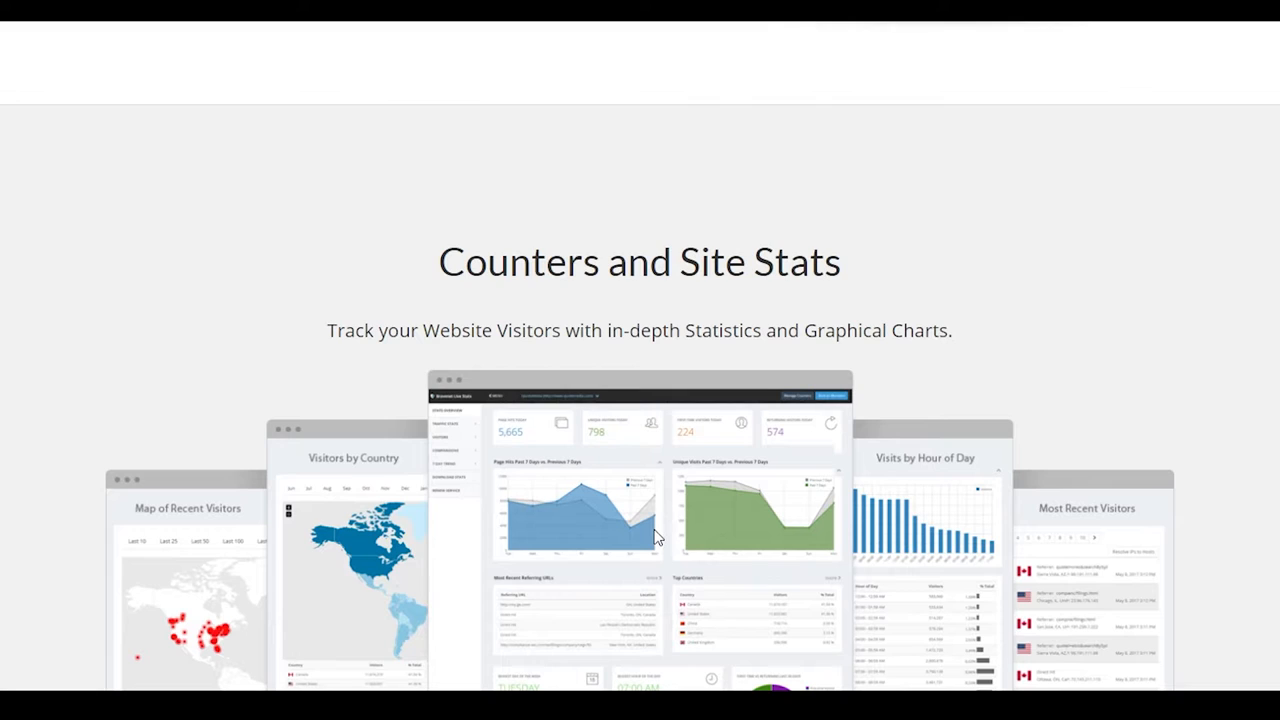
scroll(down, 3)
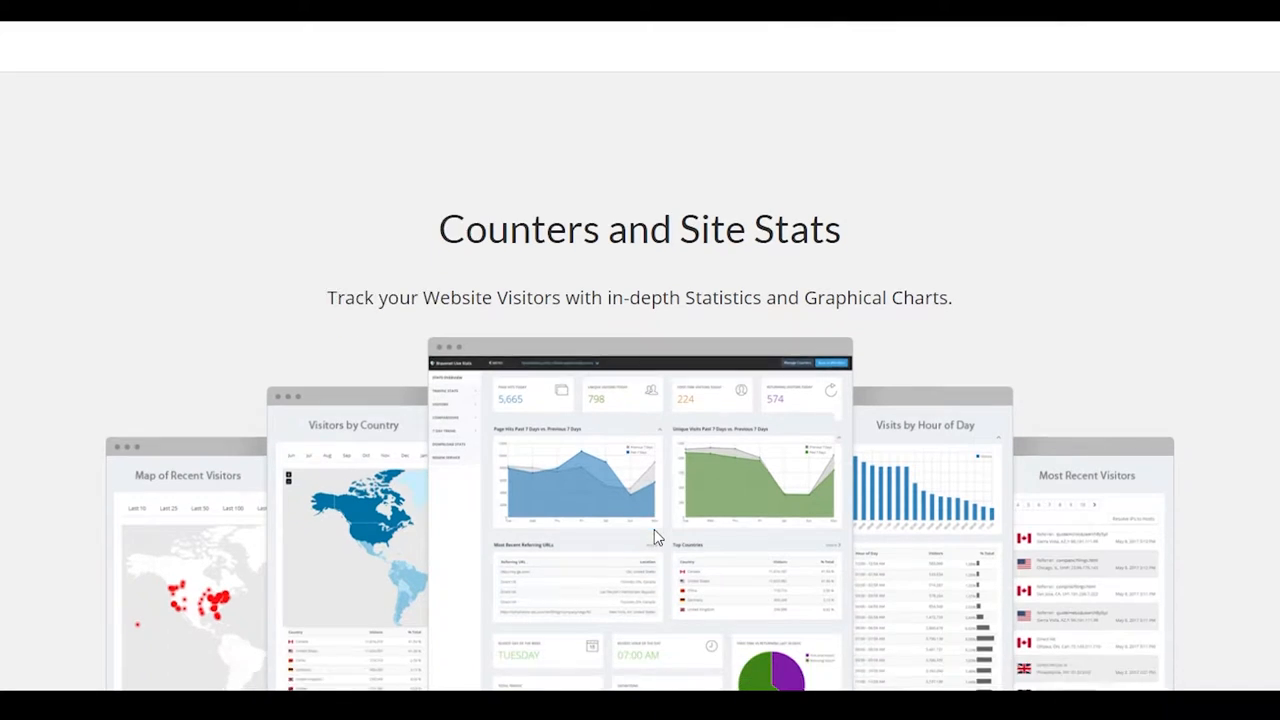
scroll(down, 3)
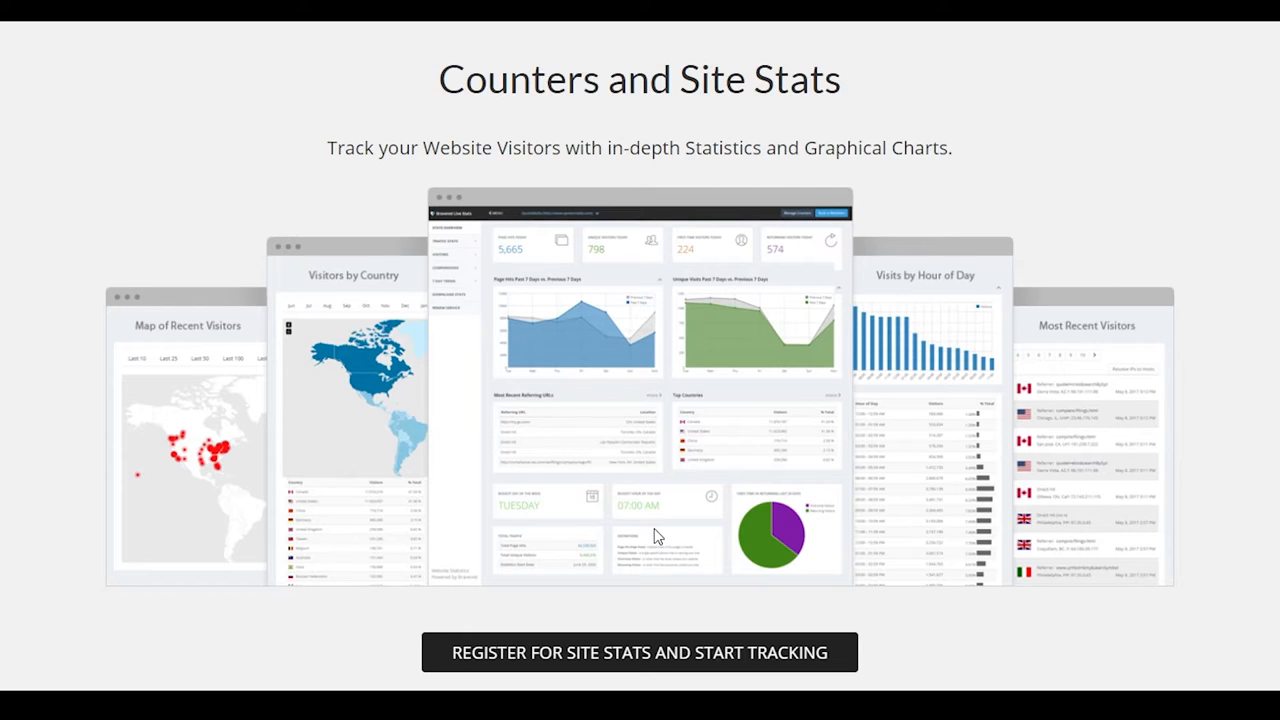
scroll(down, 3)
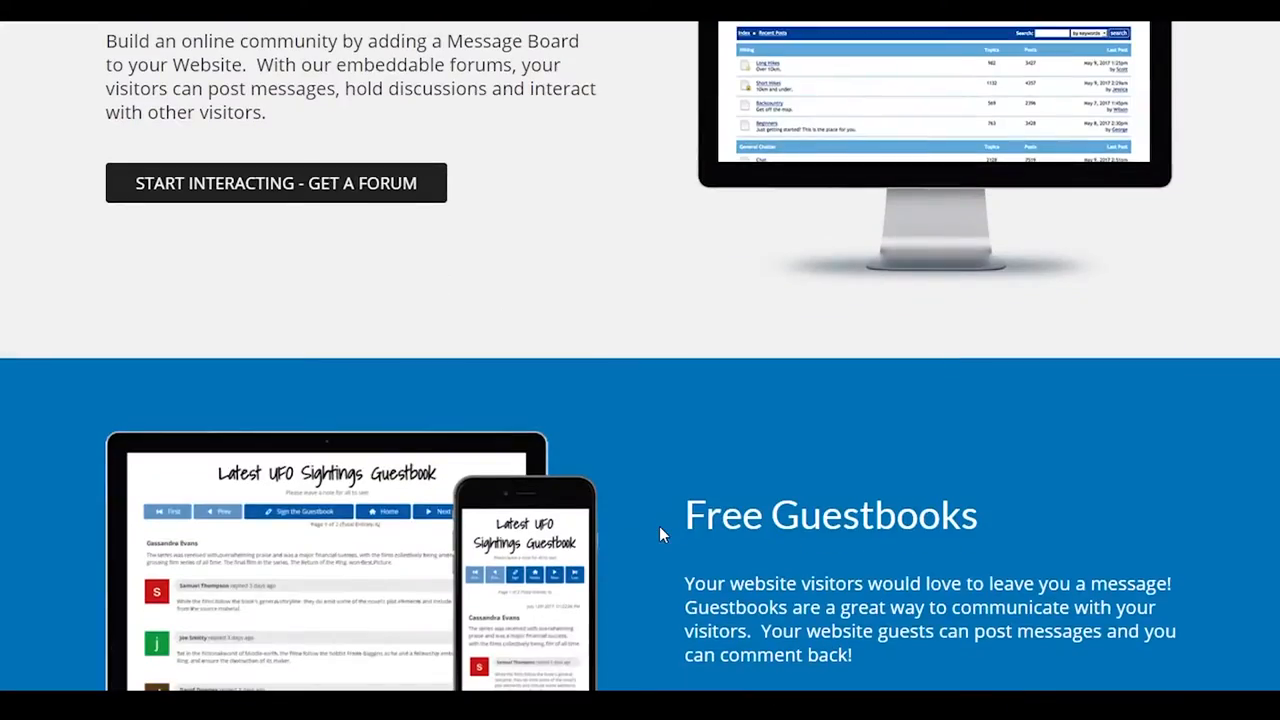
scroll(down, 3)
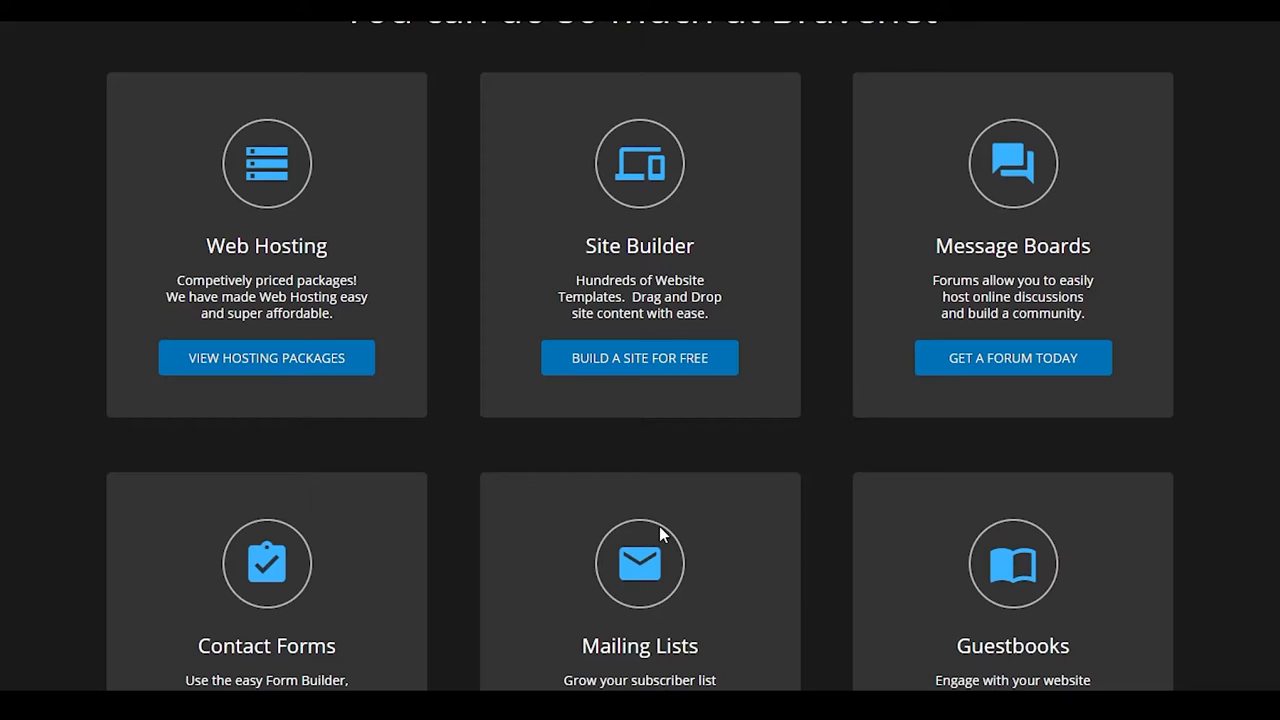
scroll(down, 3)
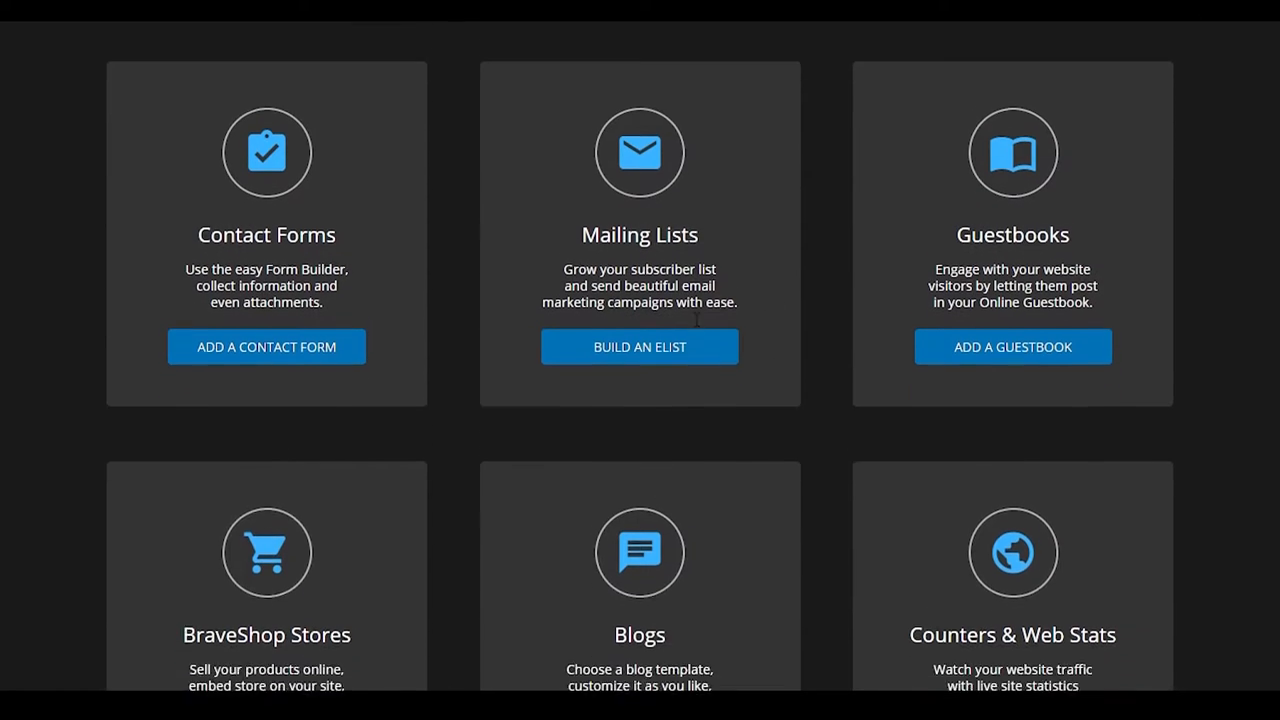
scroll(down, 3)
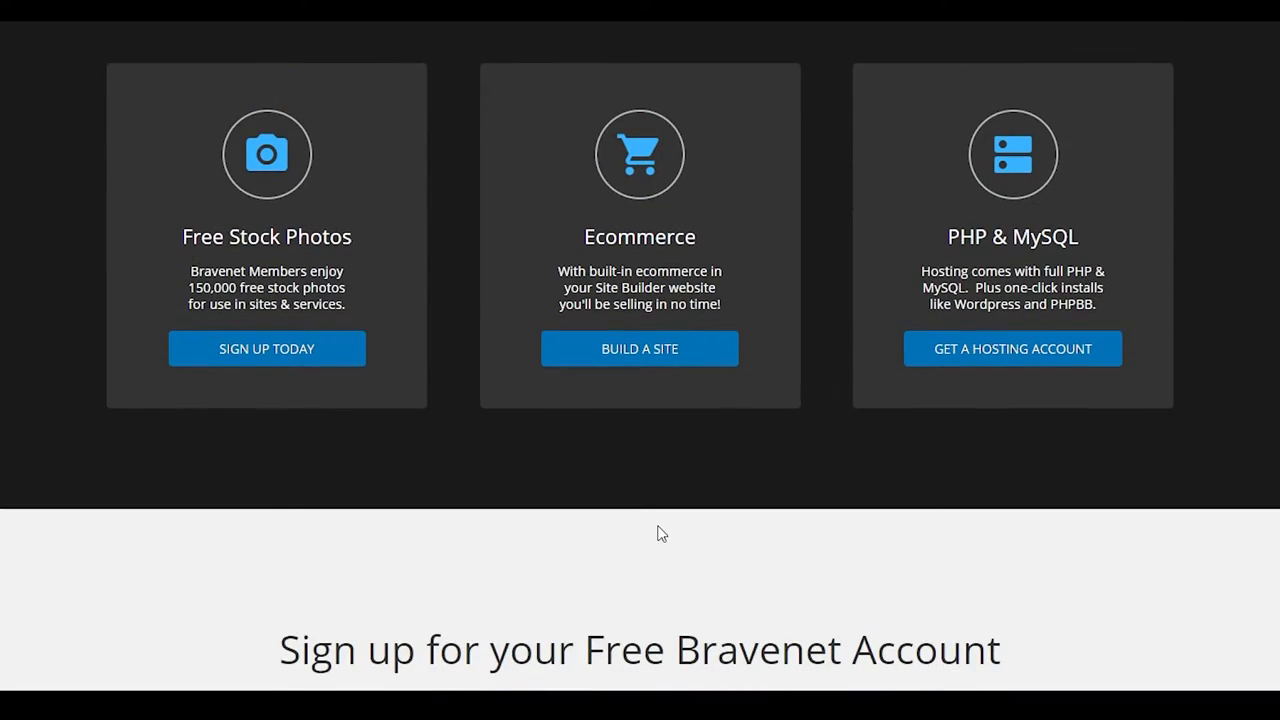
Scroll to Bravenet's free account sign-up section and click 'Get your Bravenet account. It's free!'.
scroll(down, 3)
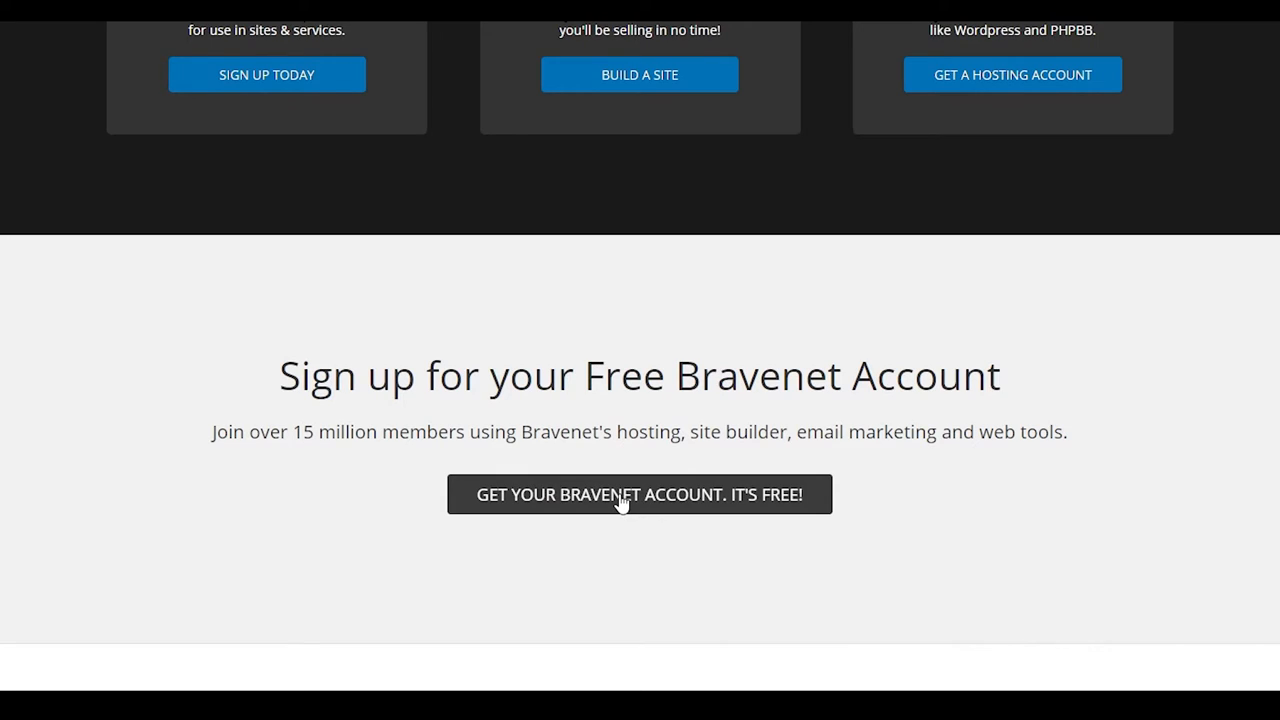
click(639, 494)
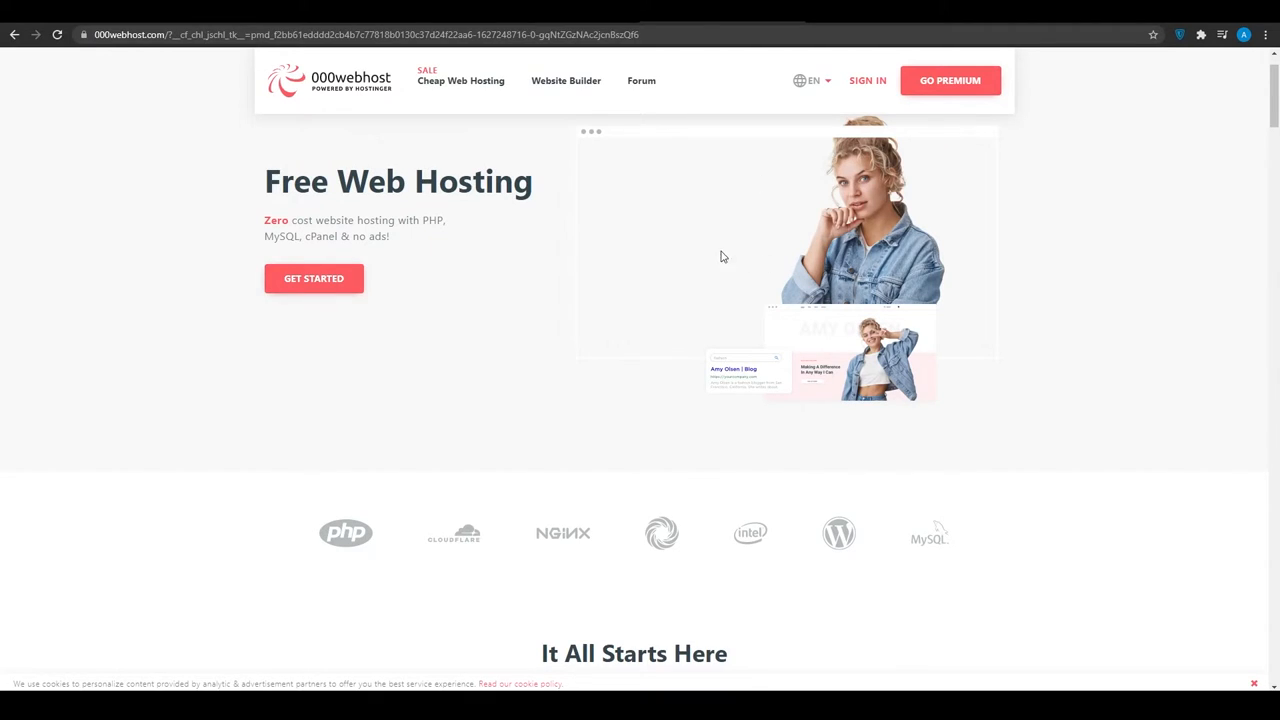
mouse_move(622, 221)
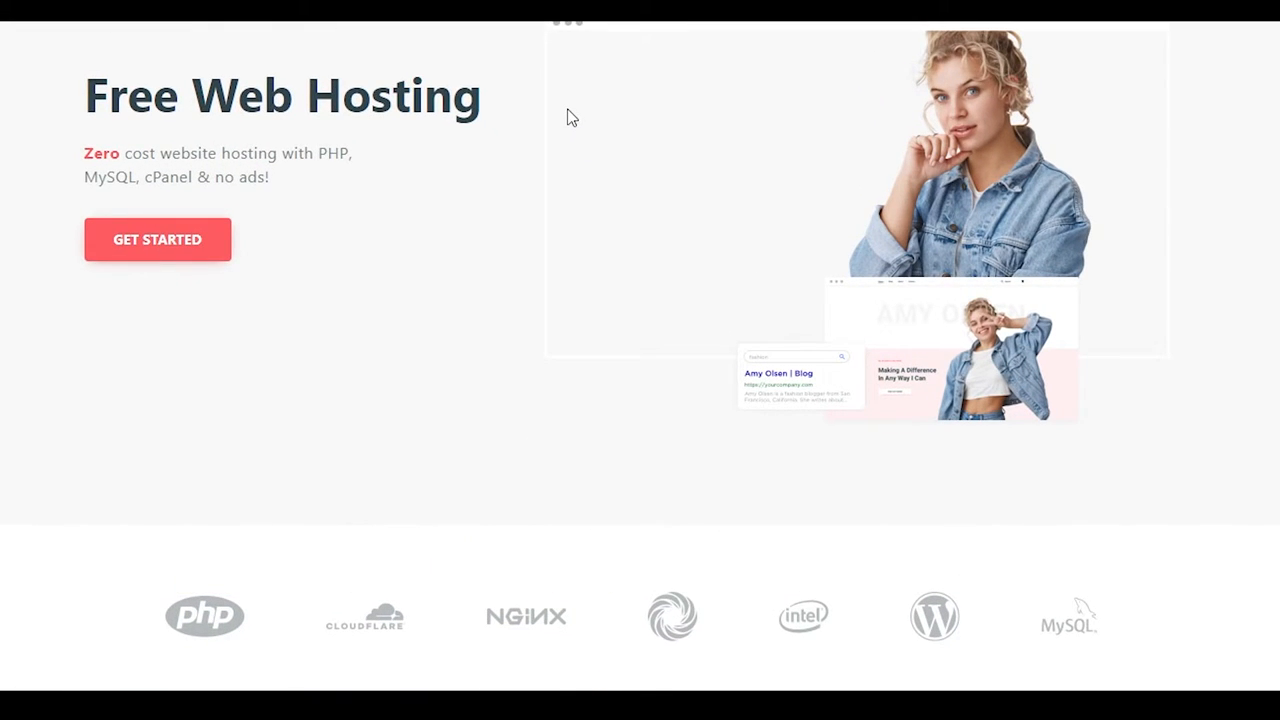
Scroll 000webhost's homepage past the hero banner to the technology logos and 'It All Starts Here'.
scroll(down, 3)
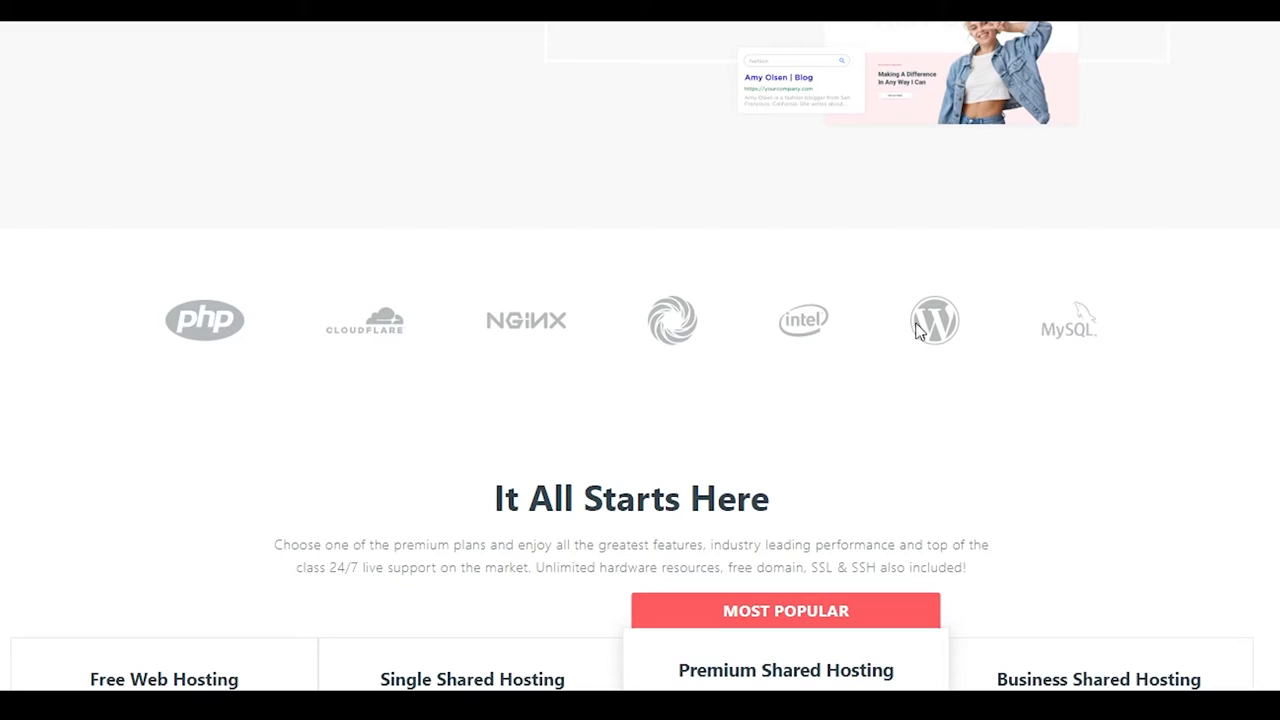
mouse_move(940, 343)
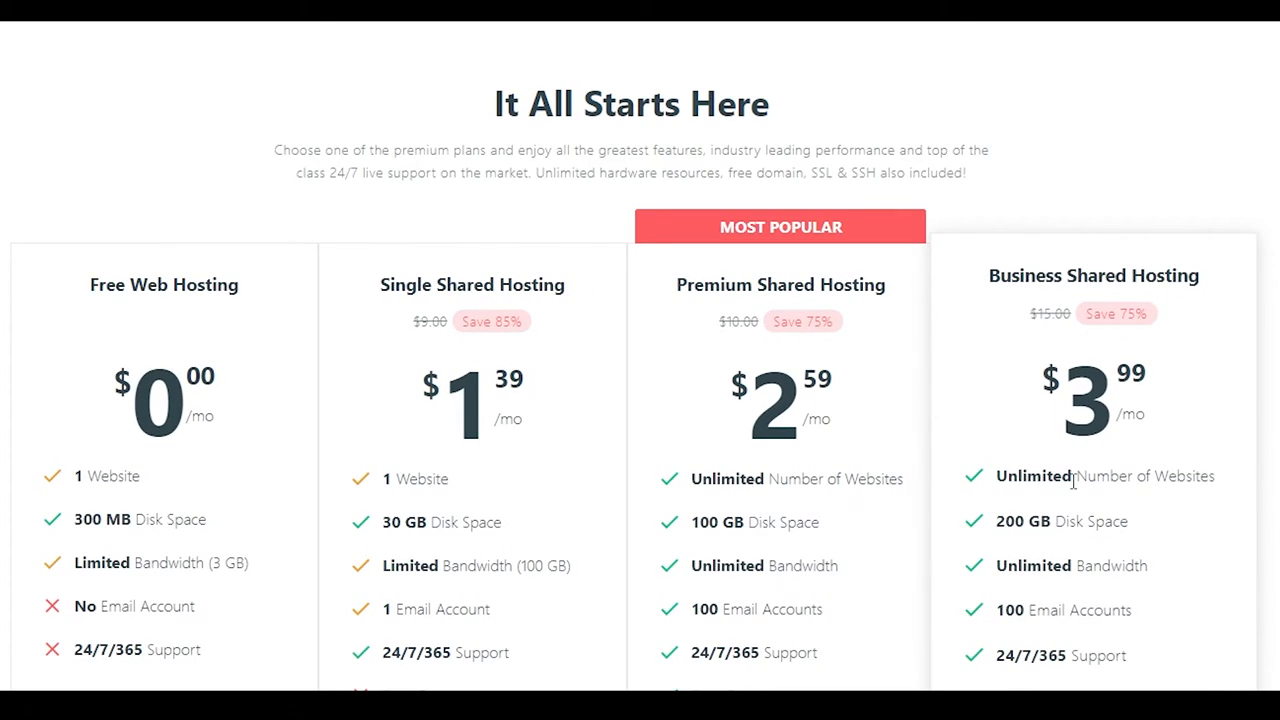
mouse_move(1045, 555)
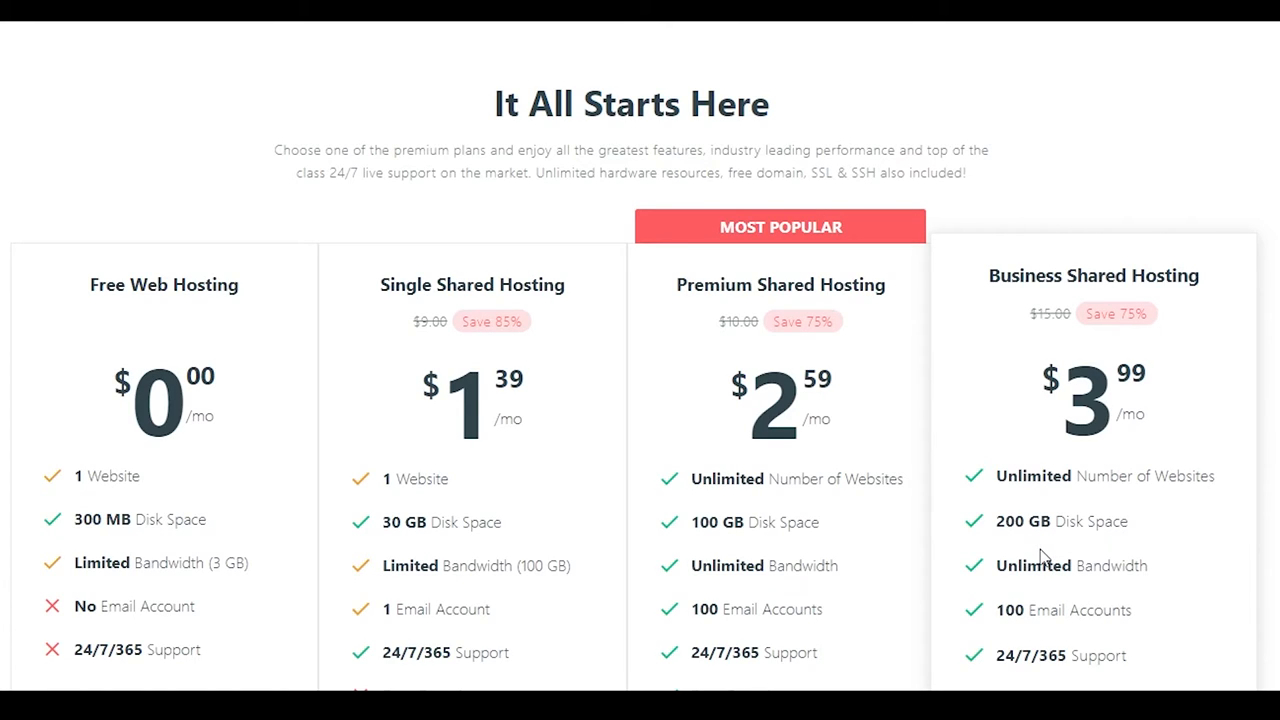
Scroll through the Free, Single, Premium and Business Shared Hosting pricing table.
scroll(down, 3)
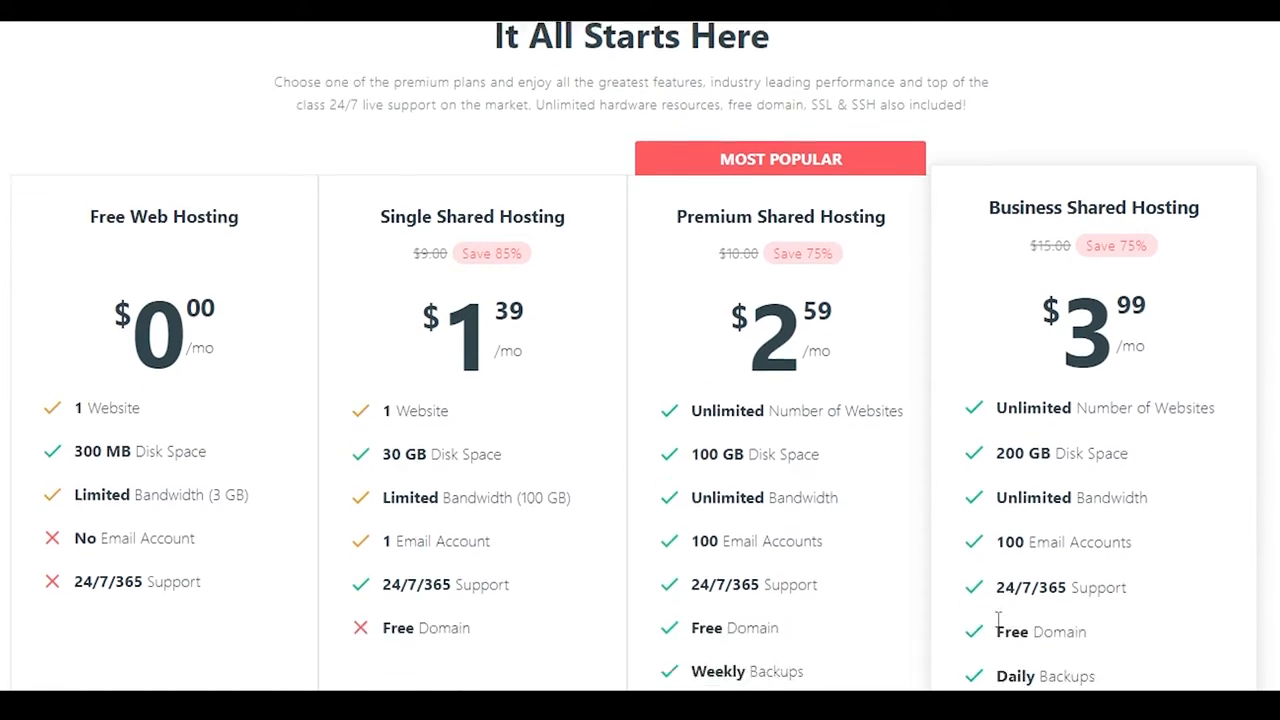
scroll(down, 3)
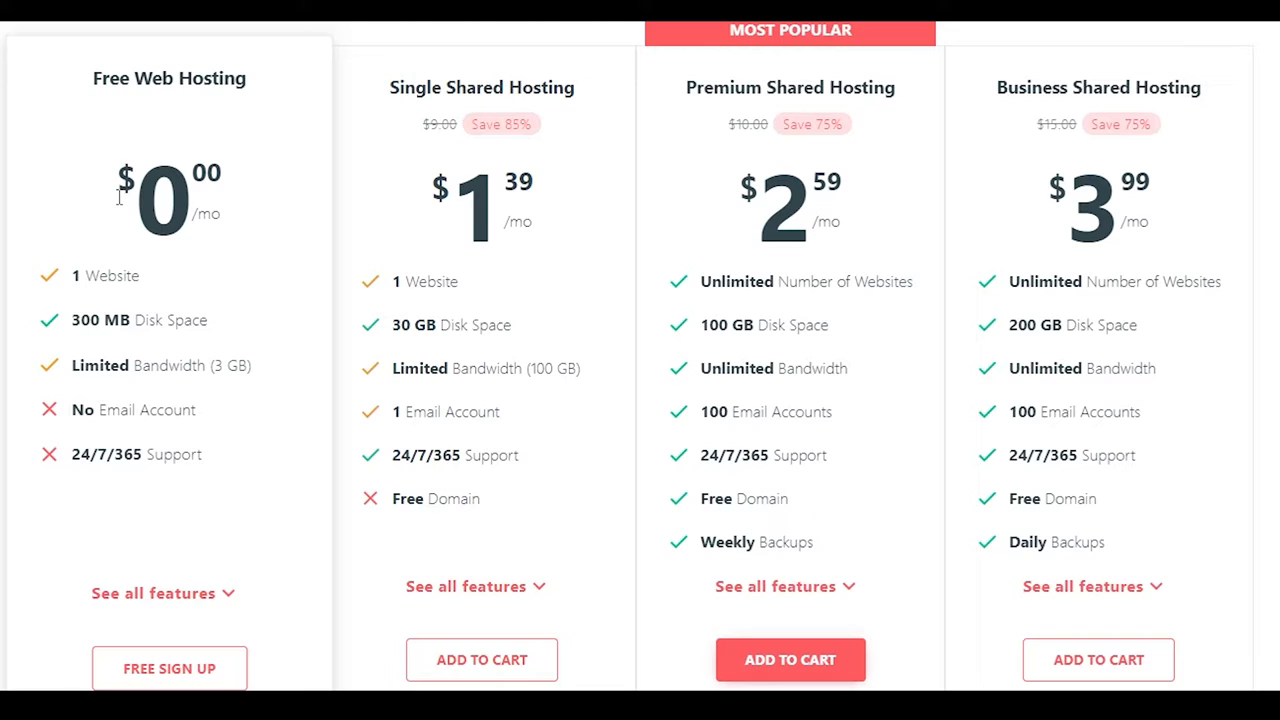
scroll(down, 3)
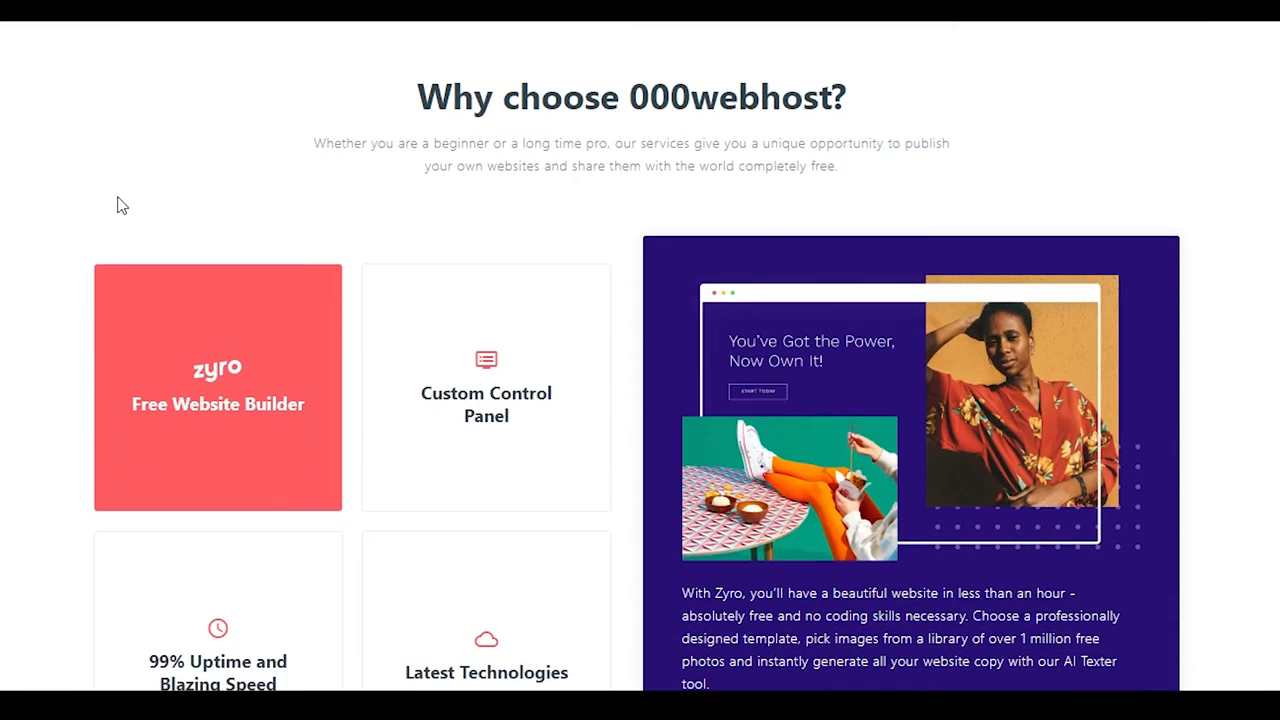
Skim 000webhost's 'Why choose 000webhost?', free features and FAQ sections.
scroll(down, 3)
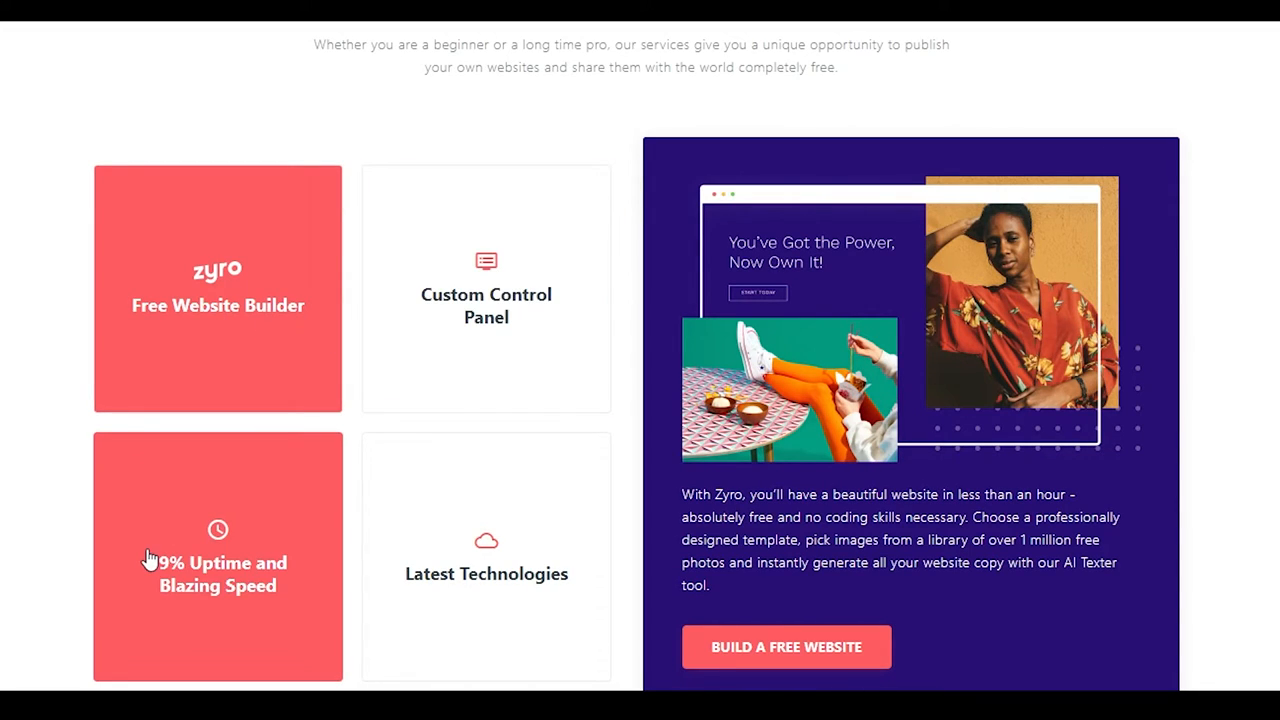
mouse_move(366, 570)
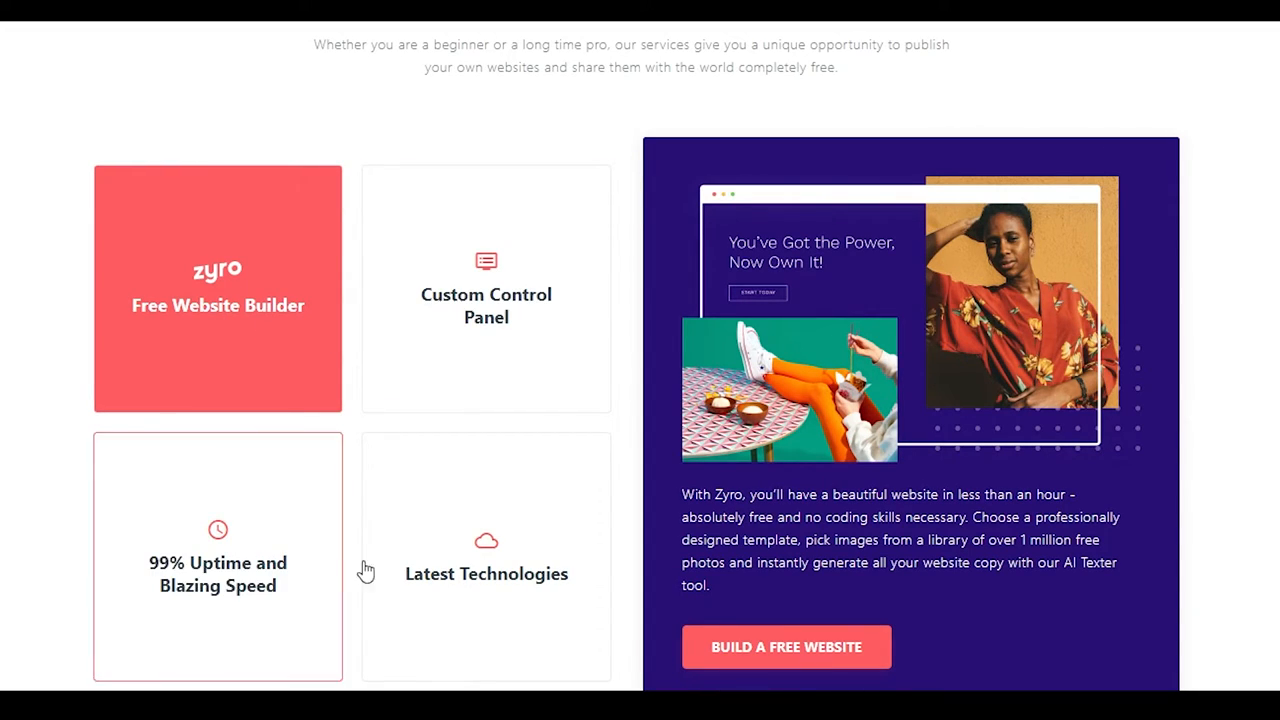
scroll(down, 3)
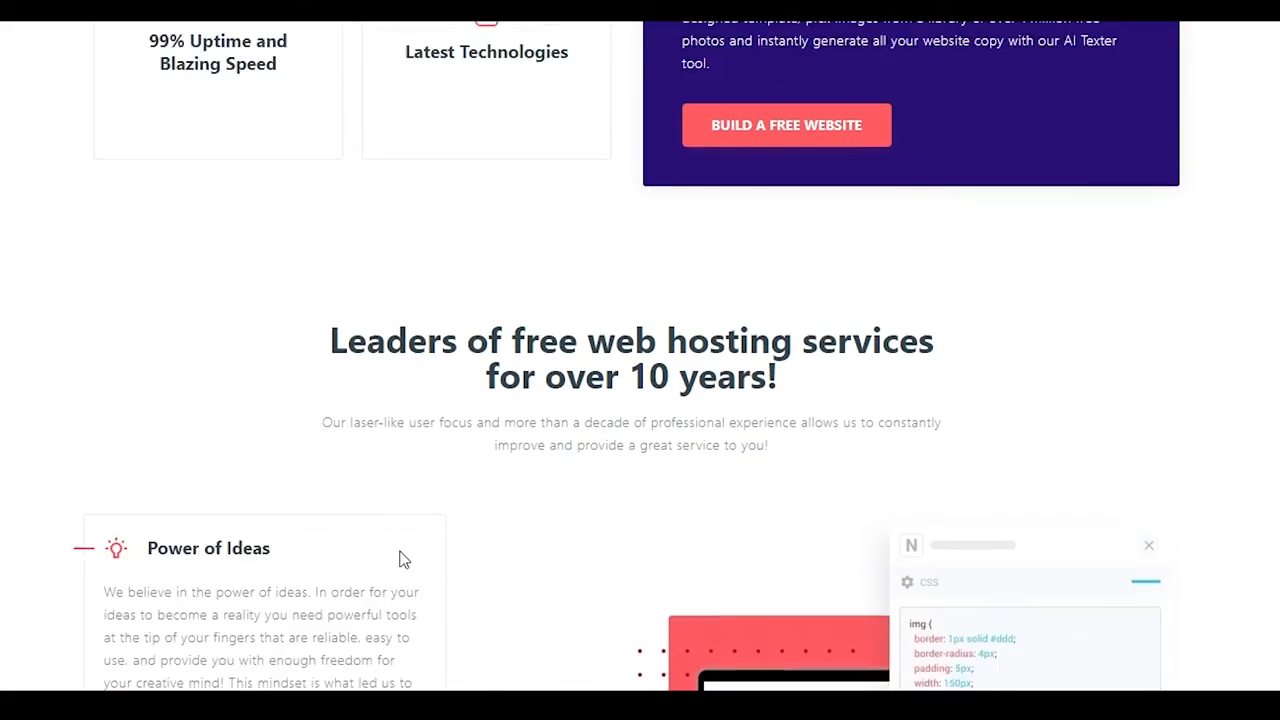
scroll(down, 3)
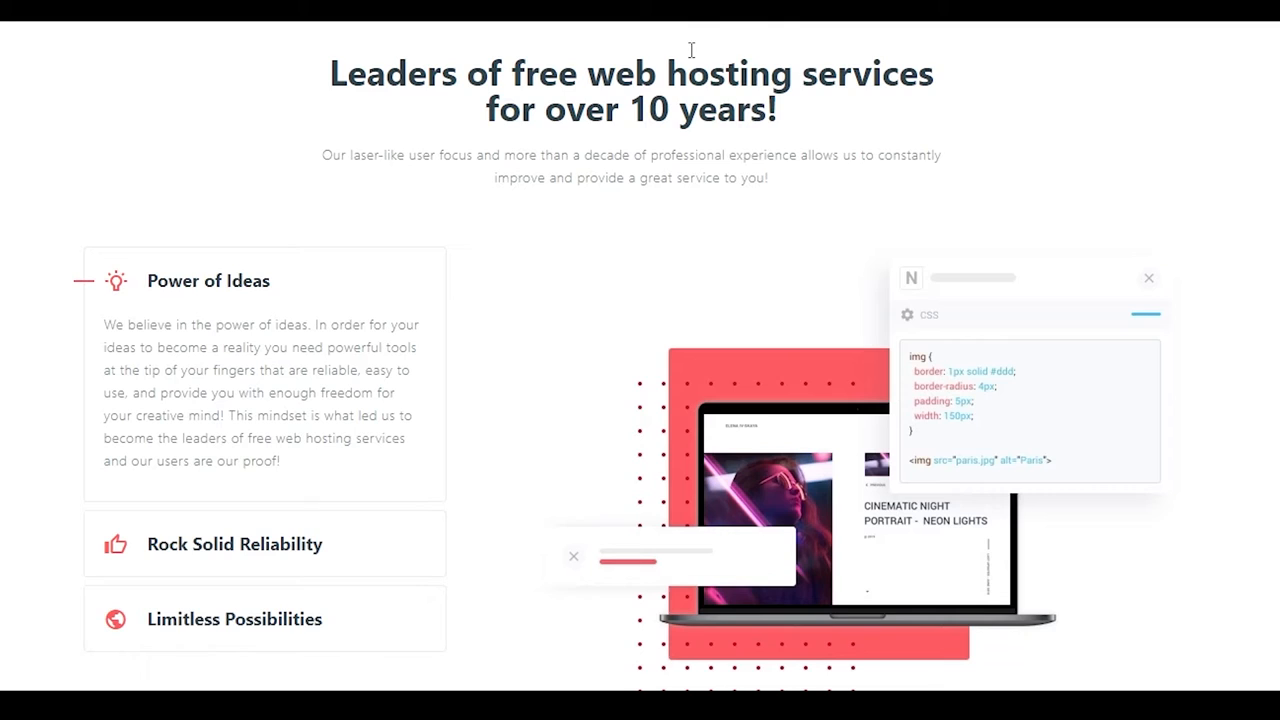
scroll(down, 3)
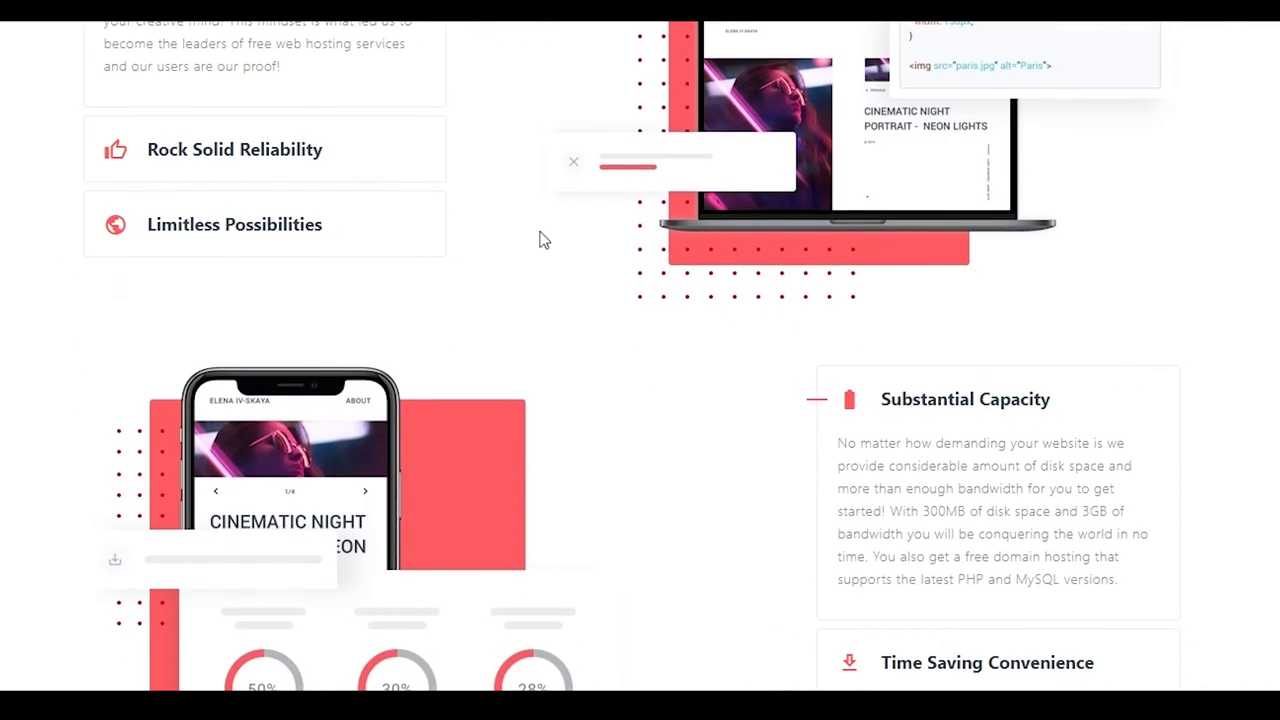
scroll(down, 3)
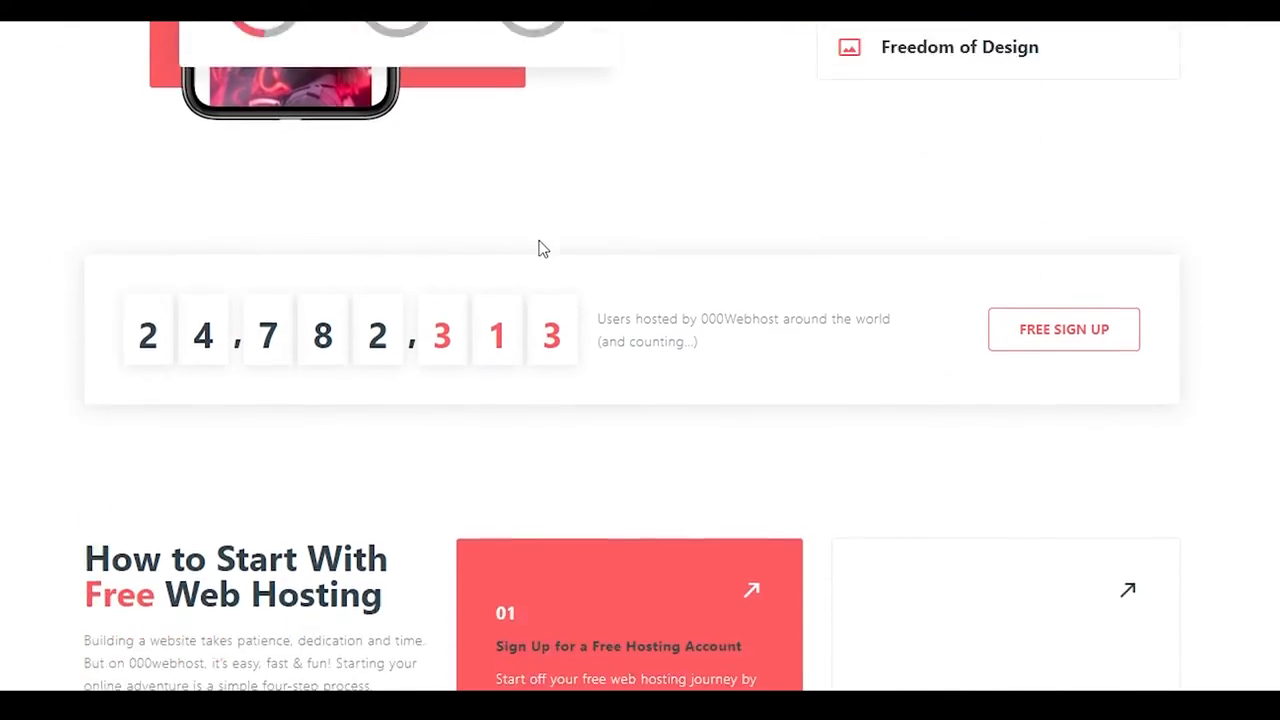
scroll(down, 3)
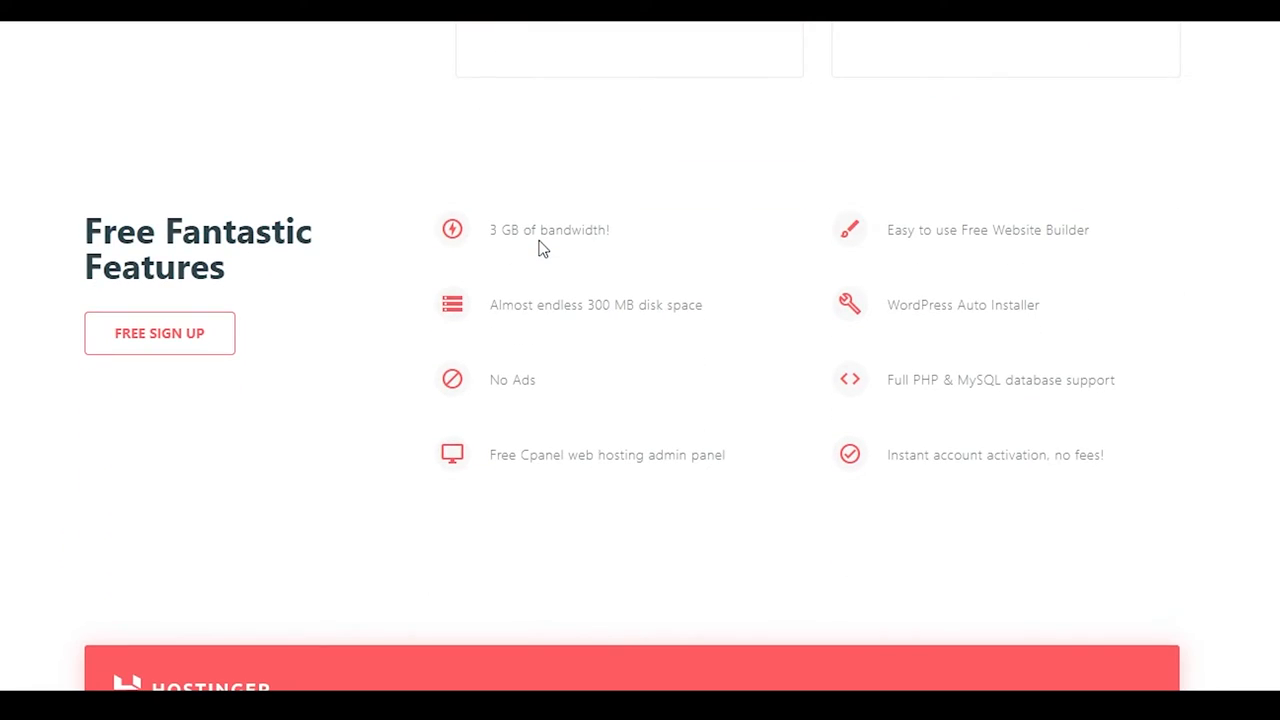
scroll(down, 3)
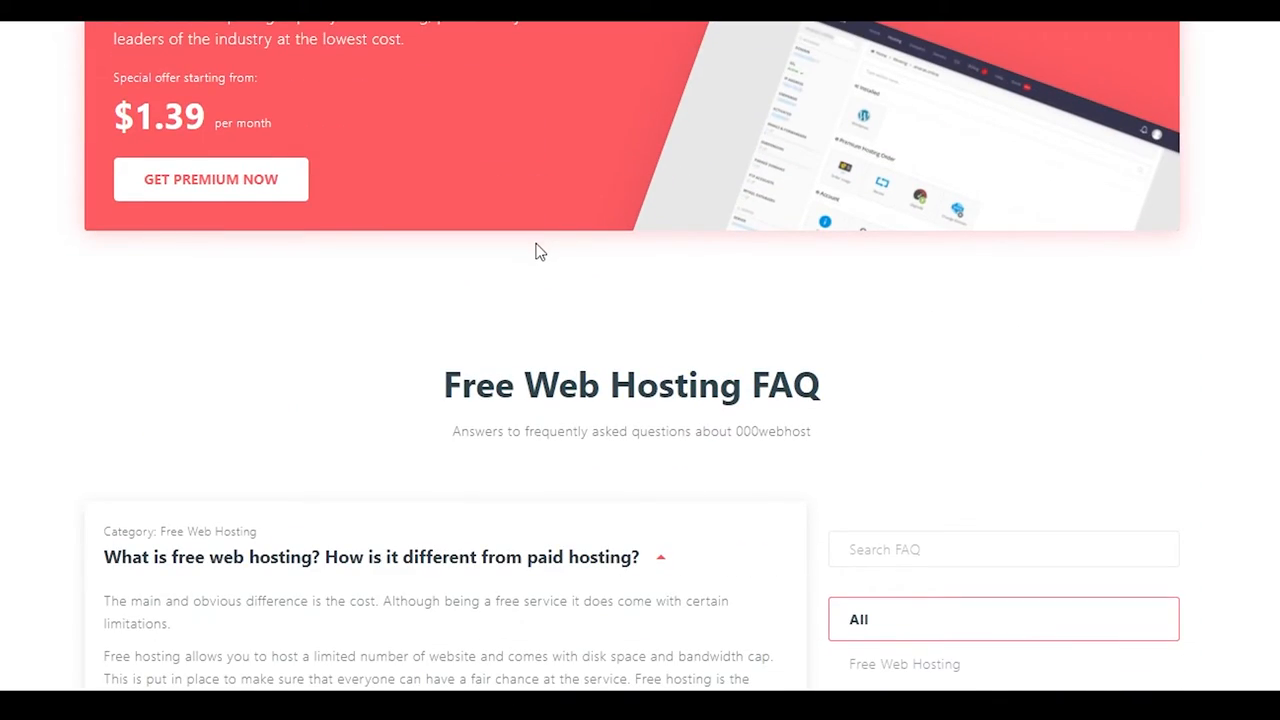
Scroll back up to 000webhost's hero banner and click on it.
scroll(up, 3)
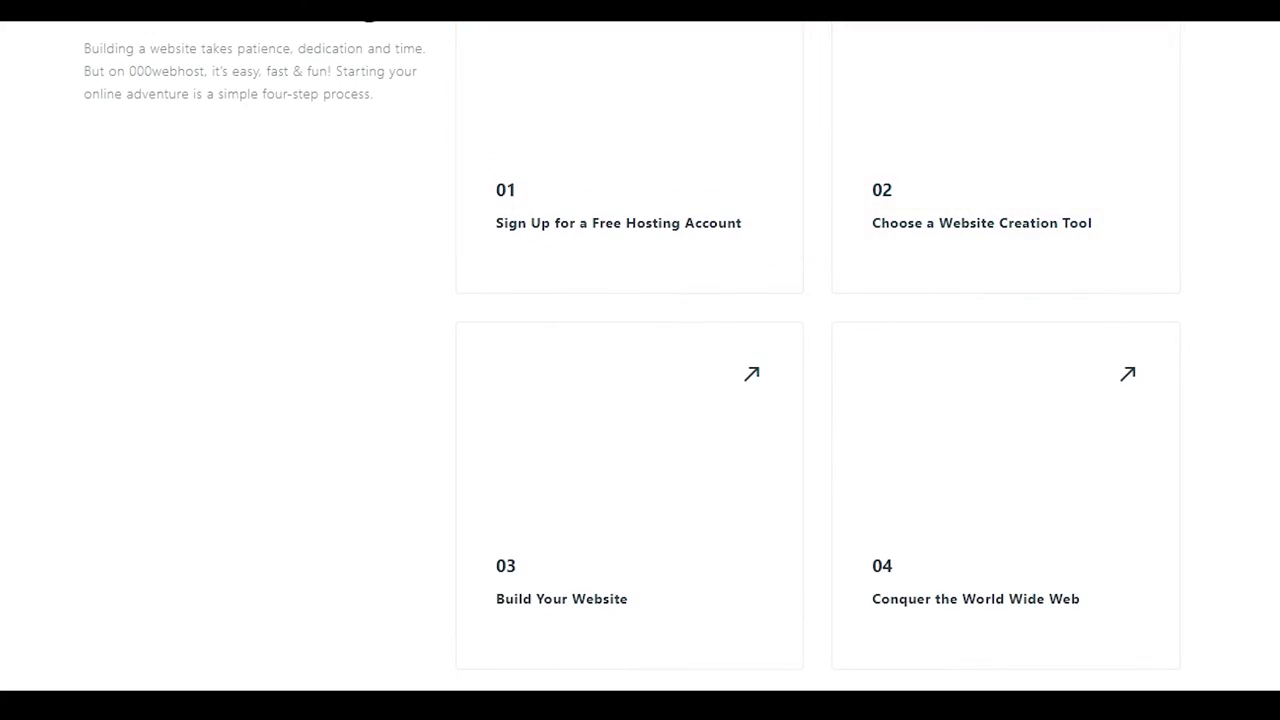
scroll(up, 3)
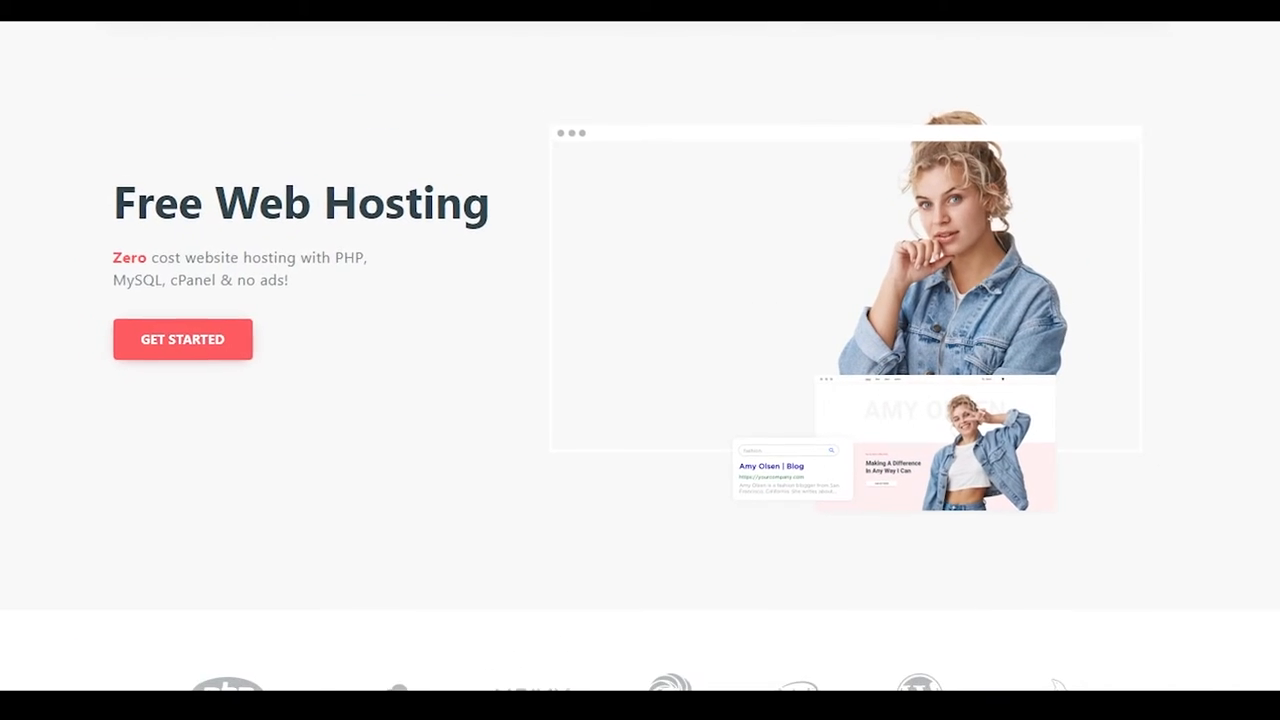
click(182, 339)
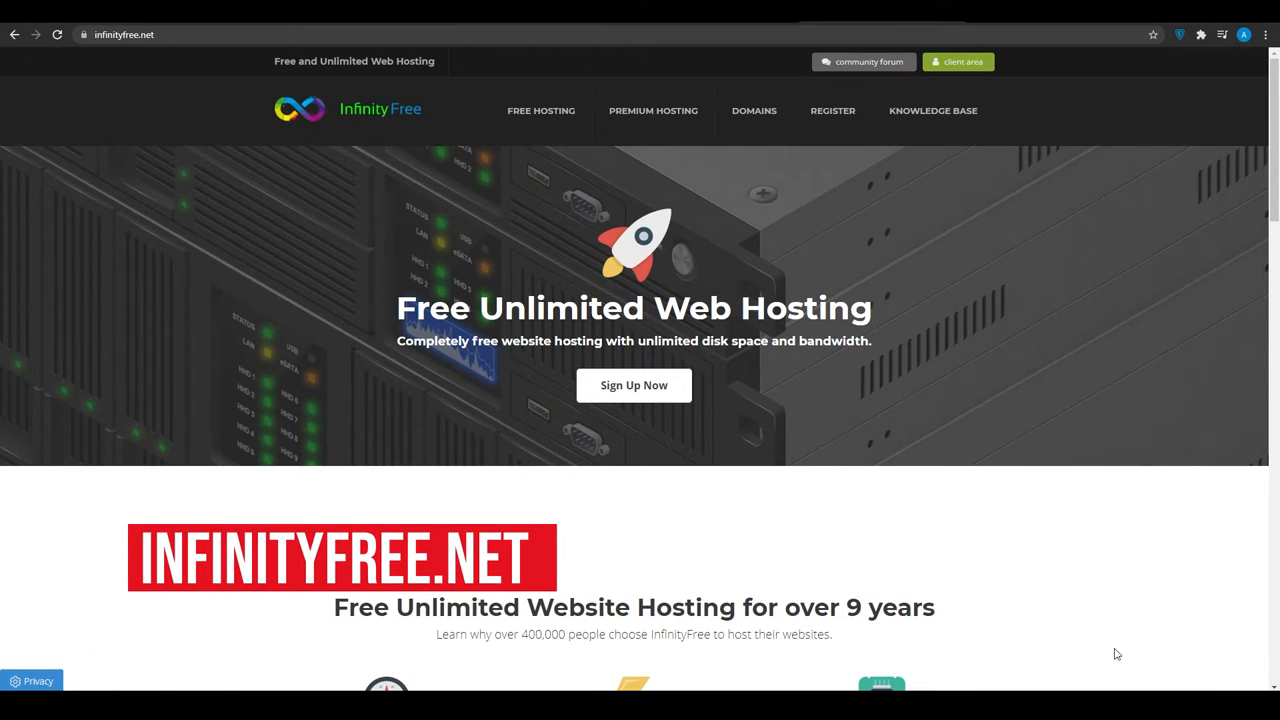
mouse_move(997, 537)
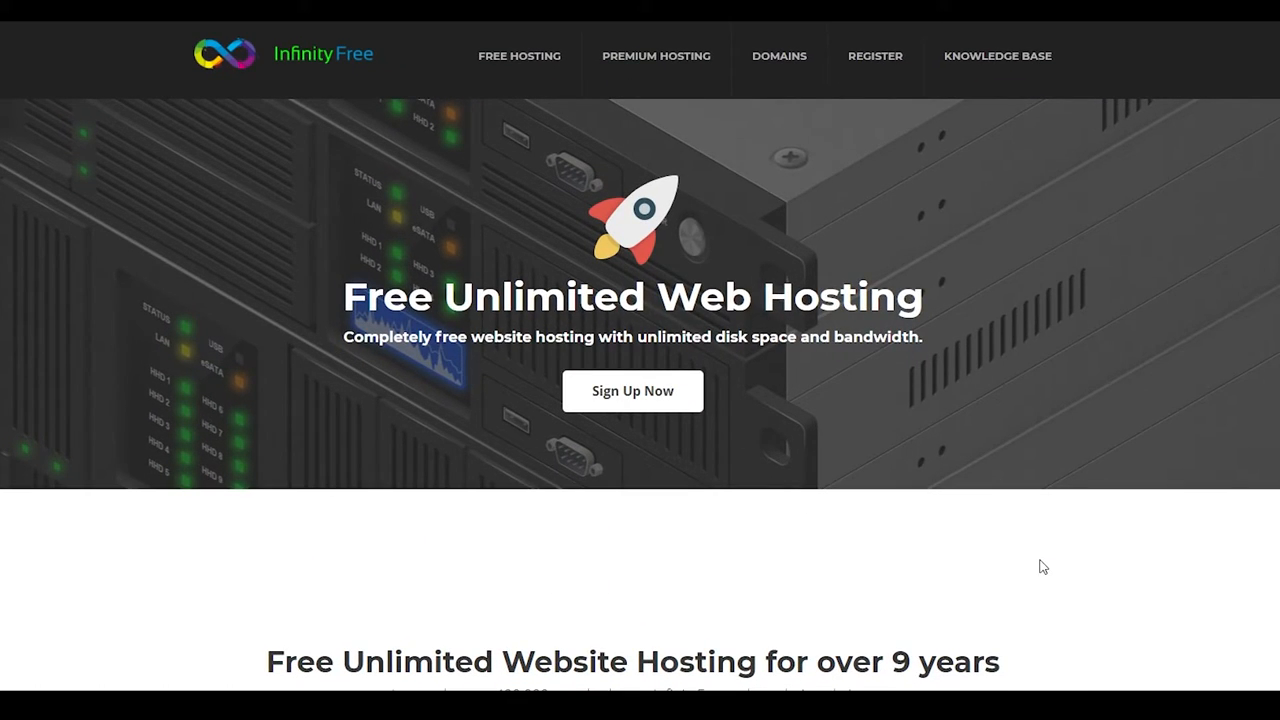
mouse_move(957, 540)
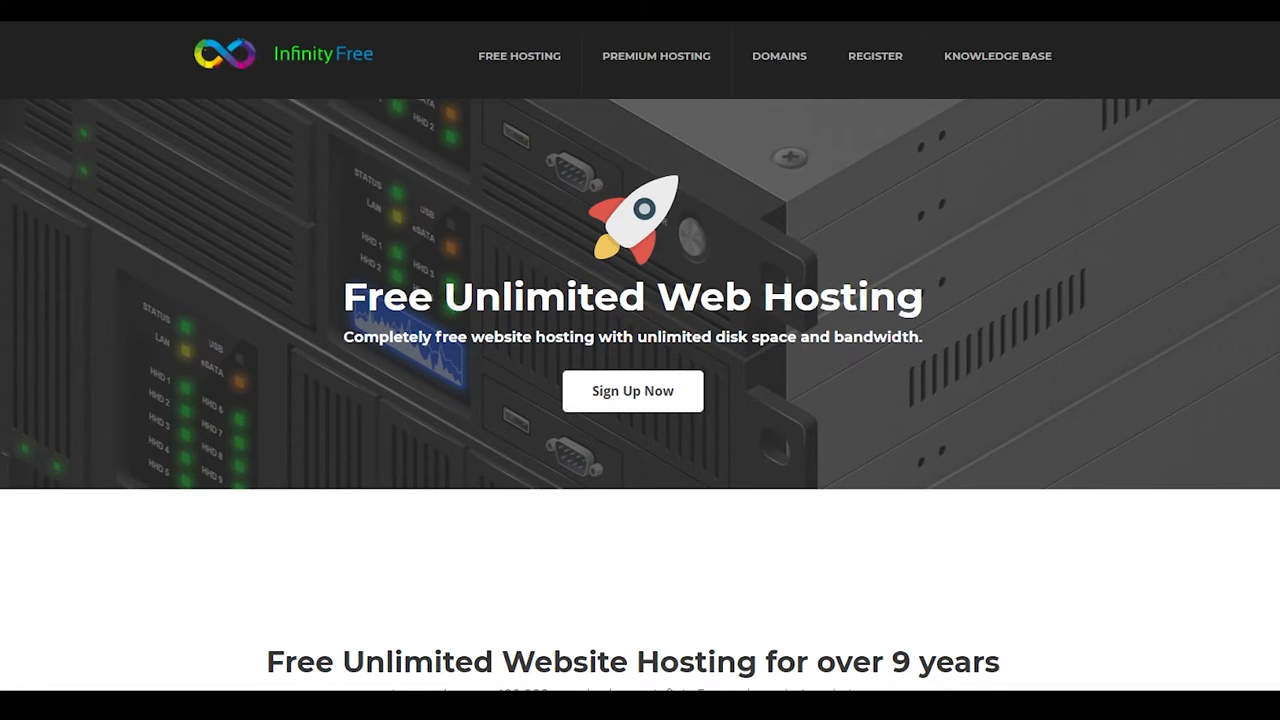
Scroll InfinityFree's homepage past the benefit icons to Softaculous apps and Free Hosting Features.
scroll(down, 3)
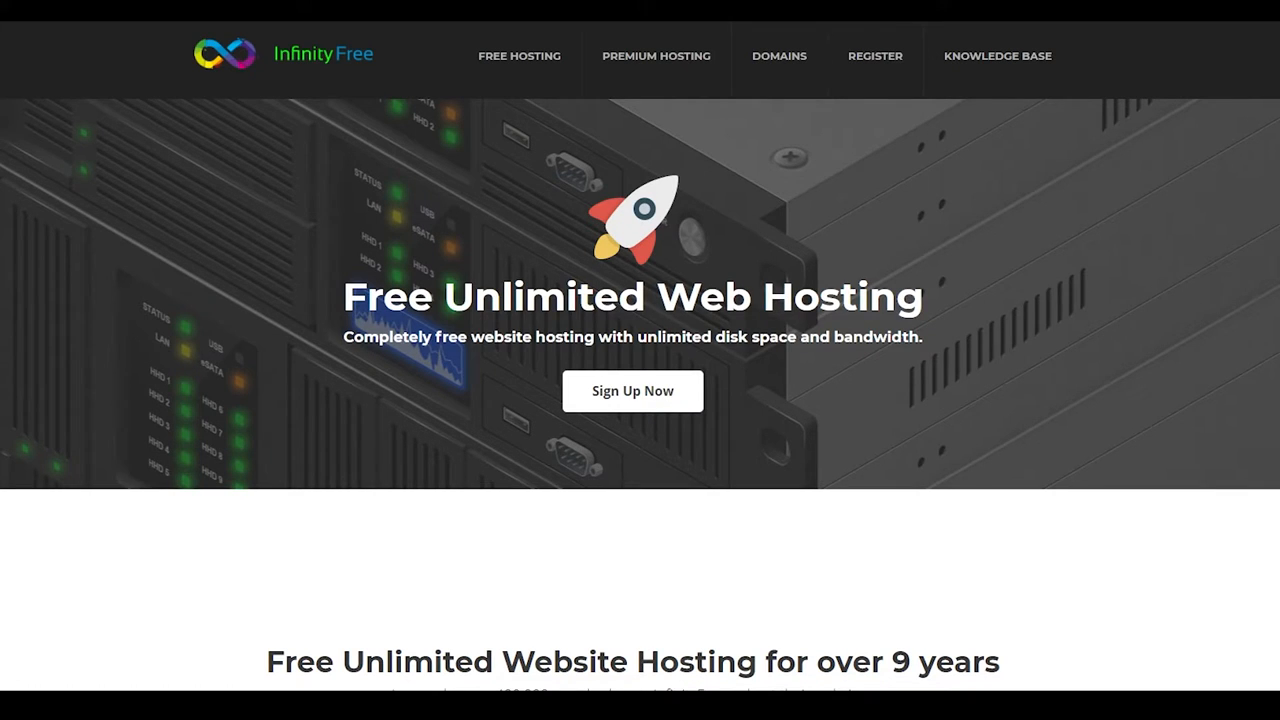
scroll(down, 3)
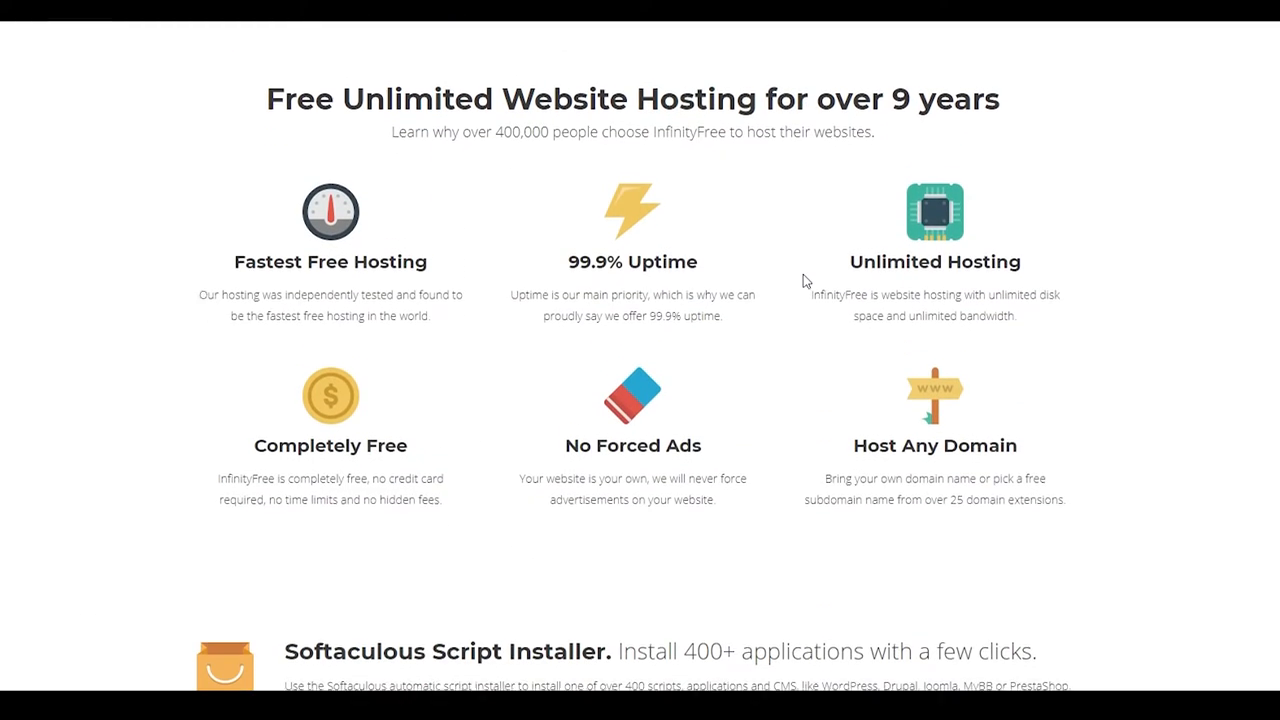
scroll(down, 3)
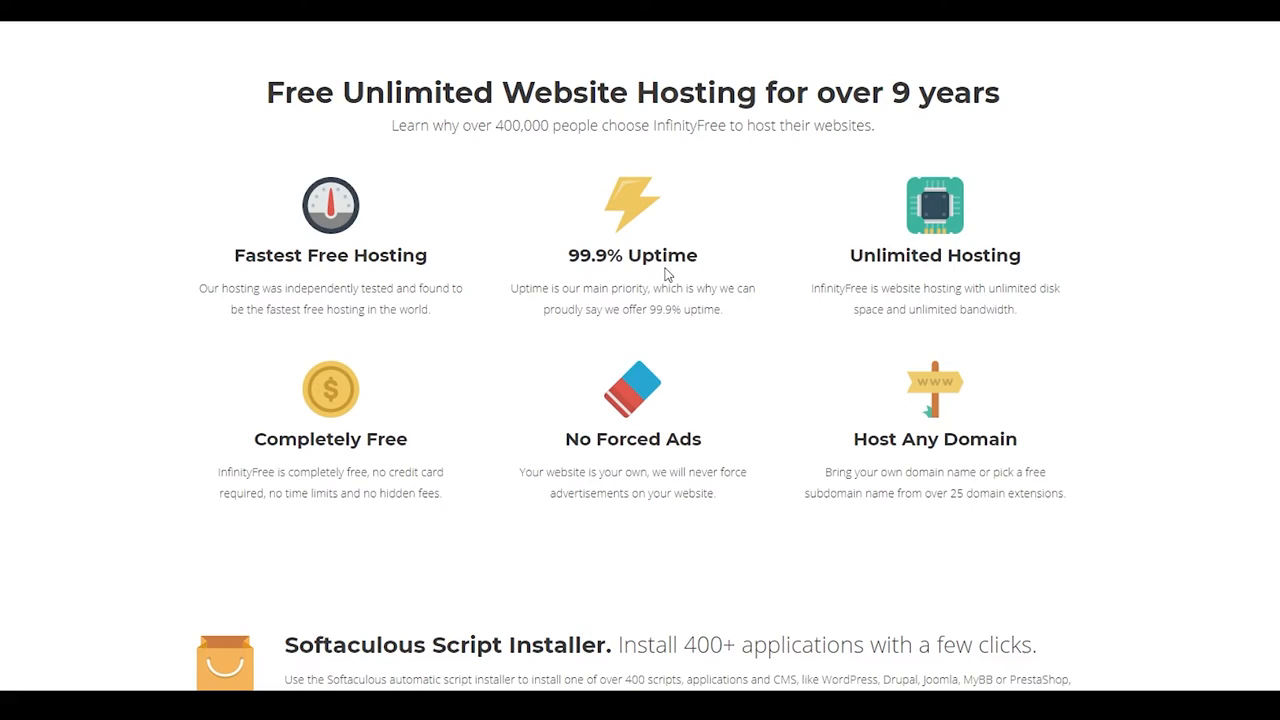
mouse_move(362, 293)
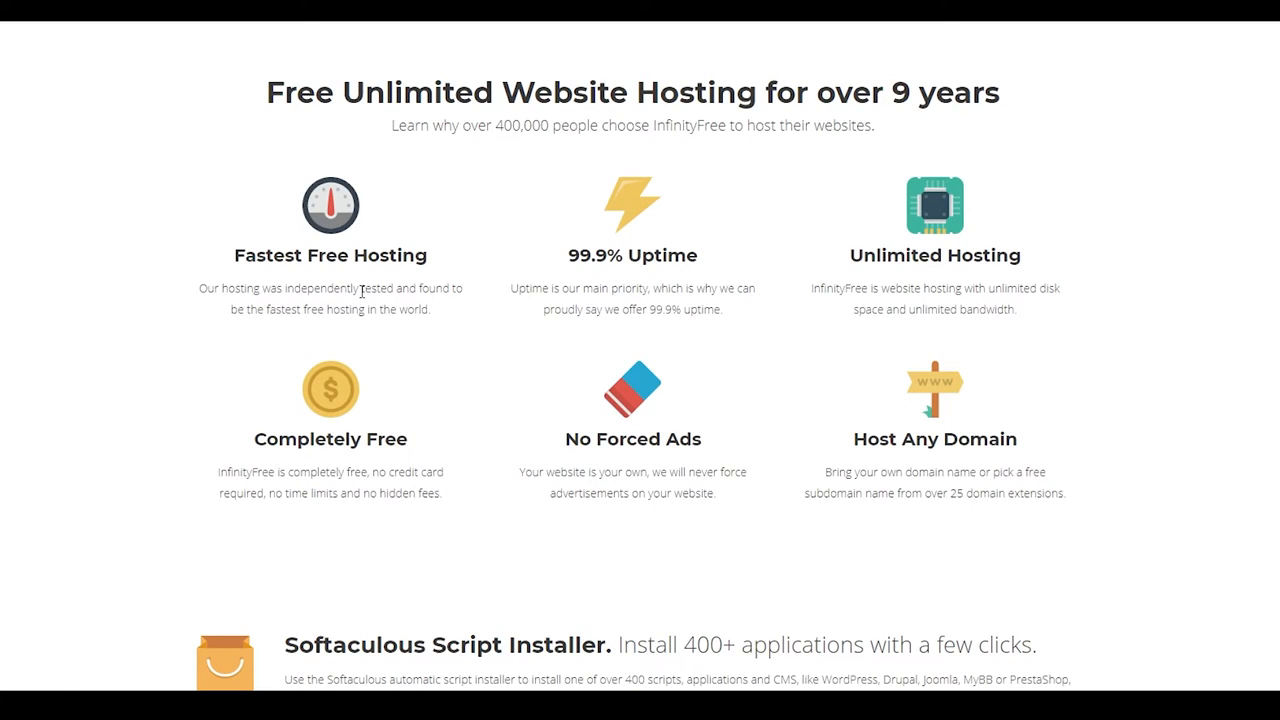
mouse_move(655, 449)
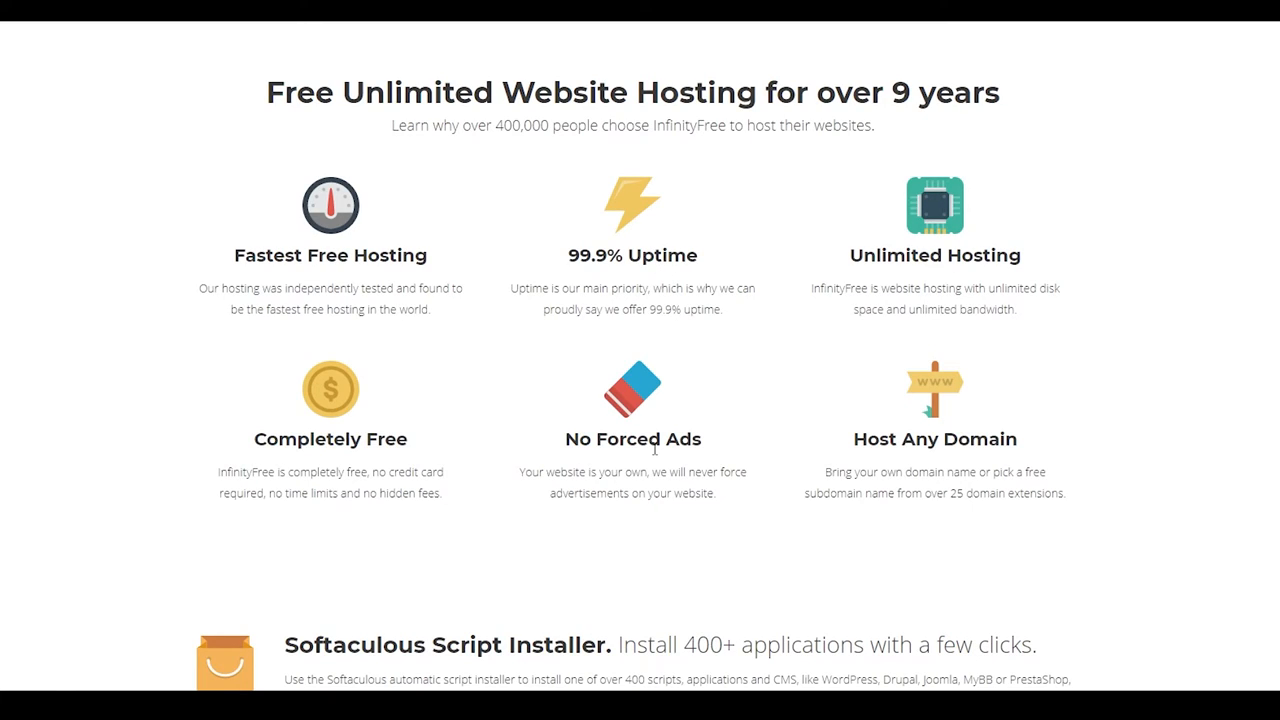
scroll(down, 3)
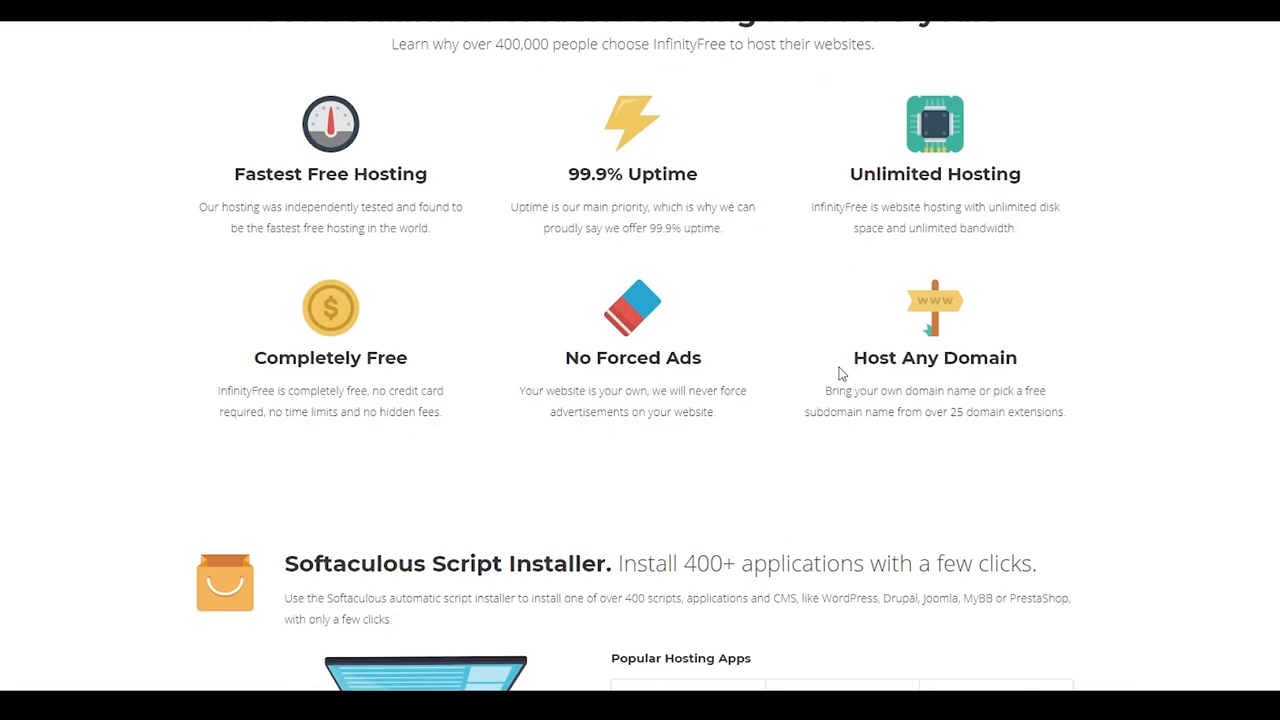
scroll(down, 3)
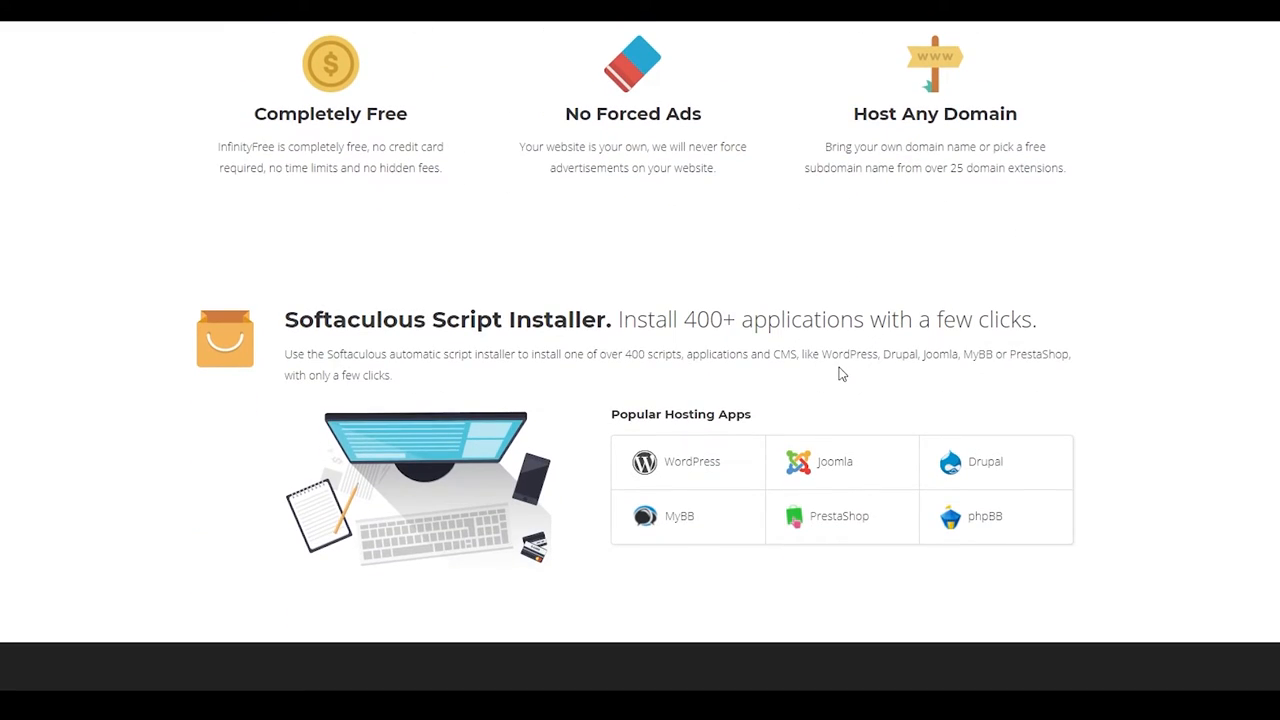
scroll(down, 3)
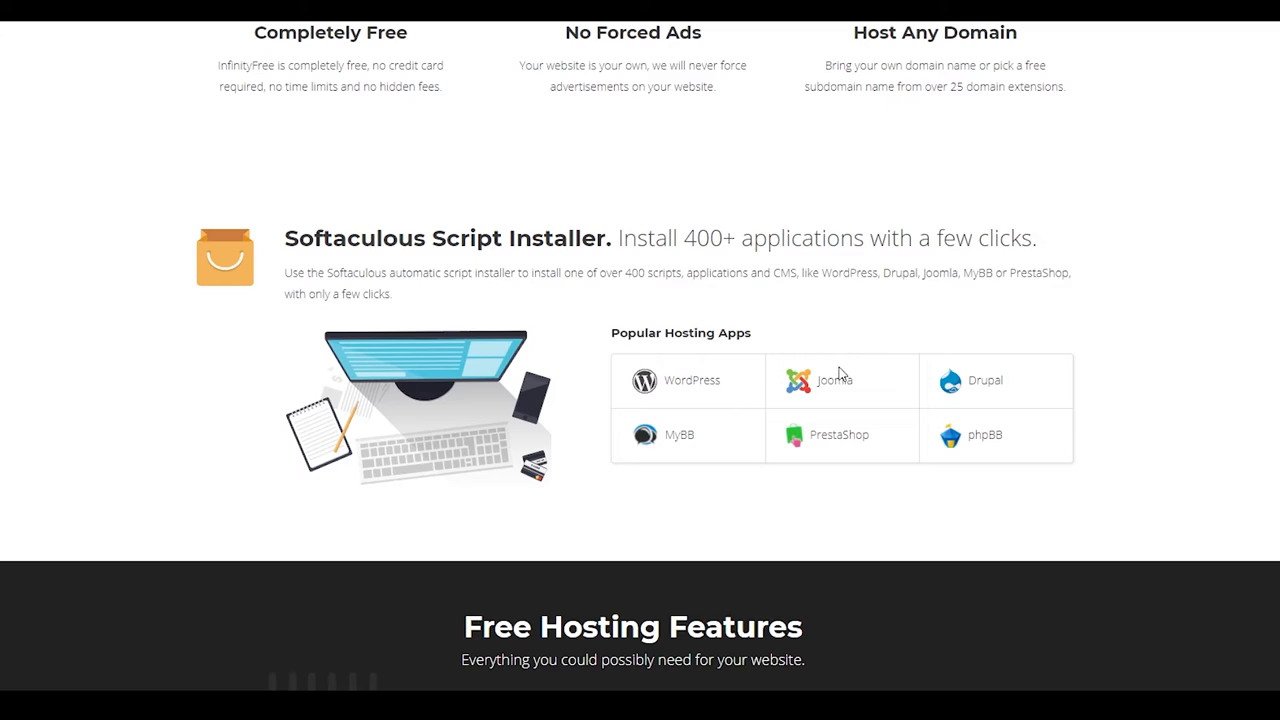
scroll(up, 3)
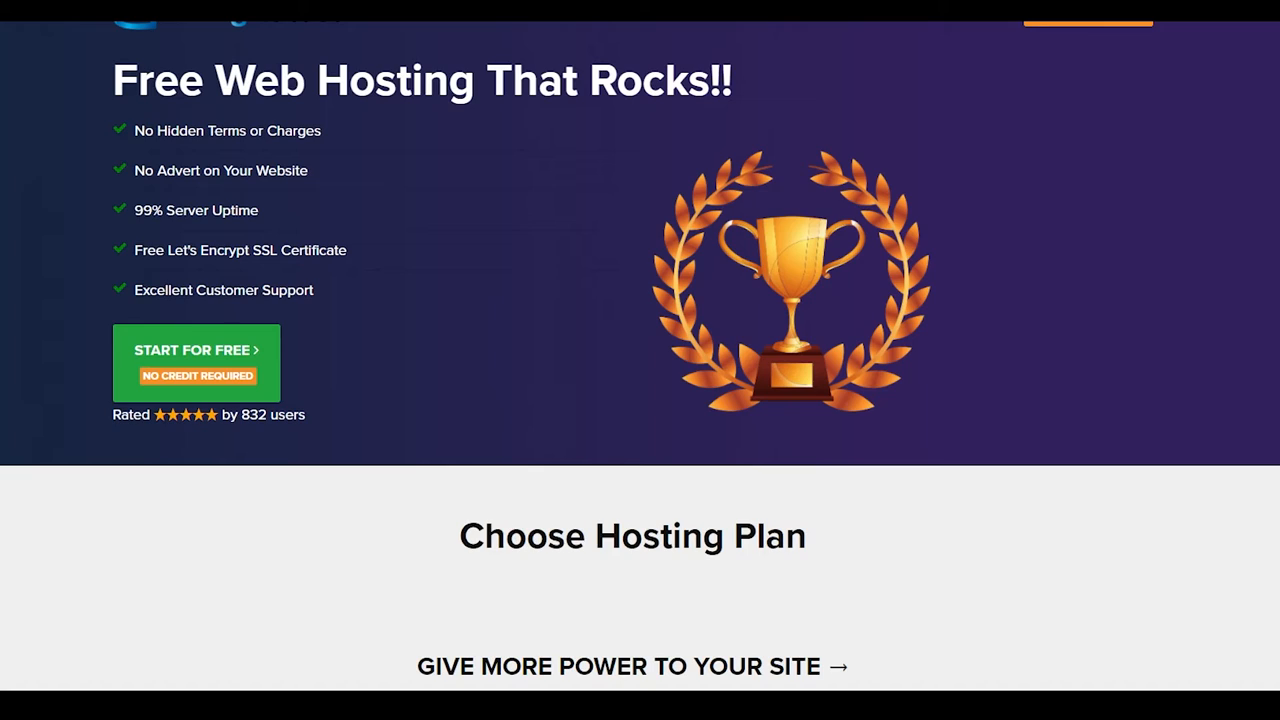
mouse_move(240, 265)
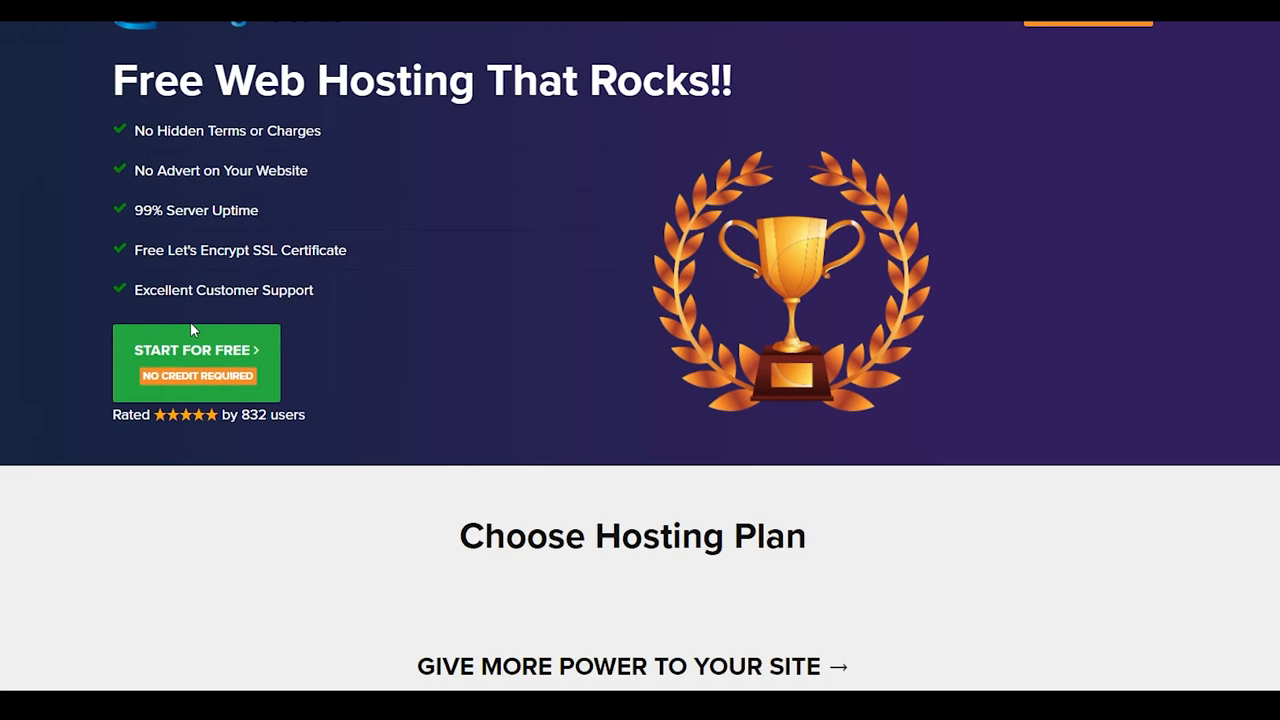
Scroll GoogieHost's 'Free Web Hosting That Rocks!!' page through its features grid to Free Helpdesk Support.
scroll(down, 3)
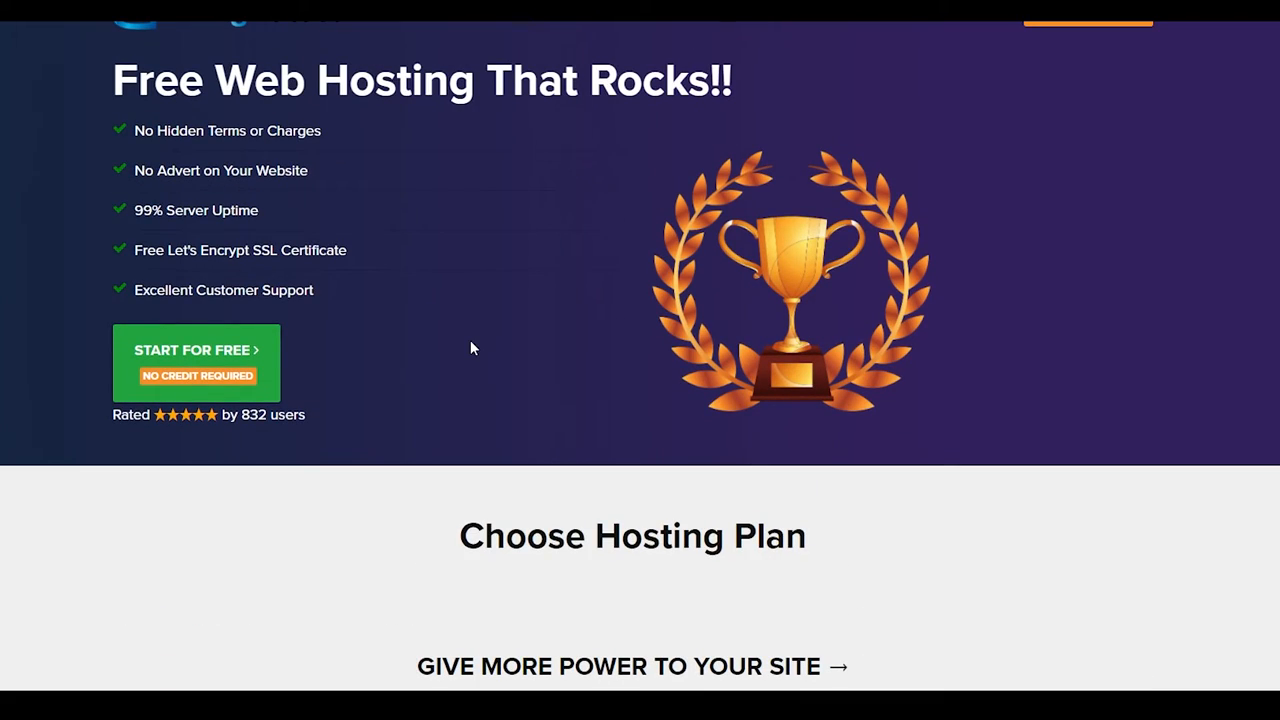
scroll(down, 3)
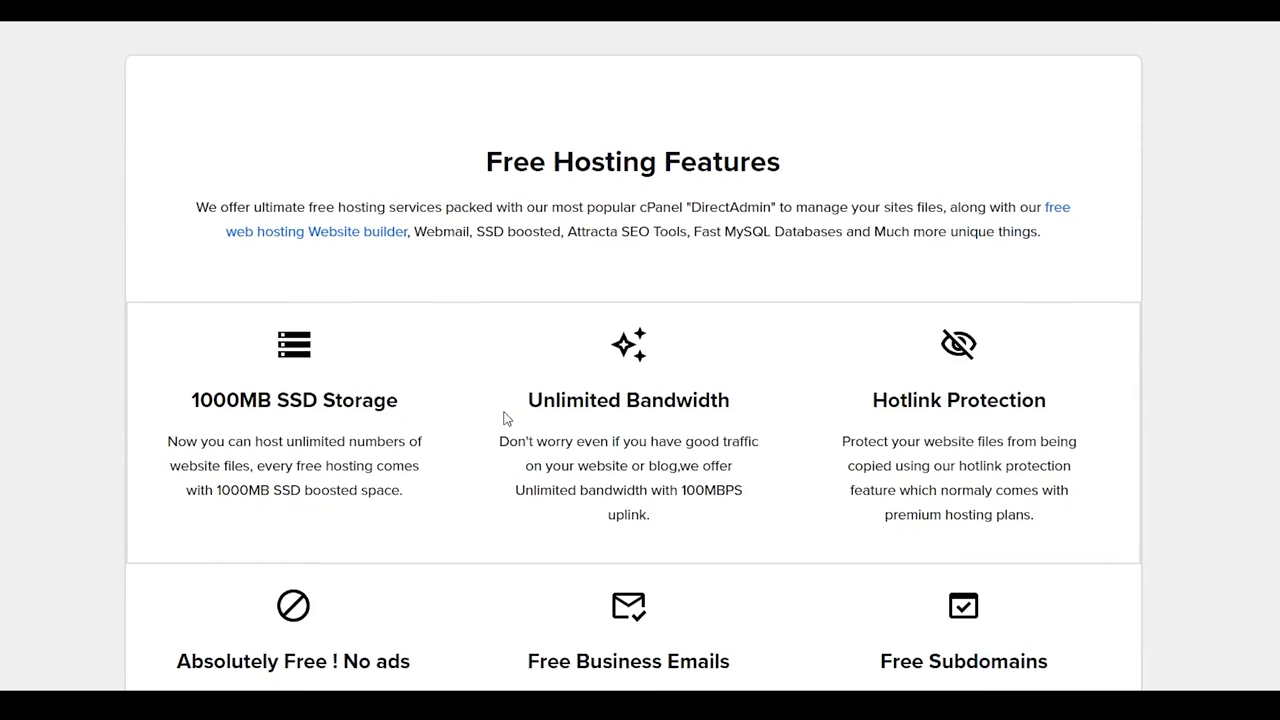
scroll(down, 3)
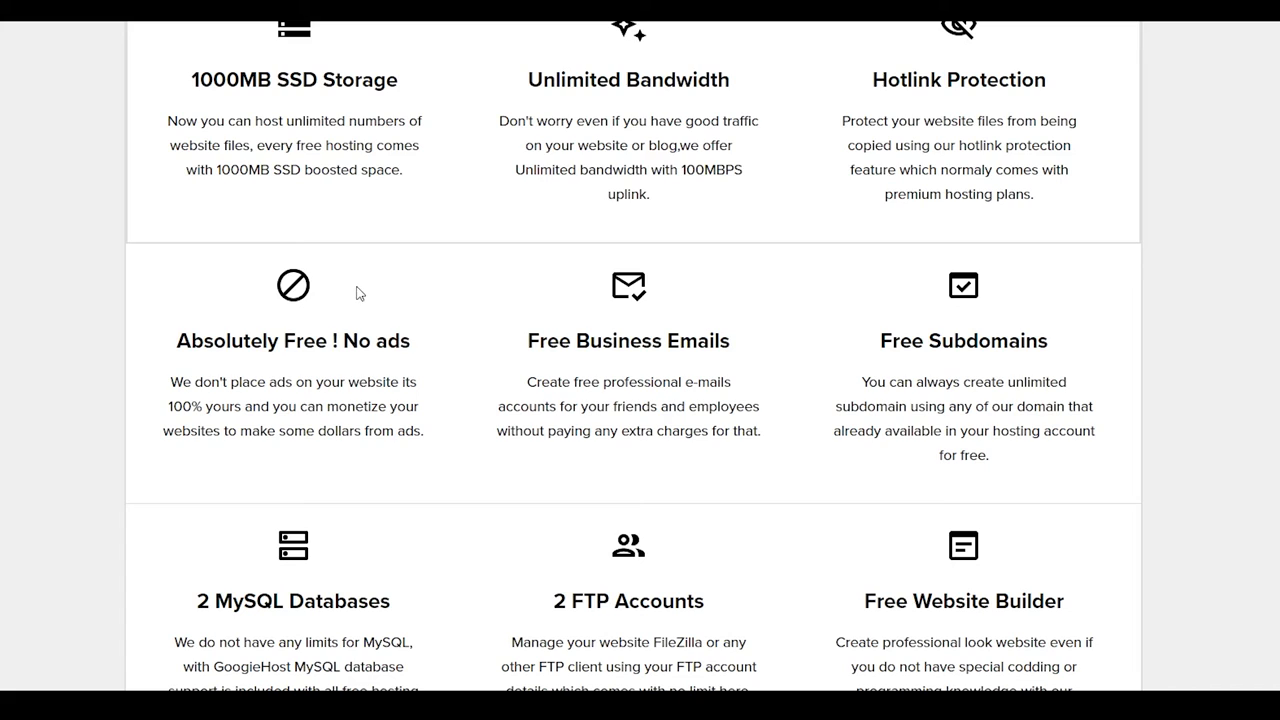
scroll(up, 3)
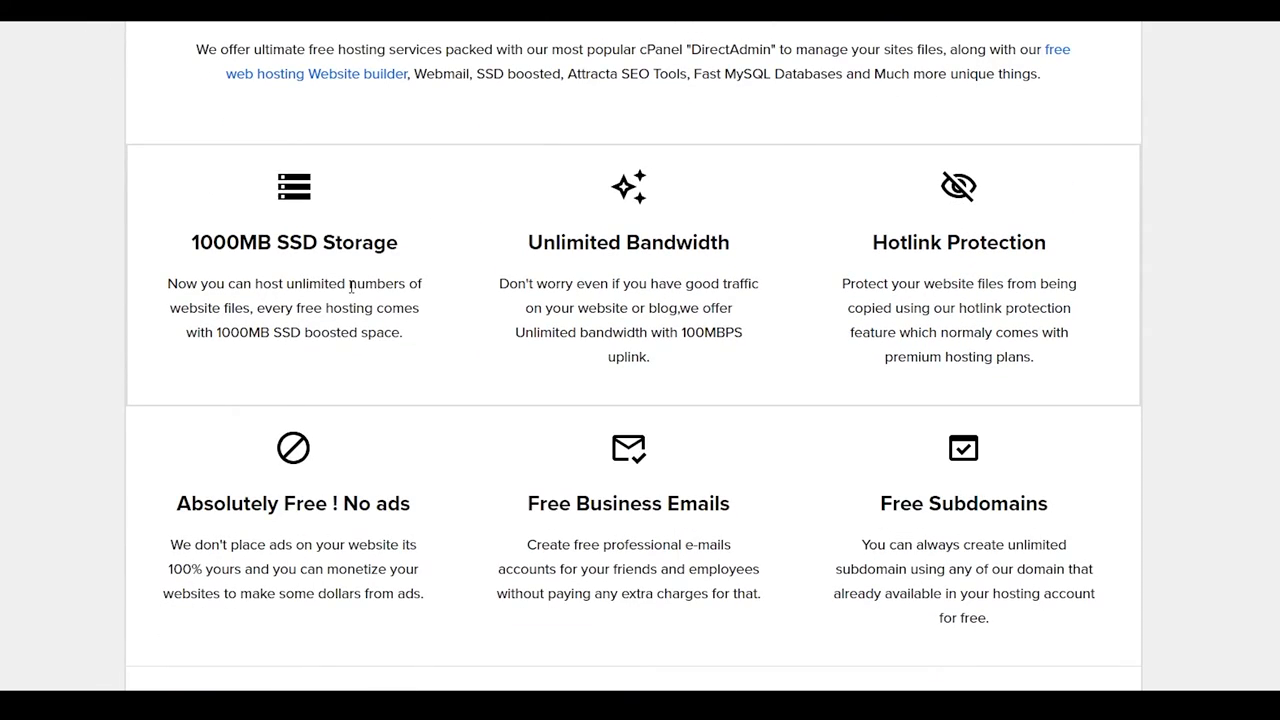
mouse_move(115, 300)
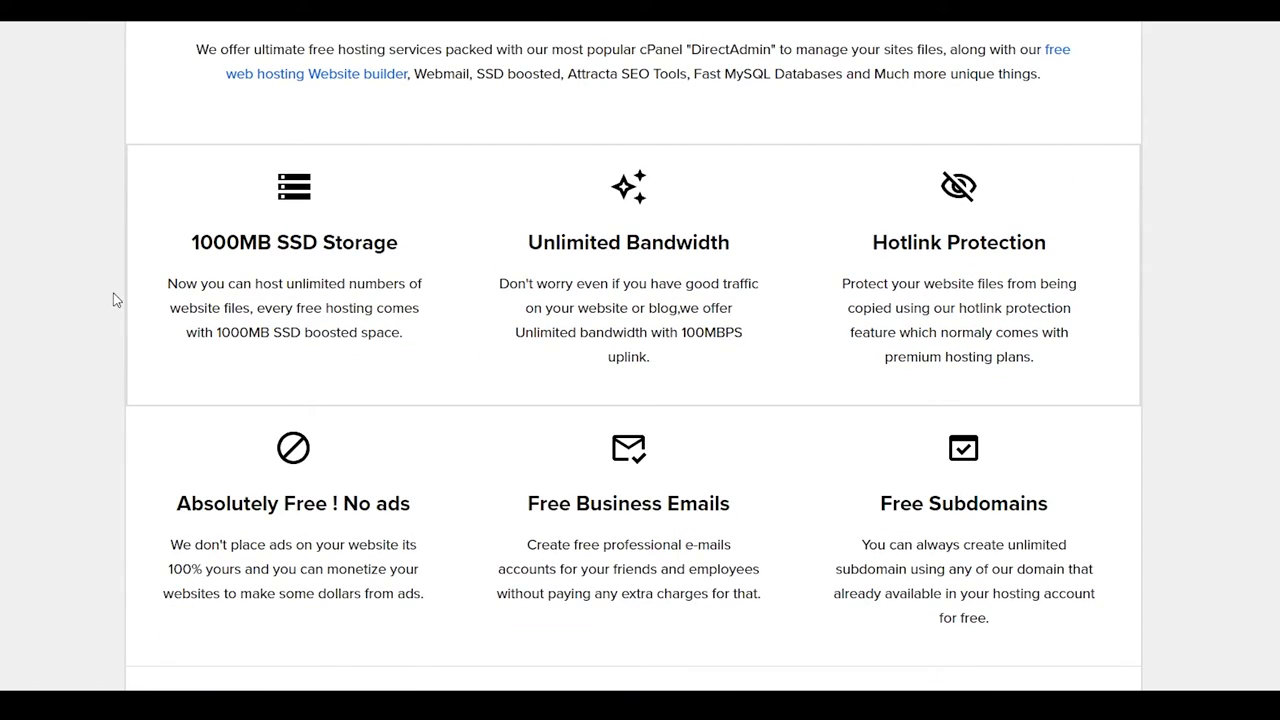
scroll(down, 3)
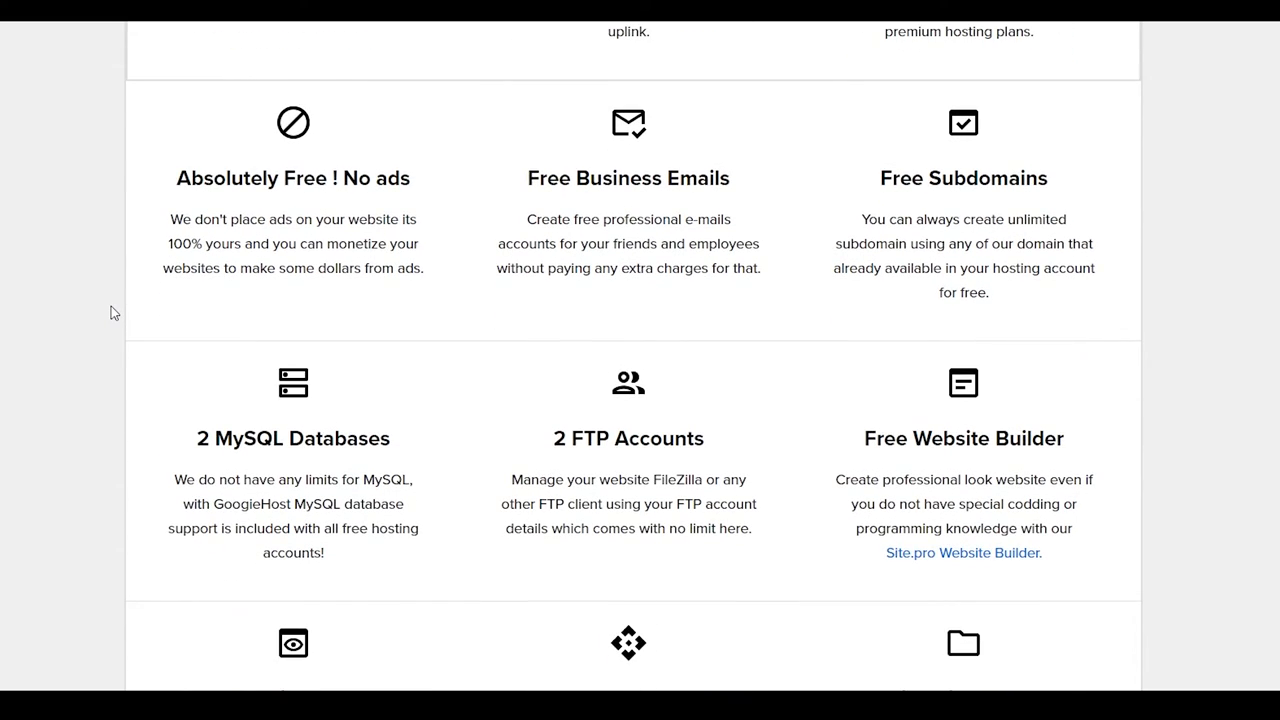
scroll(down, 3)
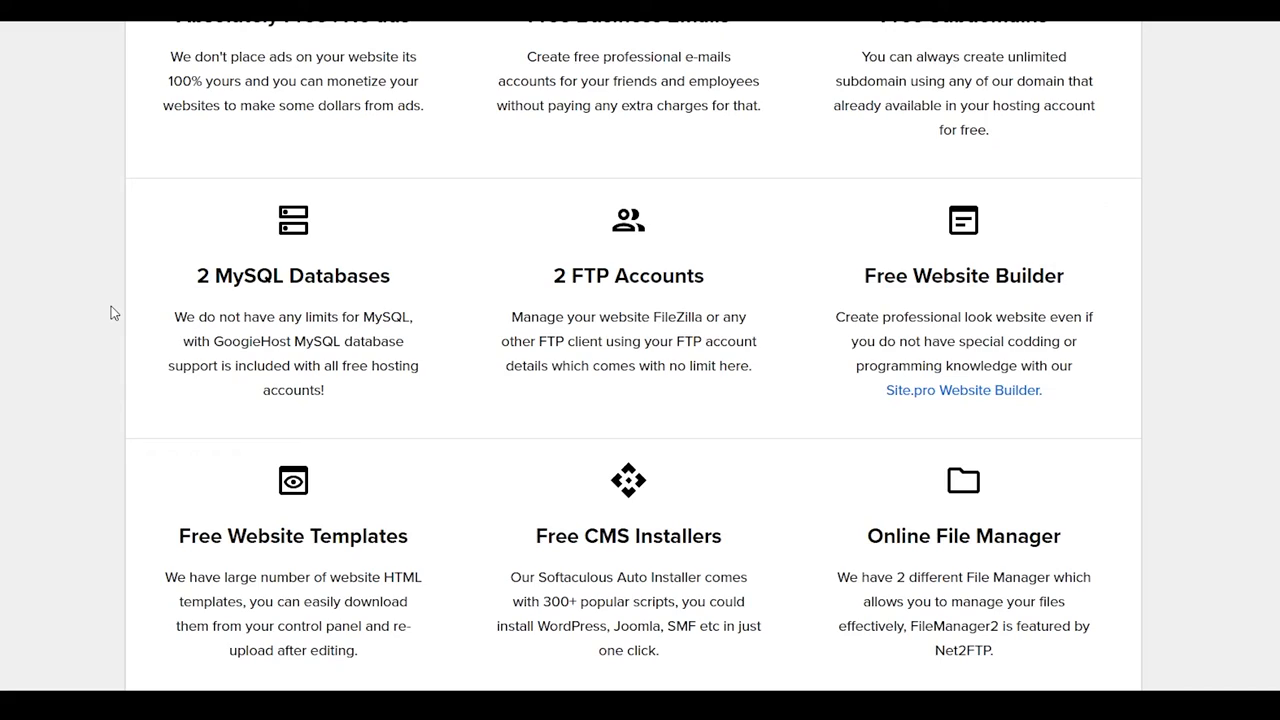
scroll(down, 3)
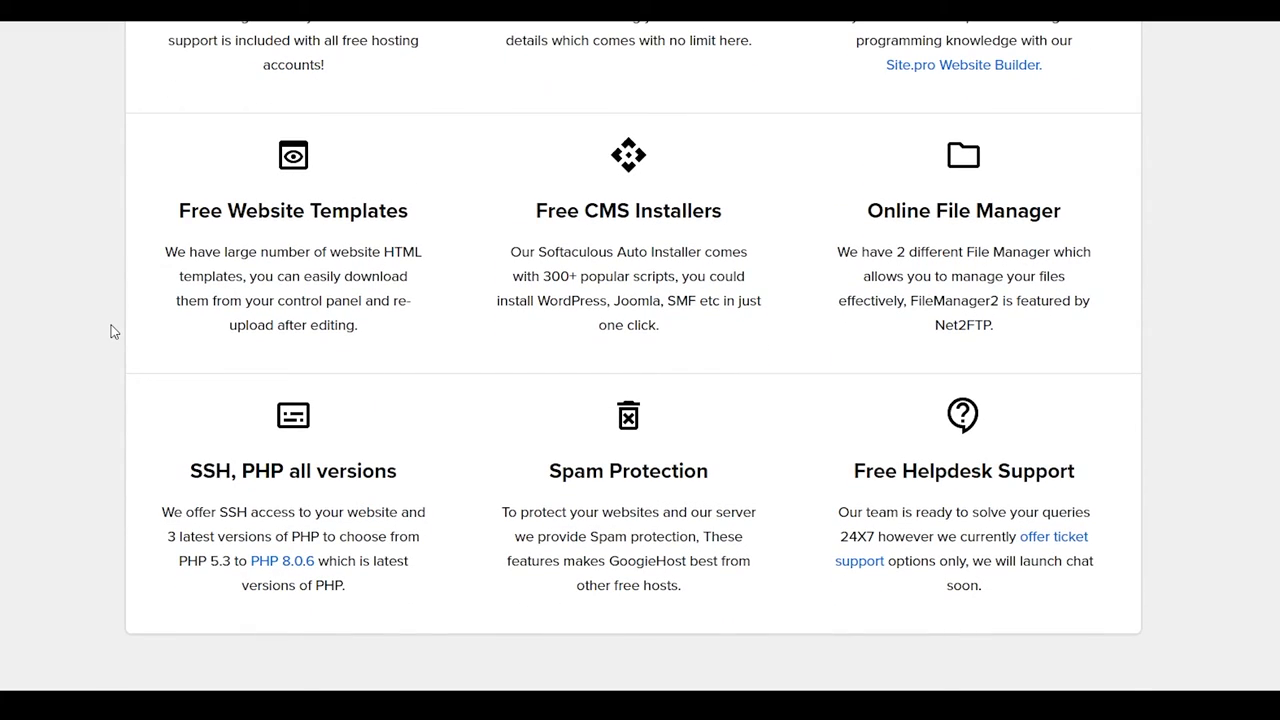
scroll(down, 3)
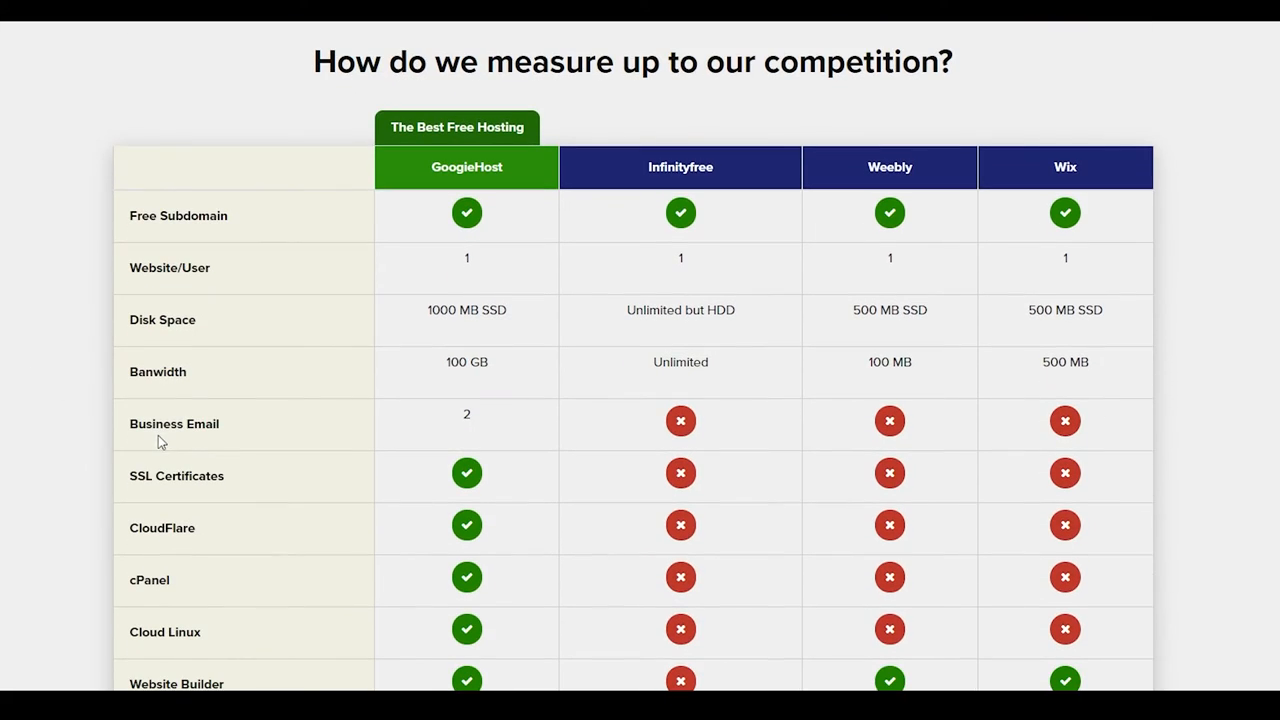
mouse_move(183, 440)
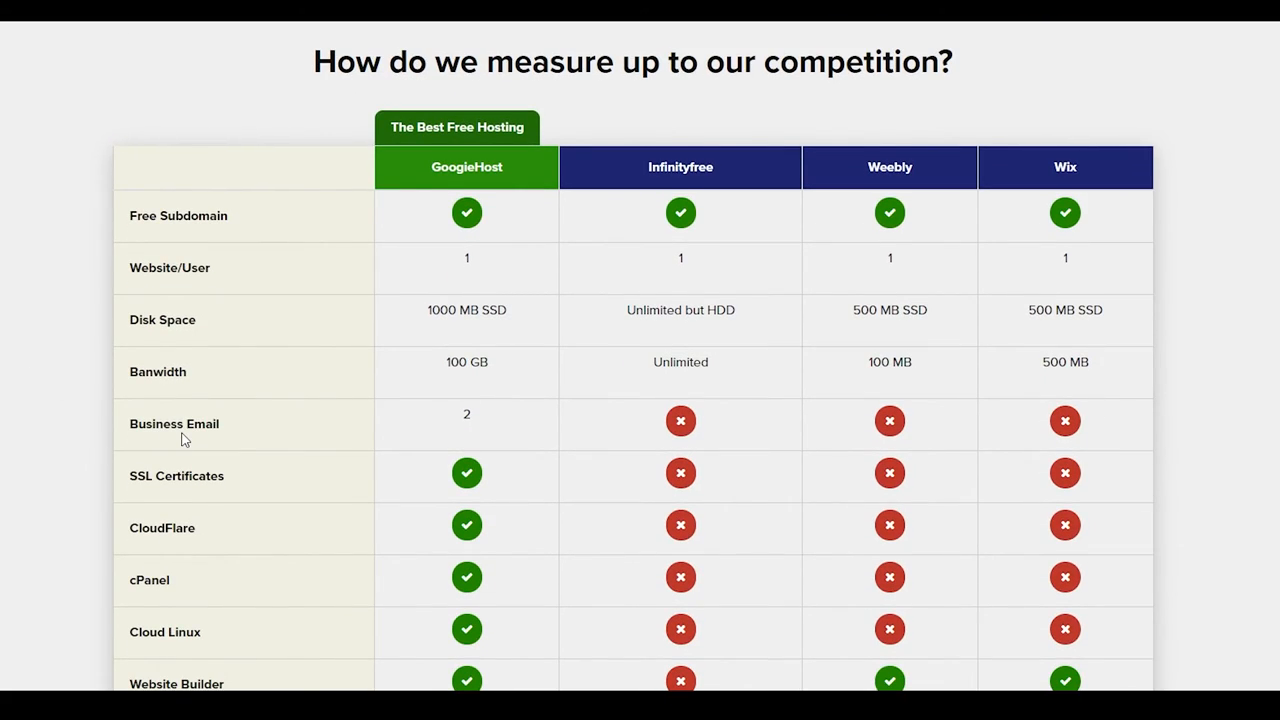
Scroll past GoogieHost's competitor table (InfinityFree, Weebly, Wix) to the Free Hosting FAQ and back.
scroll(down, 3)
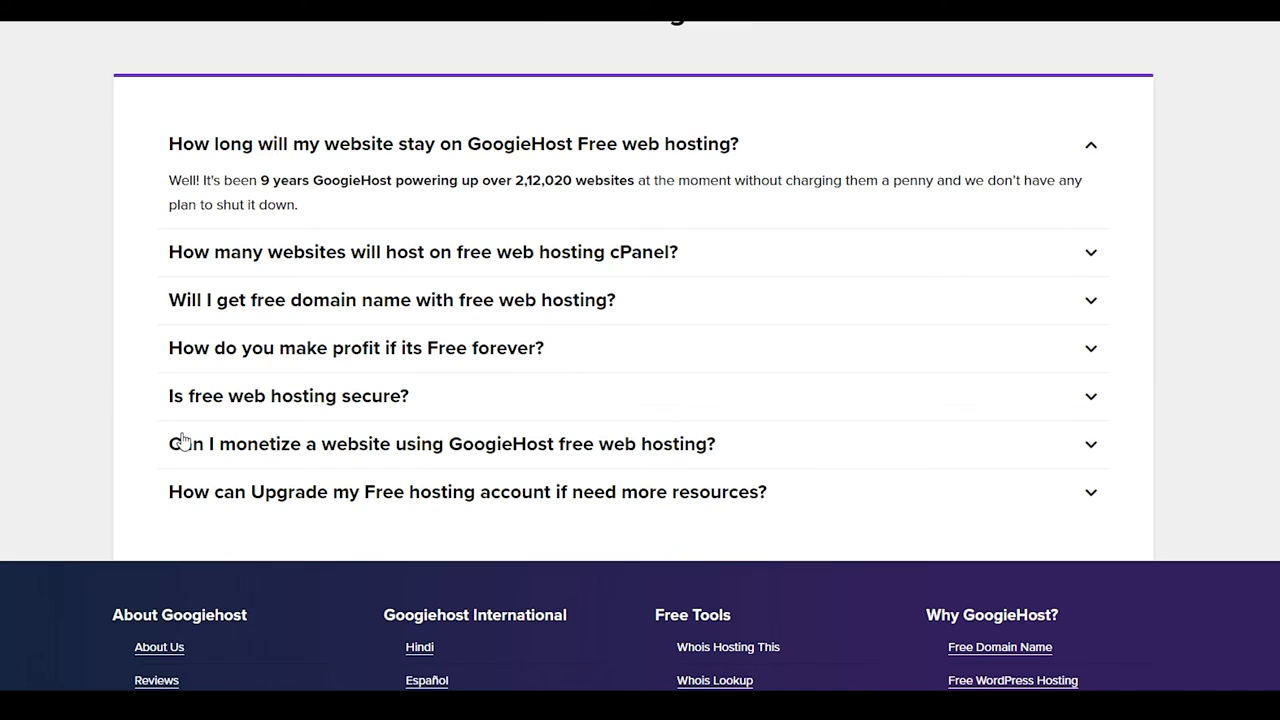
scroll(down, 3)
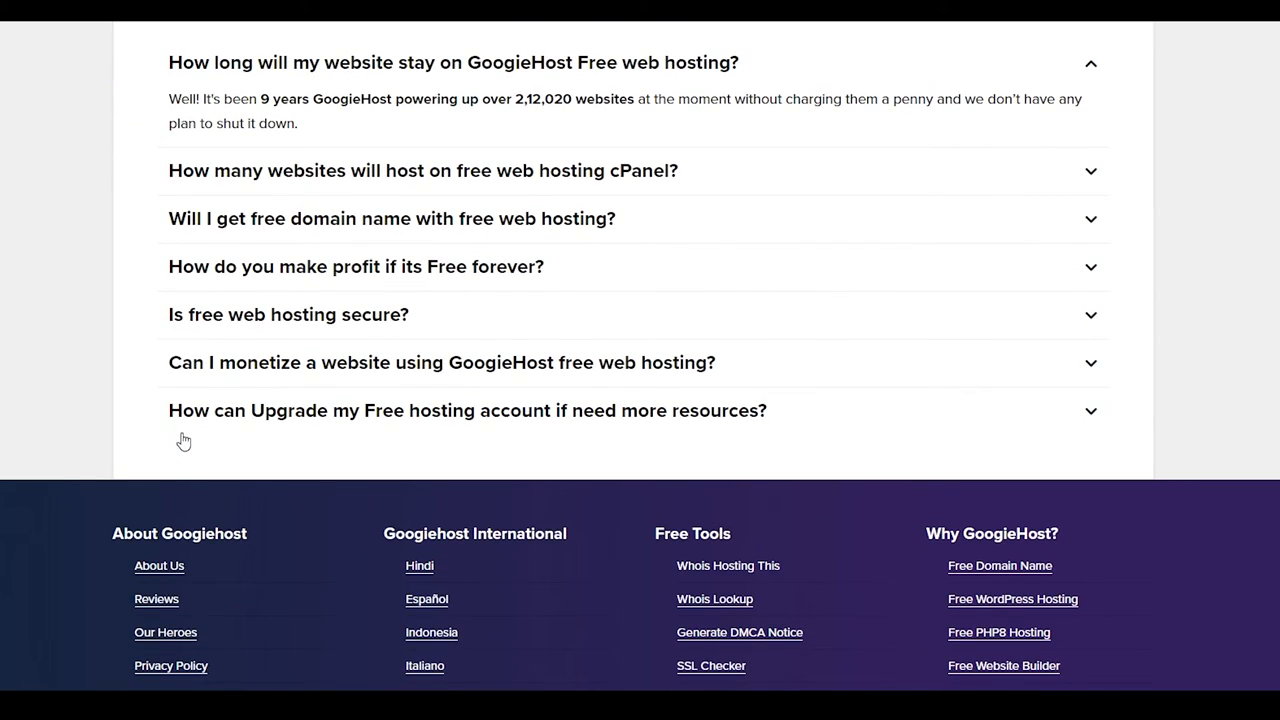
scroll(up, 3)
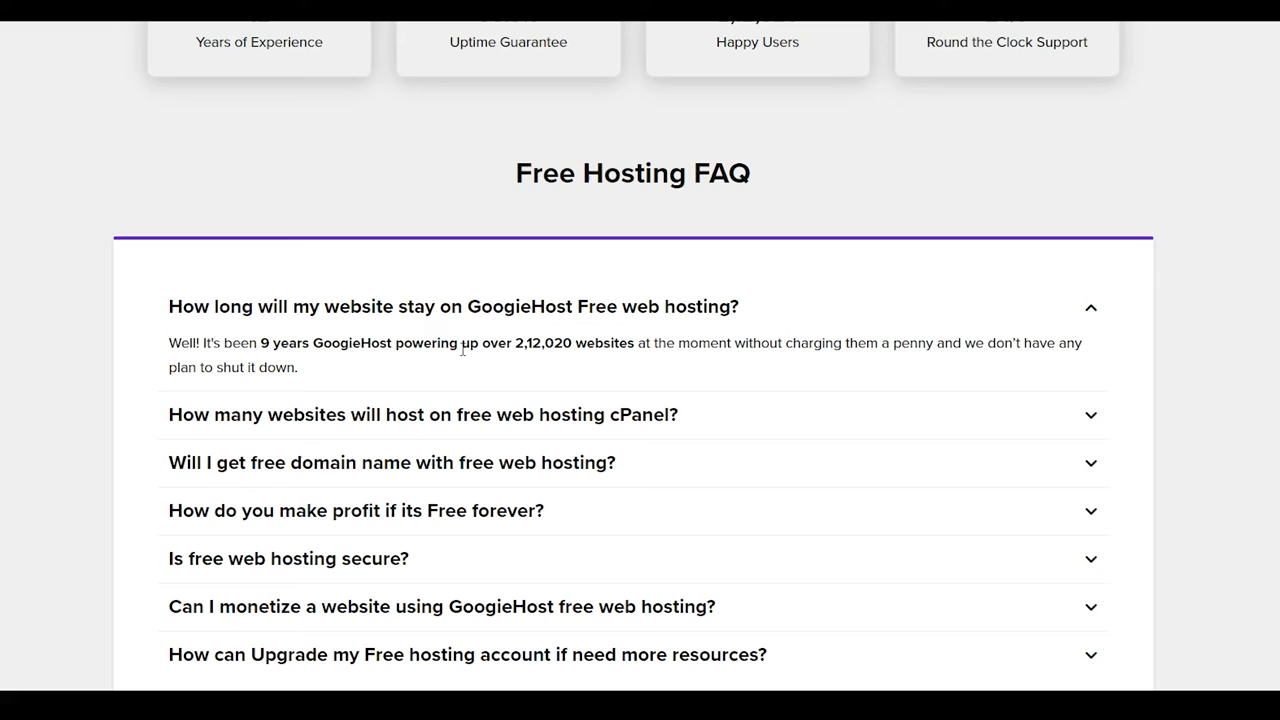
scroll(up, 3)
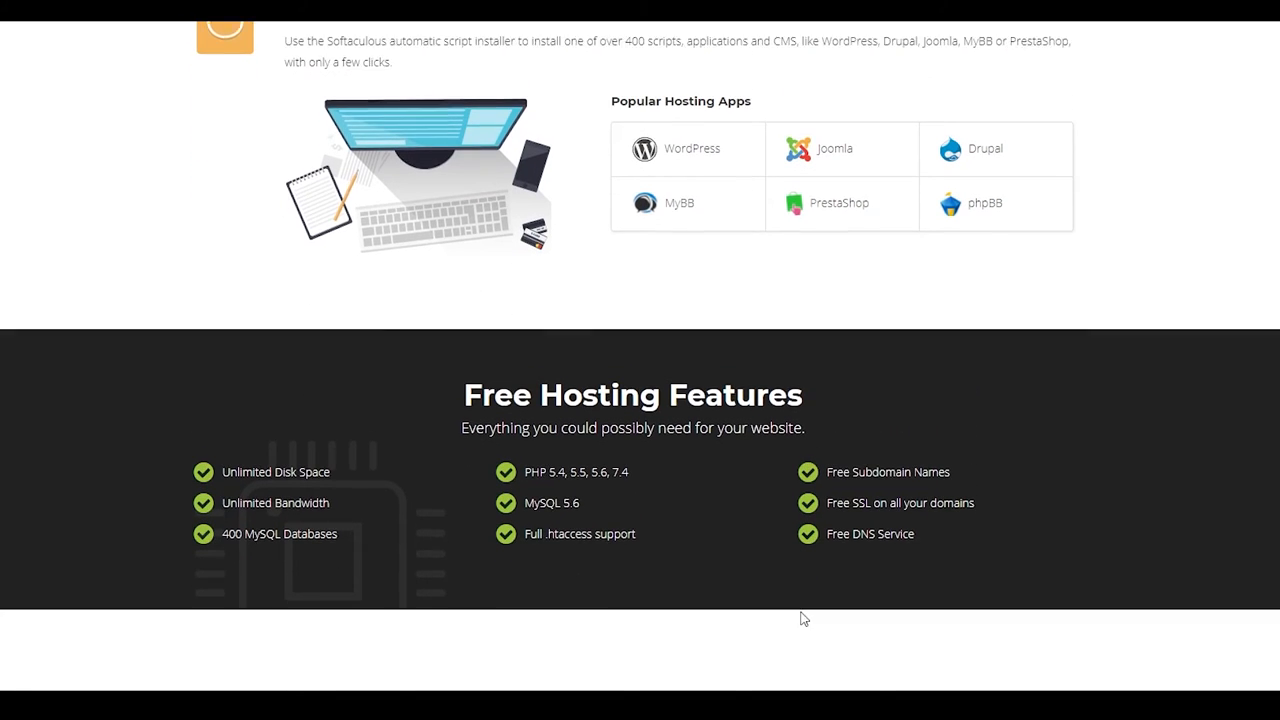
Scroll InfinityFree's homepage down to the FAQ and footer, then back up to the hero banner.
scroll(up, 3)
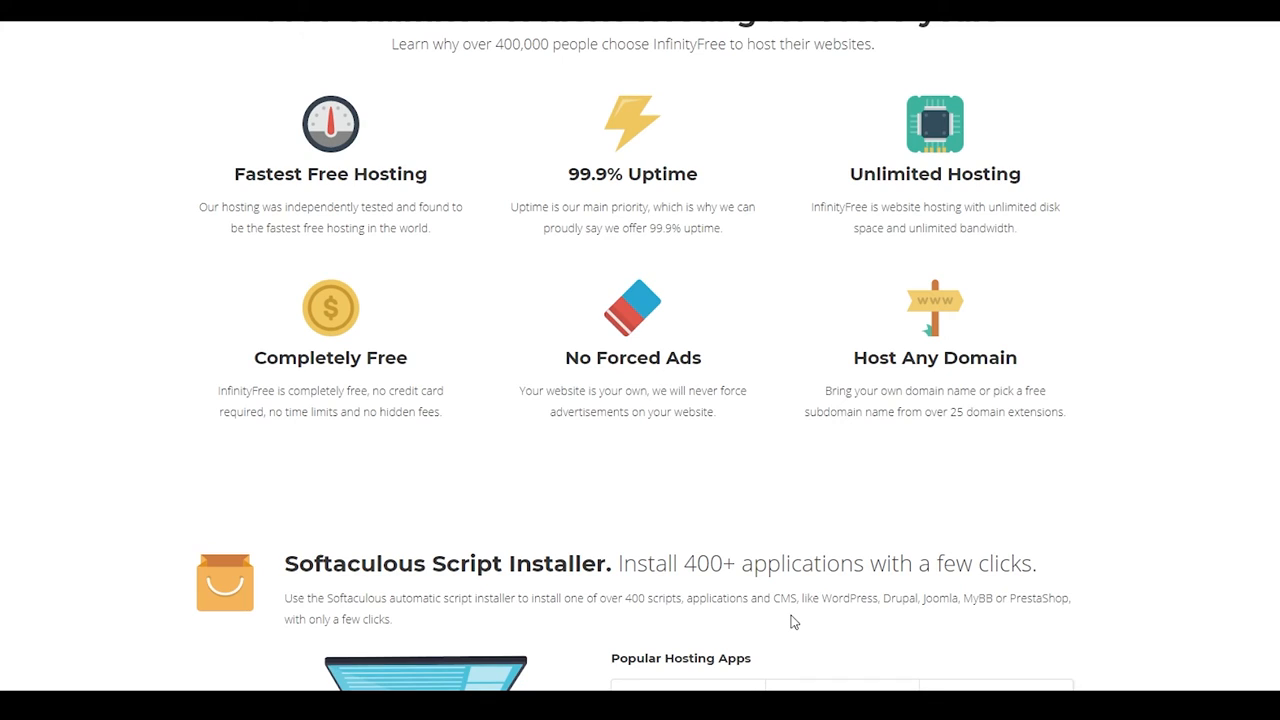
scroll(down, 3)
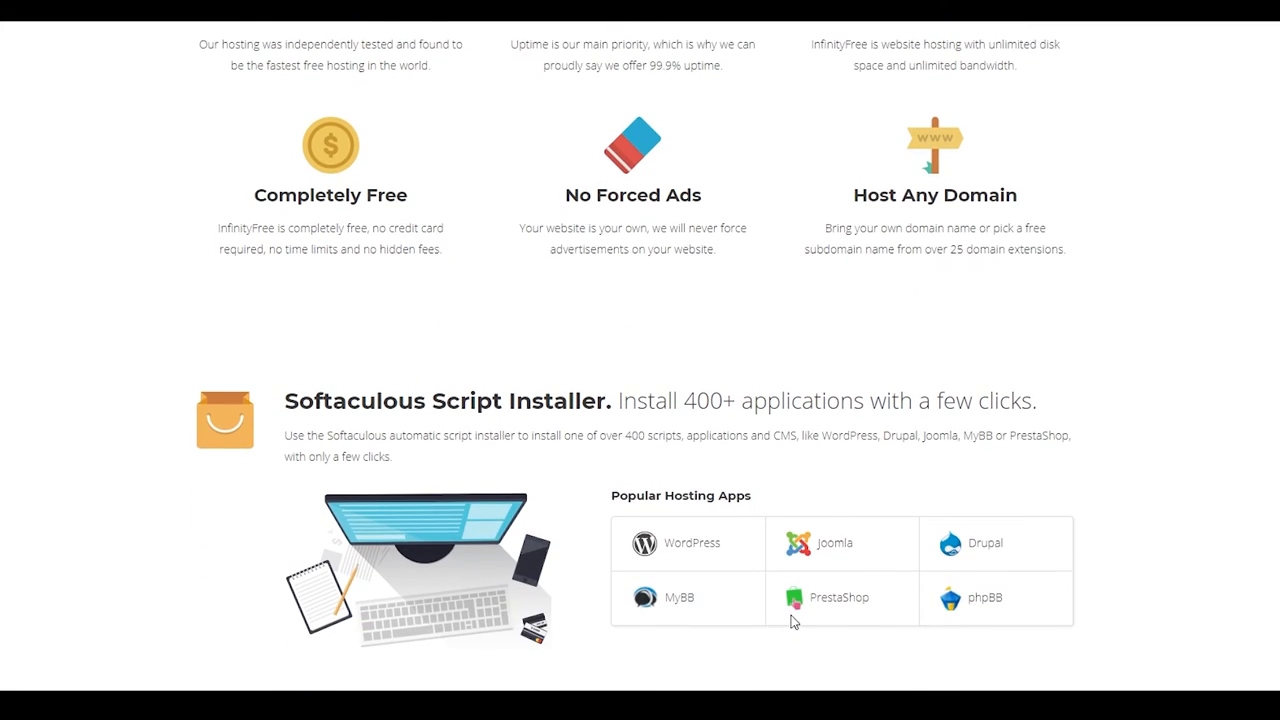
mouse_move(783, 625)
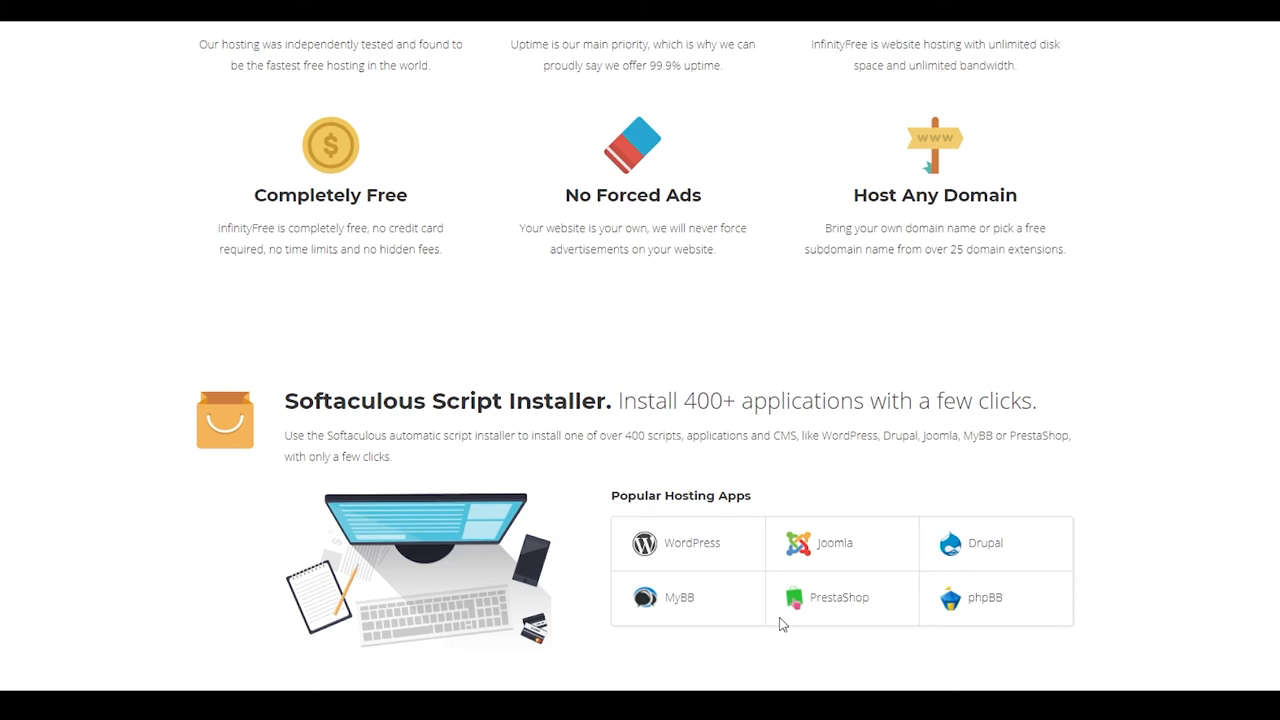
scroll(down, 3)
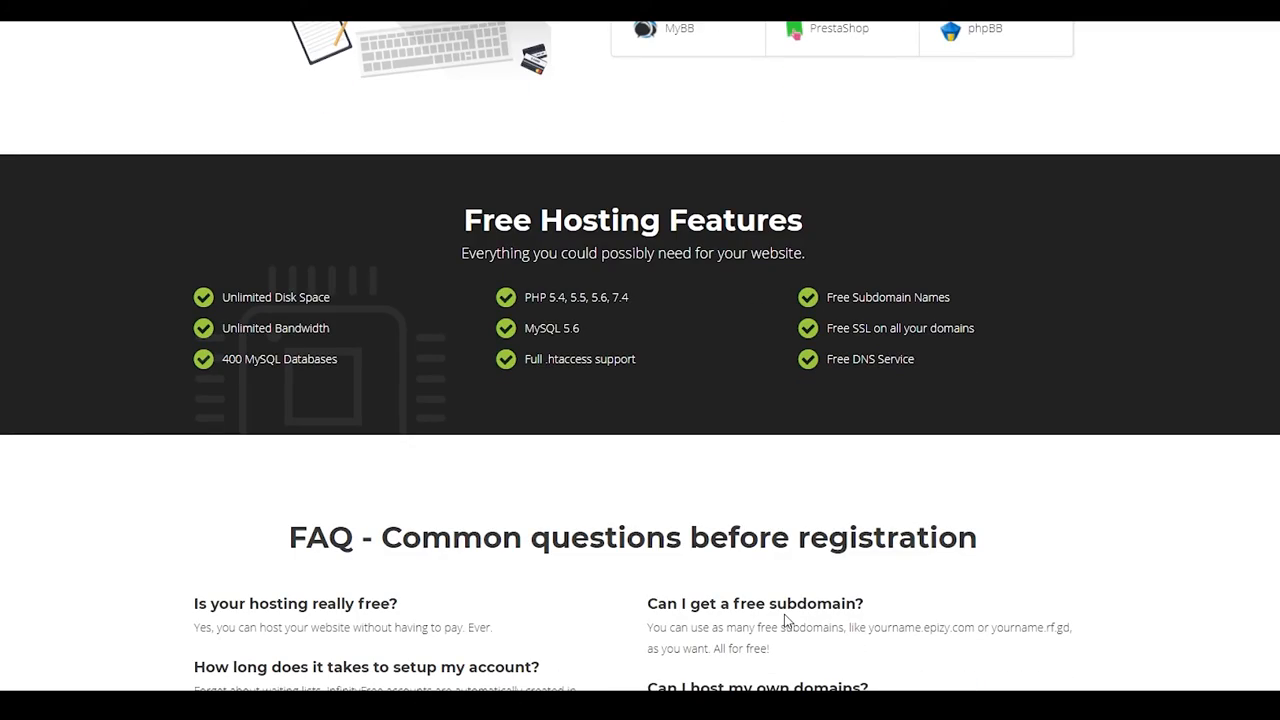
scroll(down, 3)
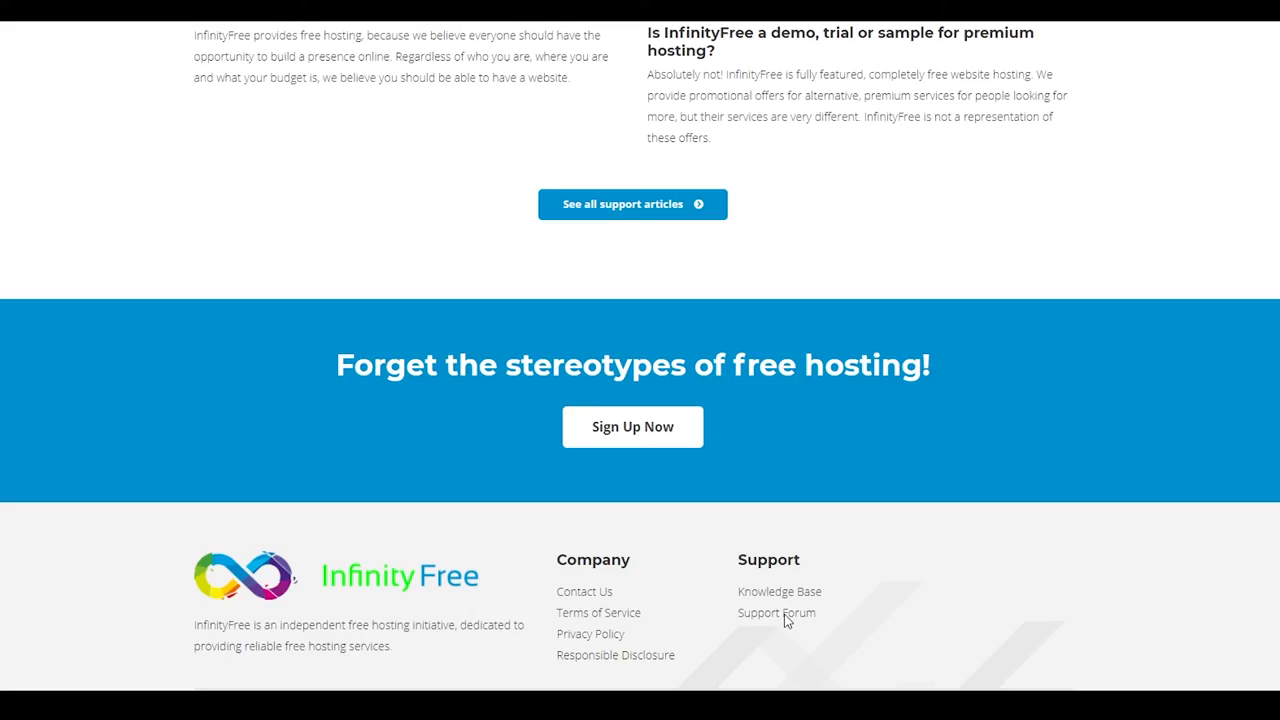
scroll(up, 3)
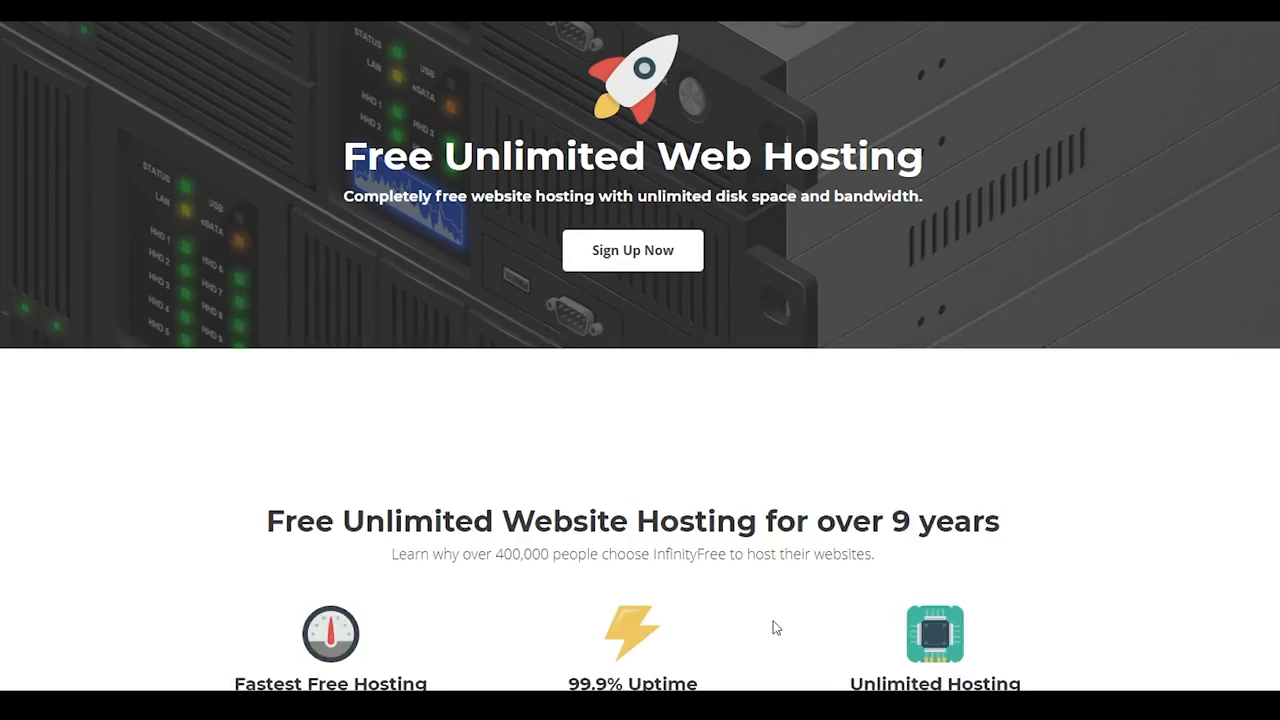